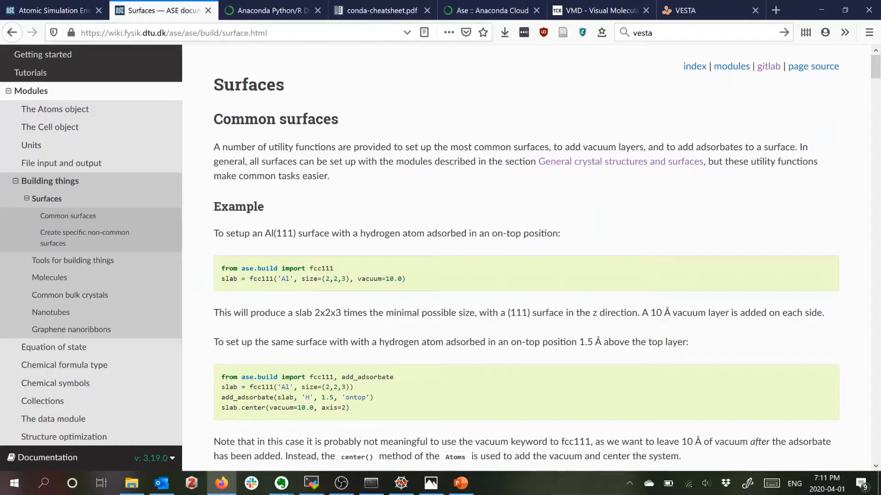
mouse_move(337, 98)
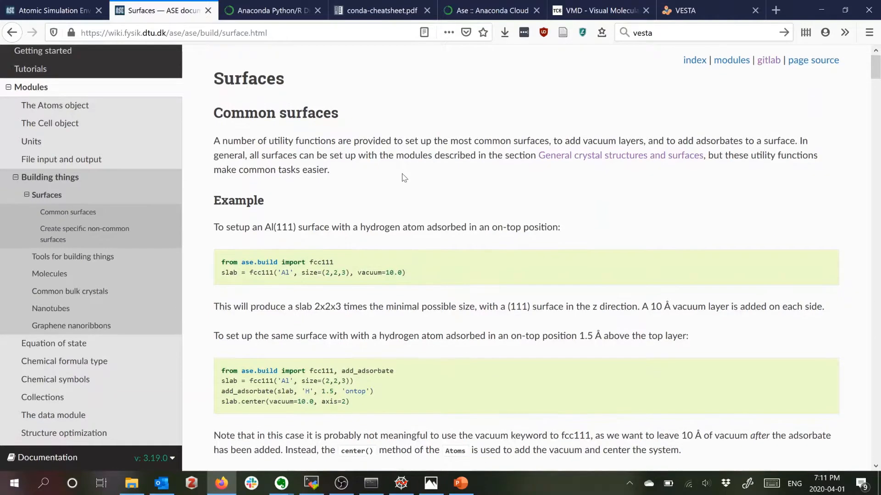
Scroll the ASE Surfaces page to the fcc100/fcc110/bcc100 functions, then switch to the slab script
scroll(down, 3)
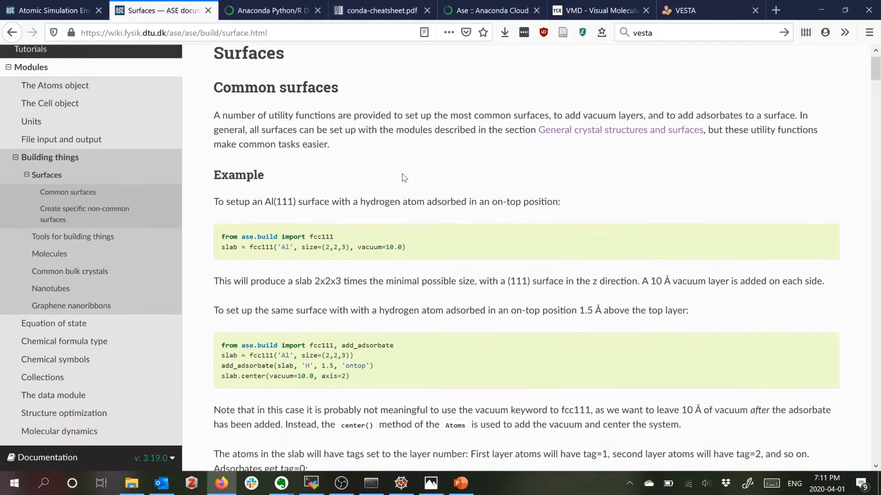
scroll(down, 3)
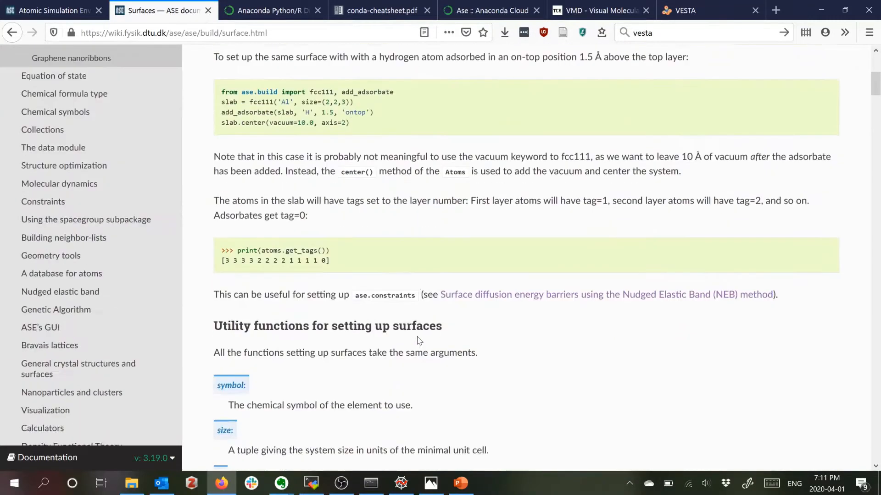
scroll(down, 3)
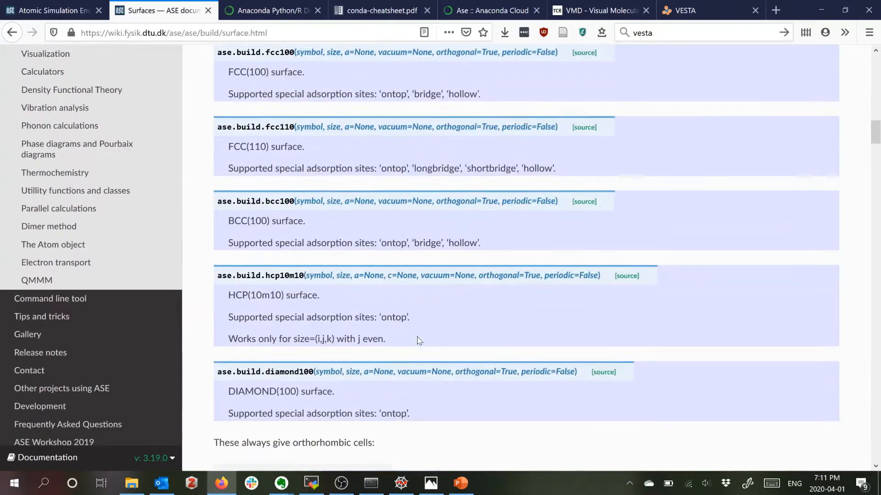
scroll(down, 3)
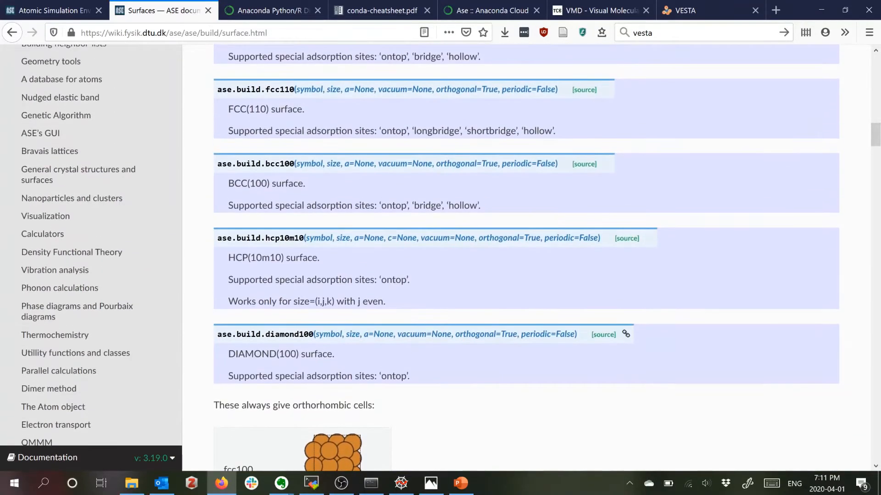
scroll(up, 3)
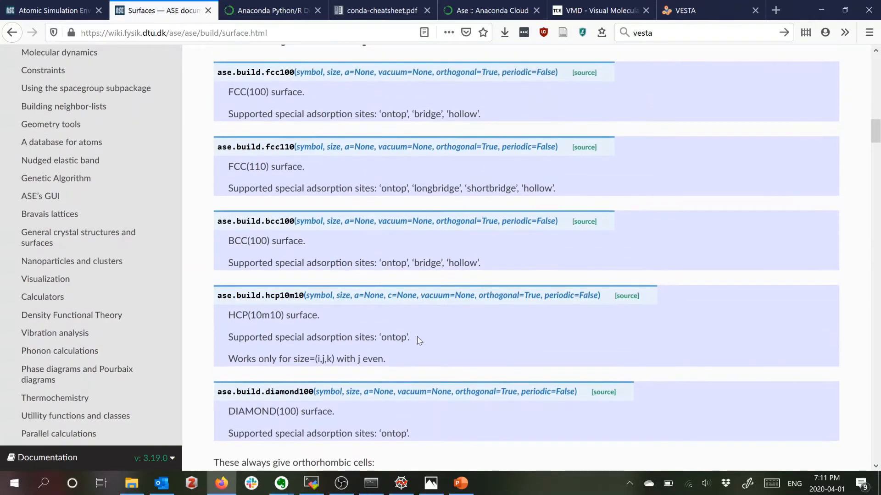
scroll(down, 3)
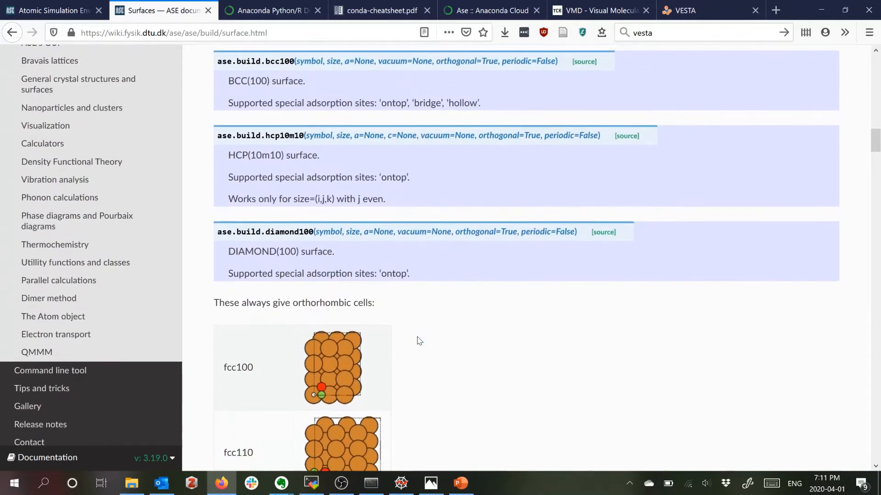
click(311, 483)
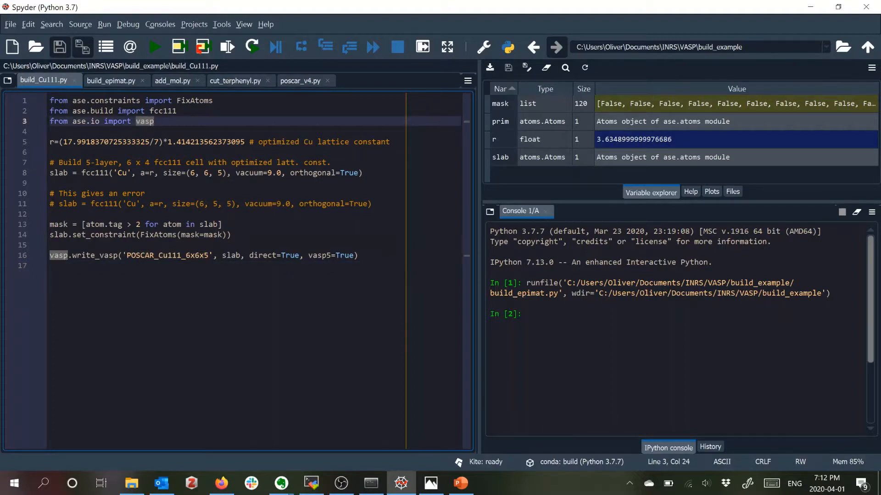
click(155, 121)
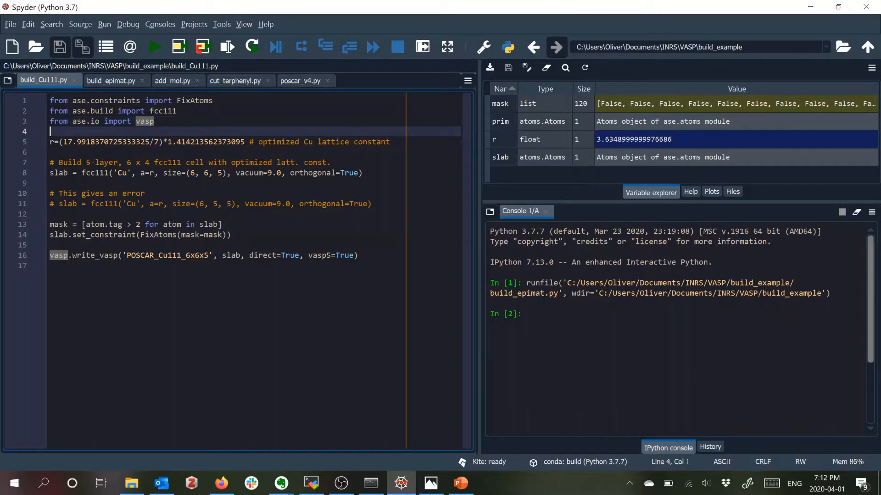
click(52, 142)
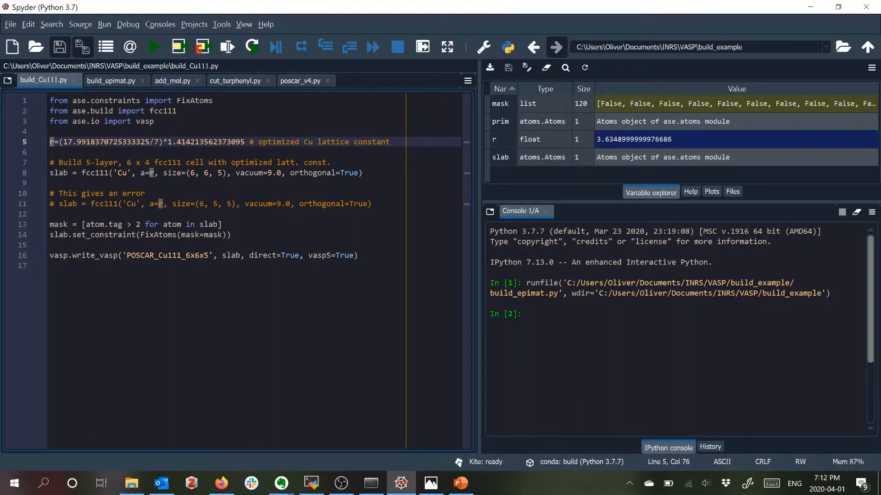
double_click(370, 141)
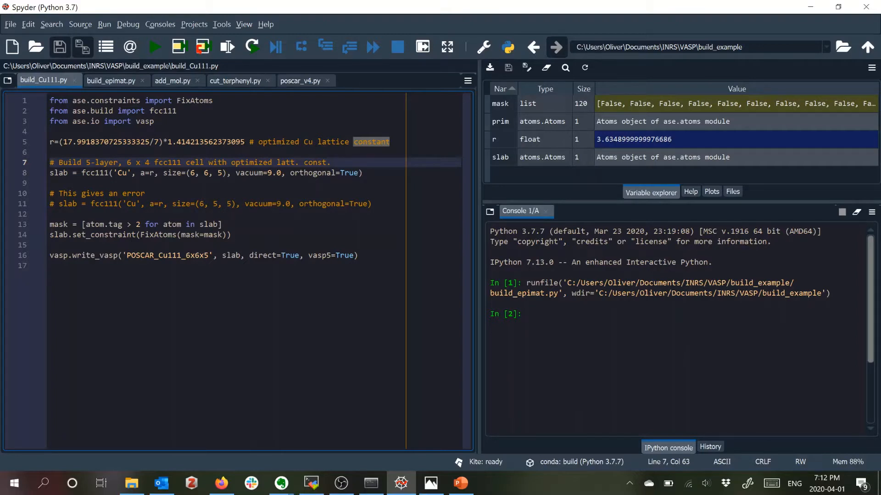
click(387, 141)
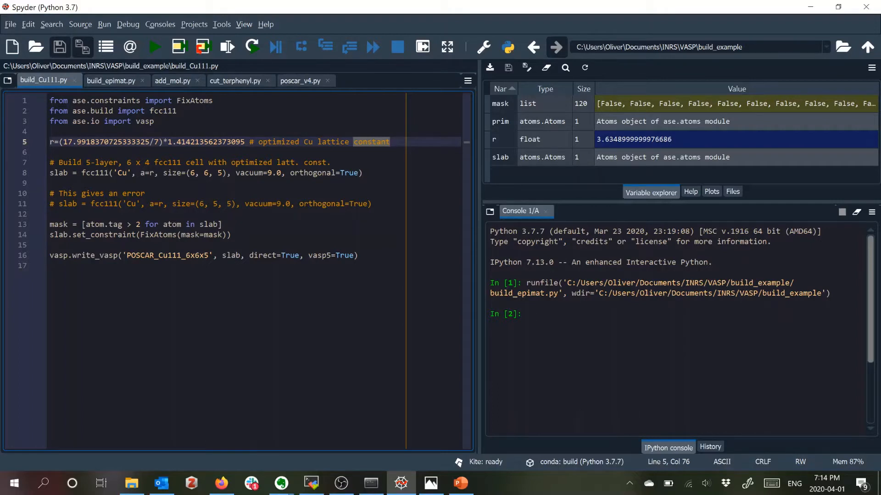
click(50, 183)
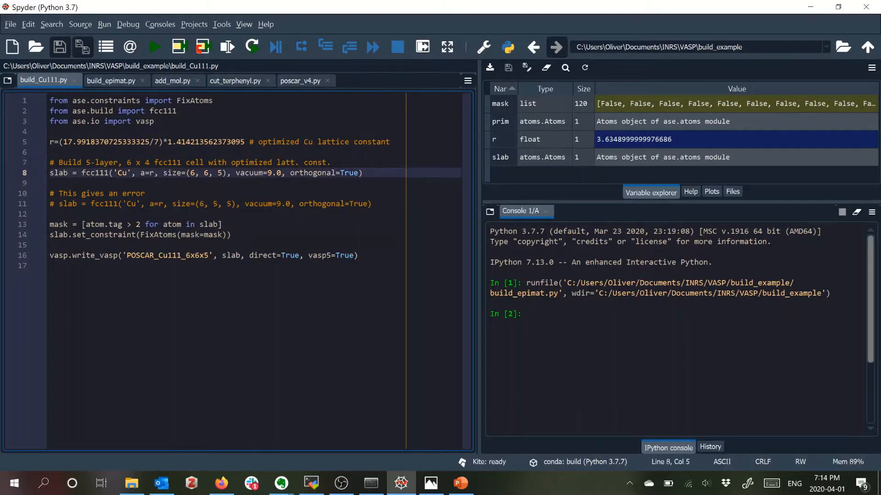
double_click(58, 172)
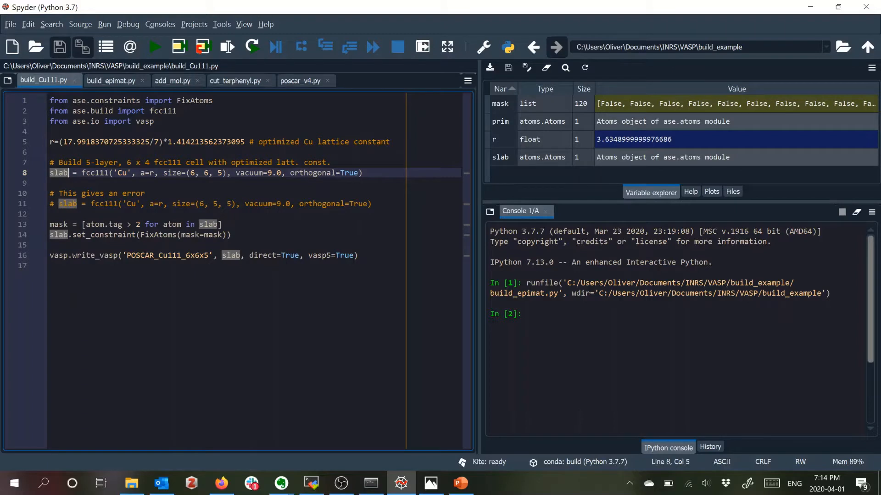
click(132, 173)
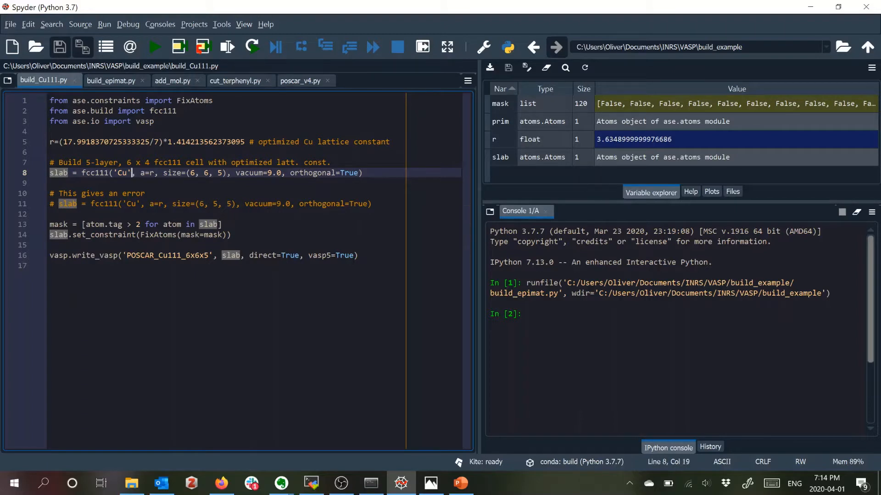
click(150, 173)
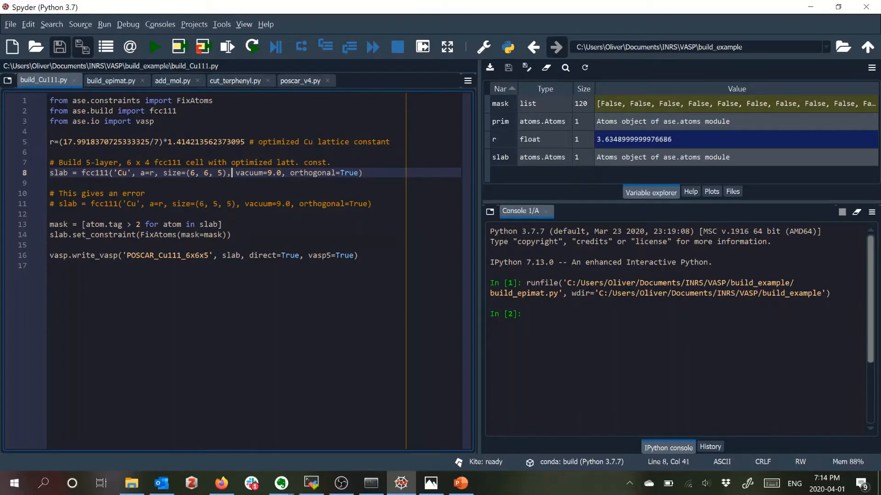
click(282, 173)
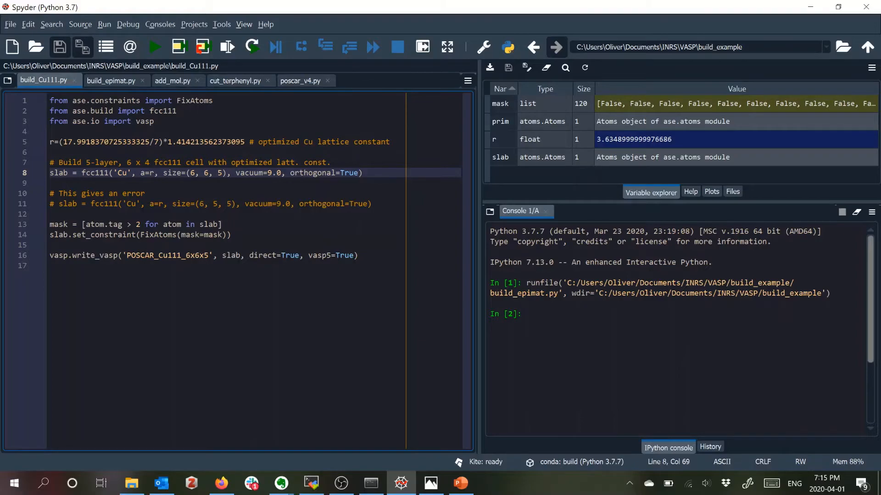
Bring PowerPoint forward and show slide 2 with the Cu lattice a, b vectors
click(459, 483)
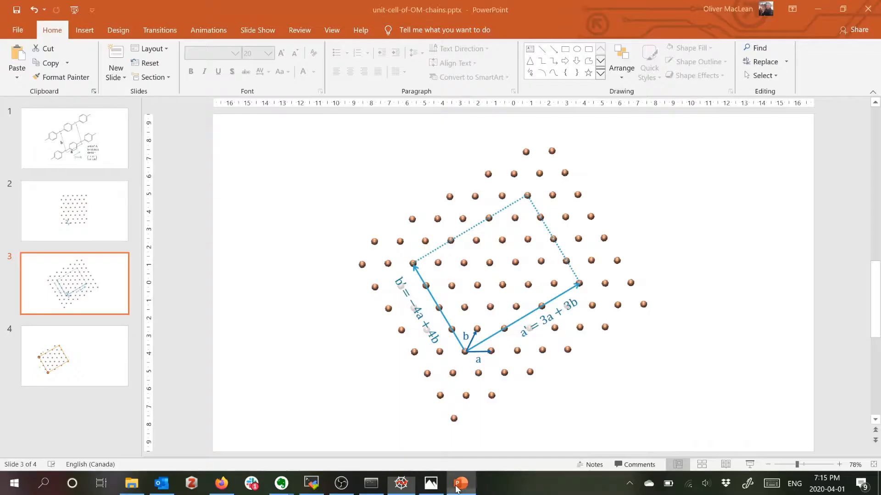
click(74, 211)
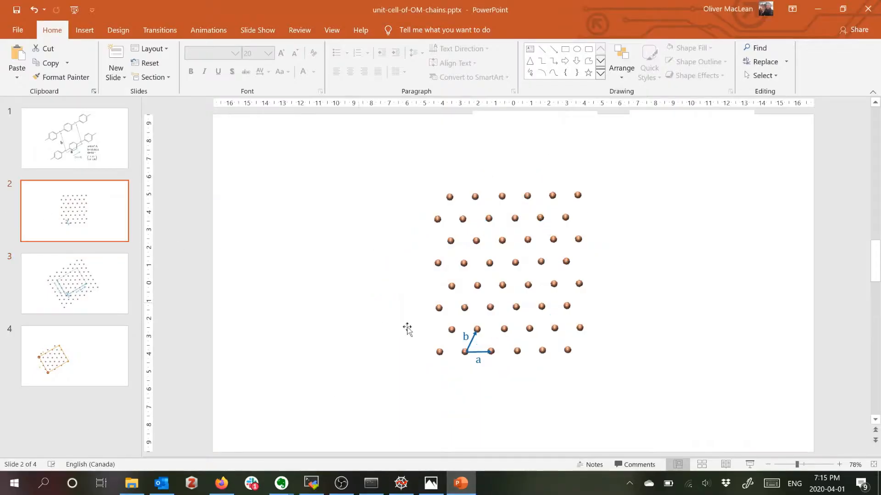
mouse_move(465, 361)
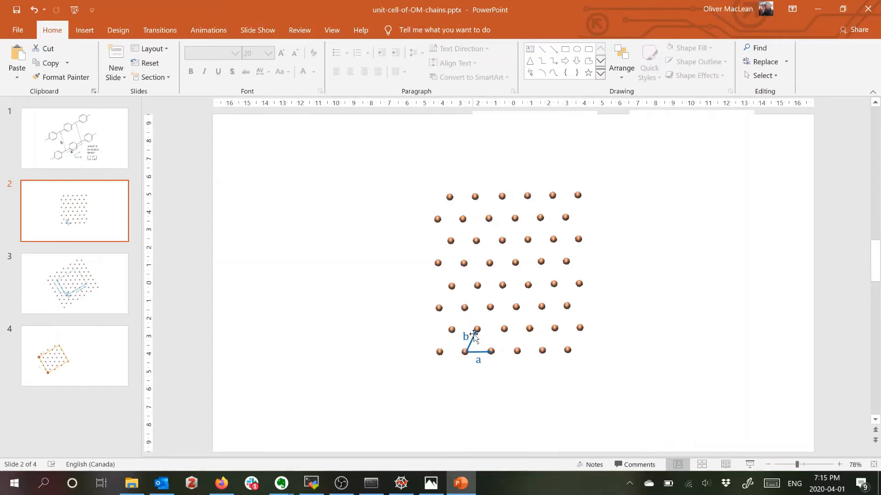
mouse_move(487, 313)
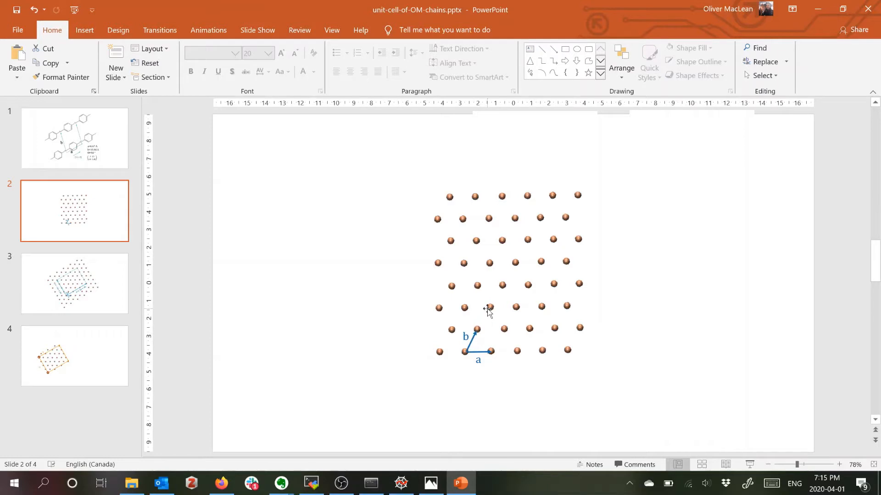
mouse_move(485, 357)
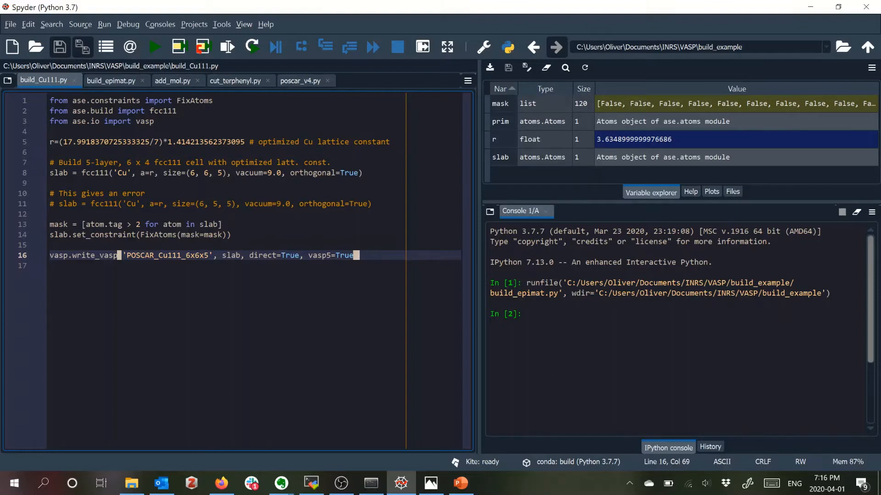
mouse_move(154, 46)
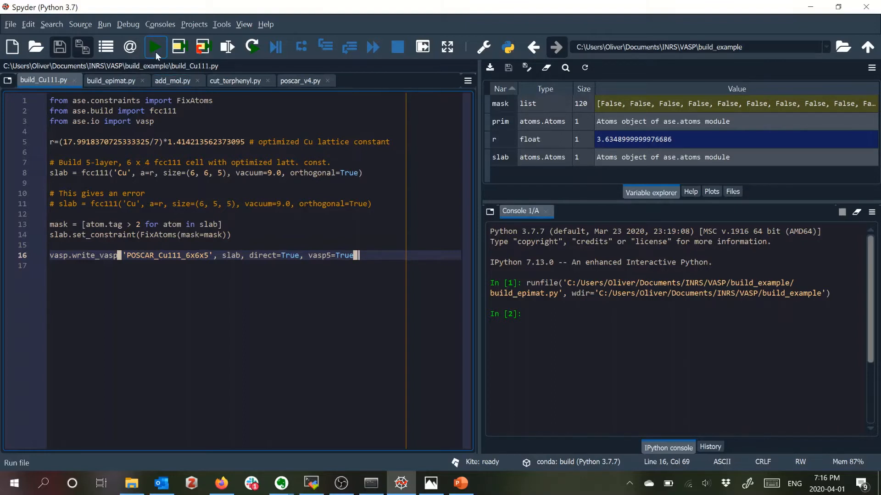
Run build_Cu111.py to write the 180-atom POSCAR_Cu111_6x6x5 slab file
click(154, 47)
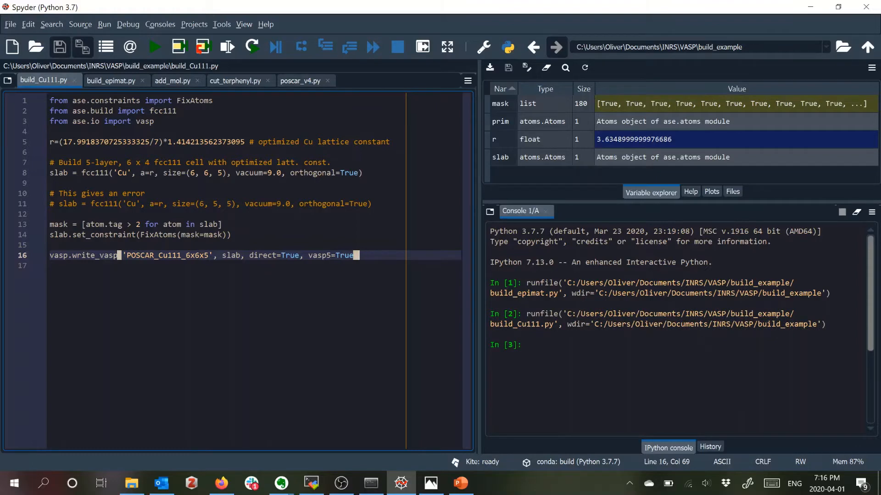
mouse_move(133, 484)
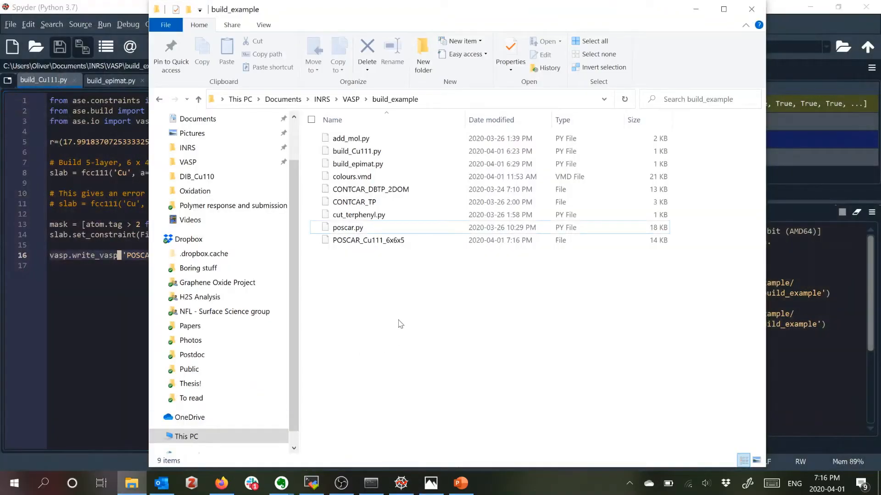
Open POSCAR_Cu111_6x6x5 from build_example with Edit with Notepad++
click(369, 239)
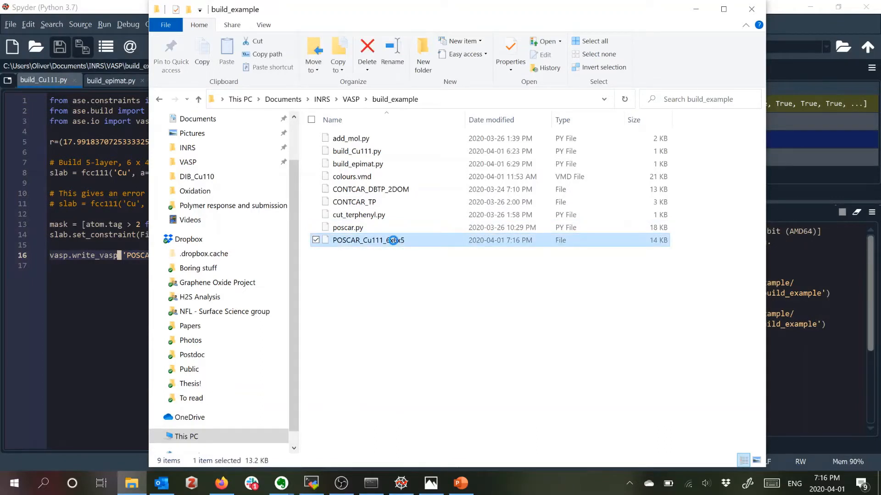
right_click(367, 239)
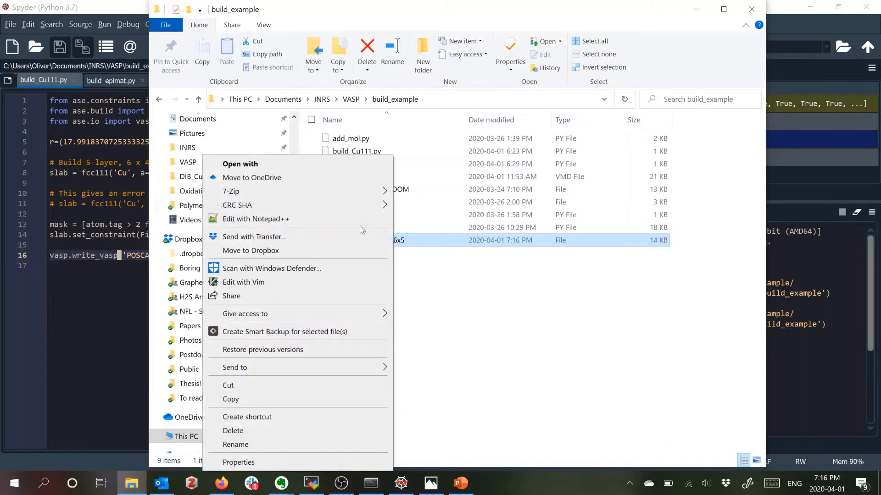
click(390, 281)
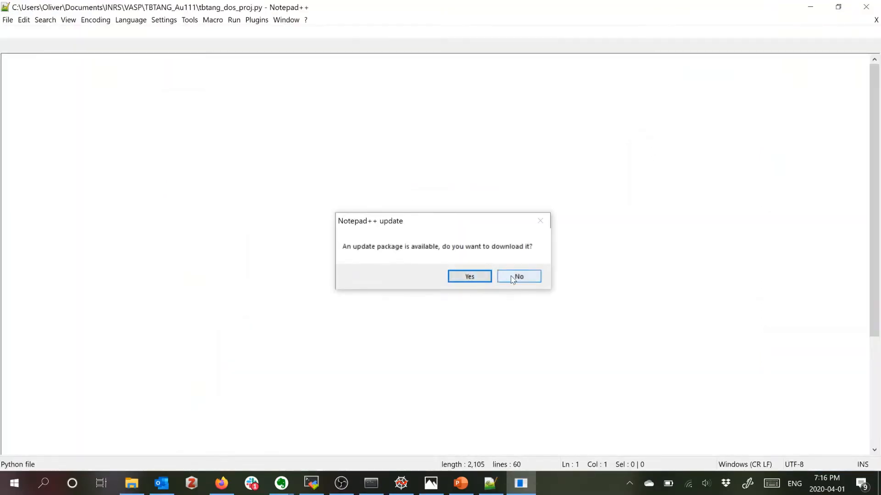
click(517, 276)
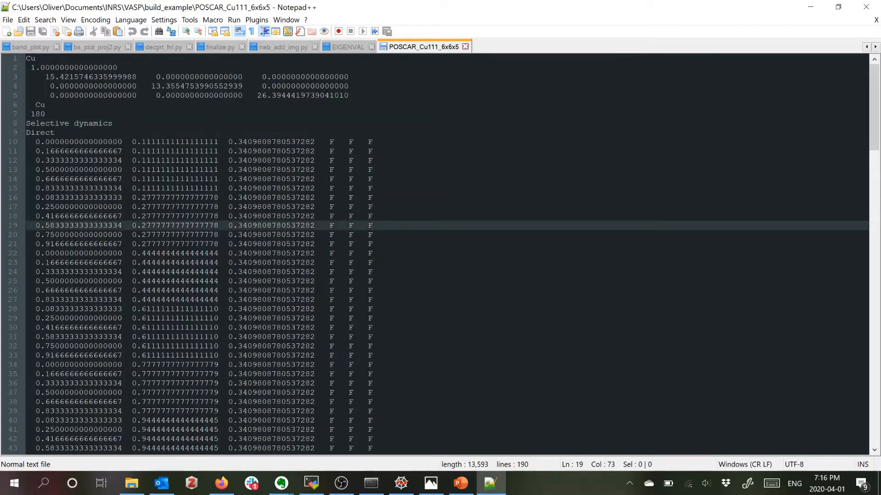
scroll(down, 3)
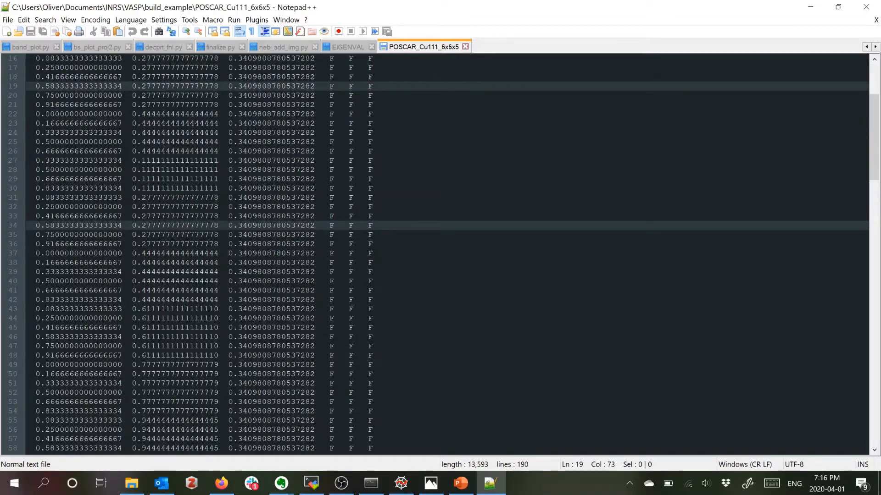
scroll(up, 3)
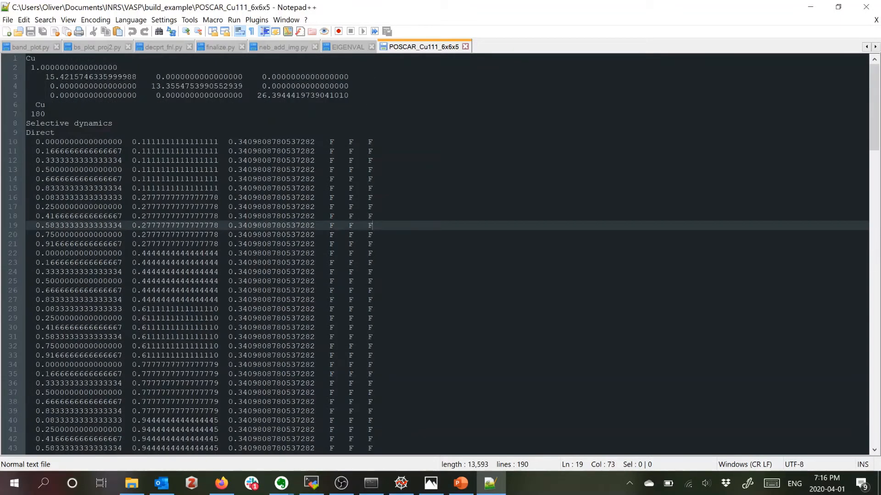
scroll(down, 3)
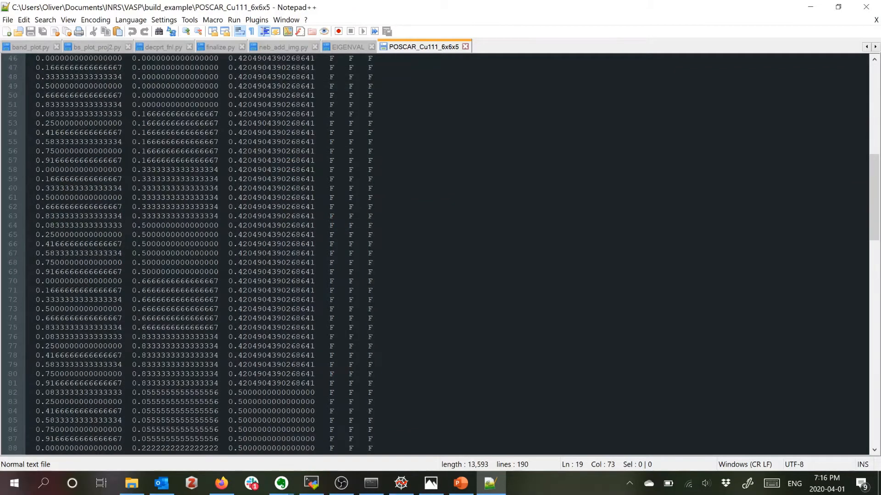
scroll(down, 3)
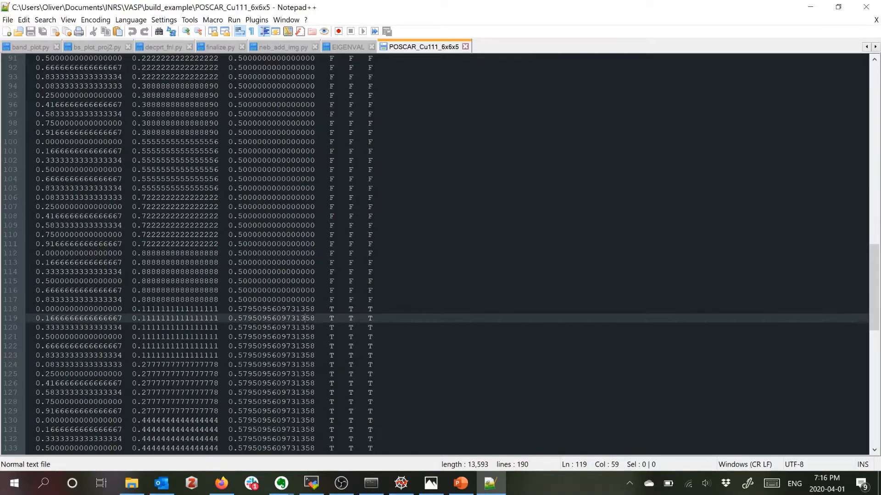
scroll(down, 3)
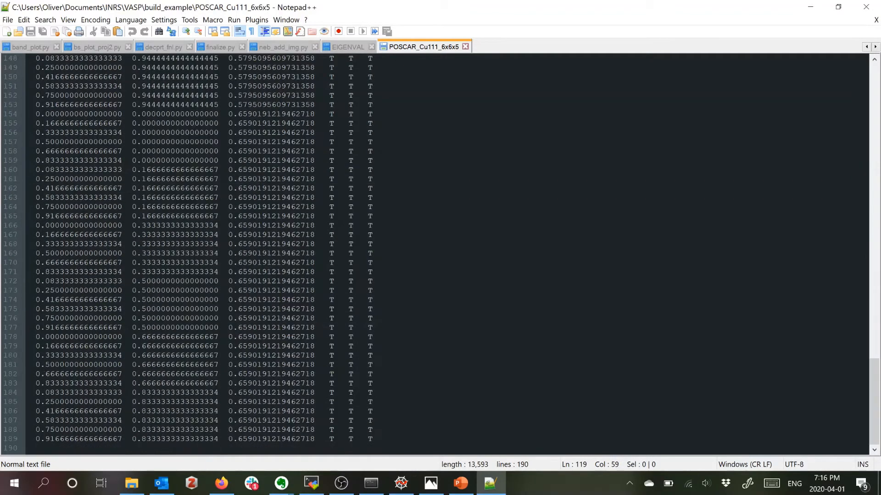
scroll(up, 3)
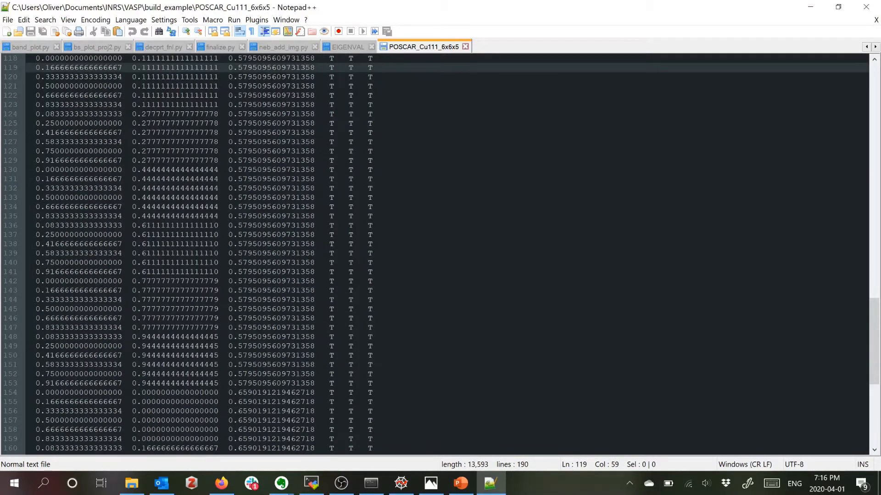
scroll(up, 3)
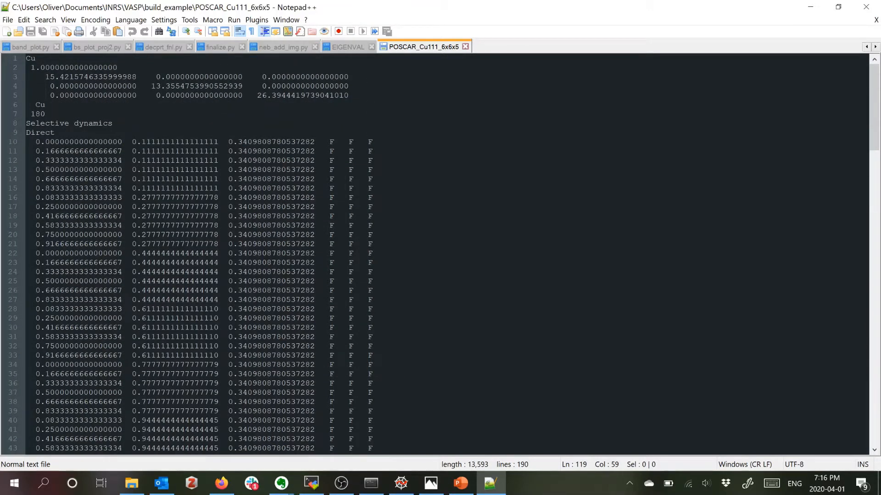
key(alt+tab)
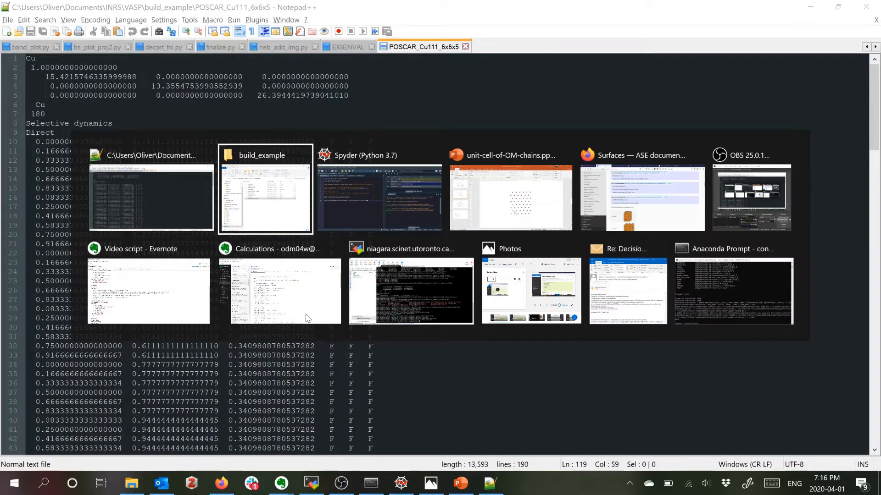
Show the VMD project homepage in Firefox and go to its Download VMD page
click(265, 188)
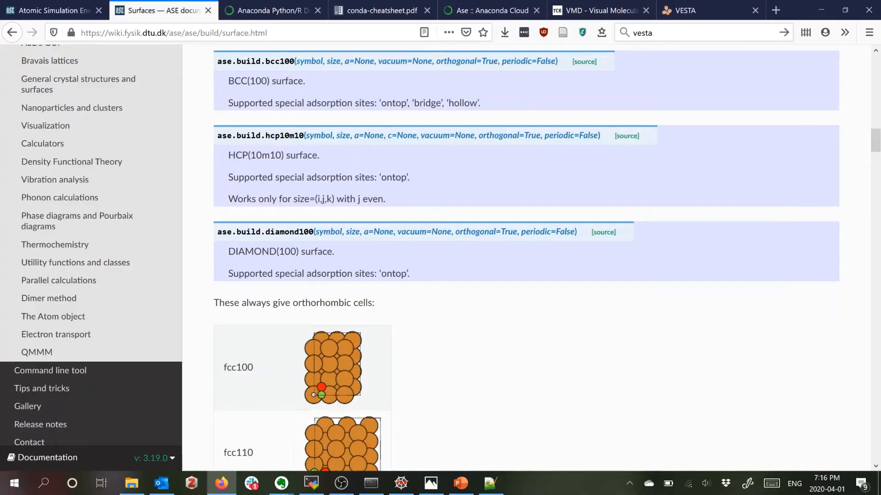
click(599, 11)
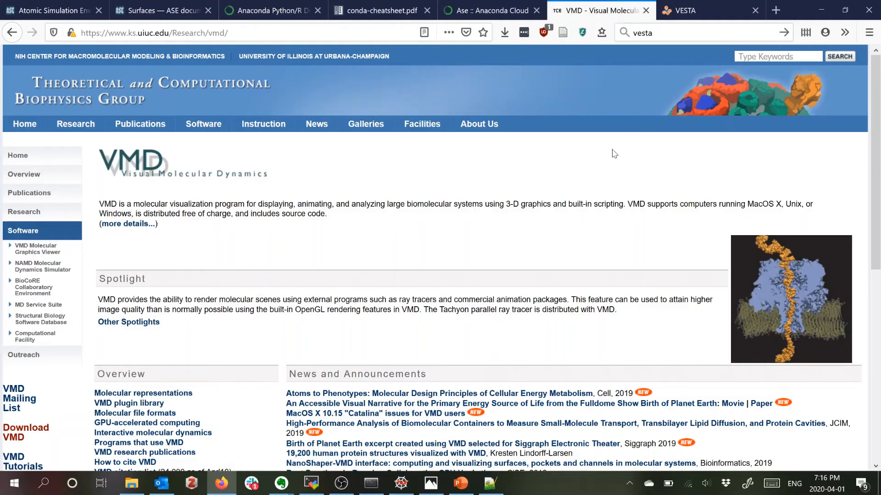
mouse_move(556, 233)
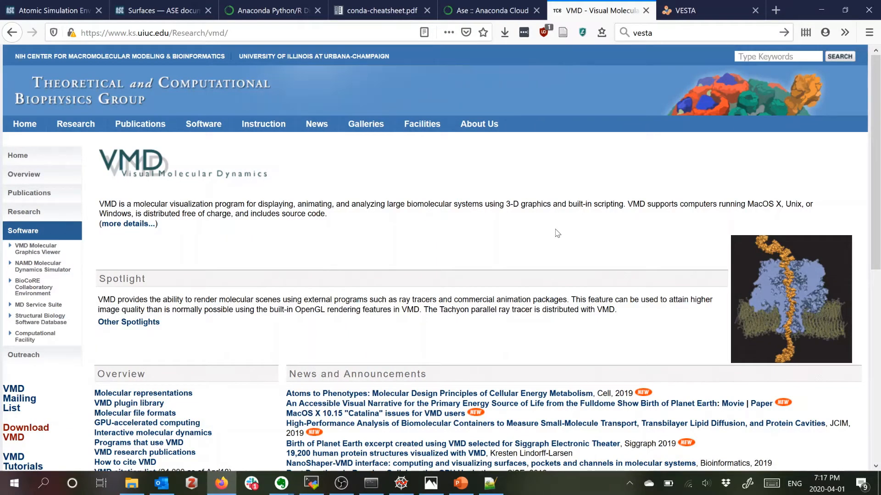
mouse_move(579, 232)
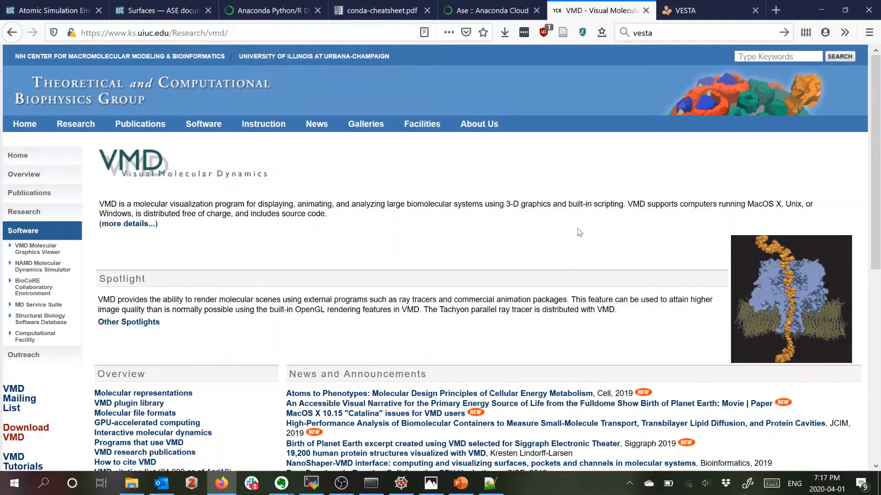
scroll(down, 3)
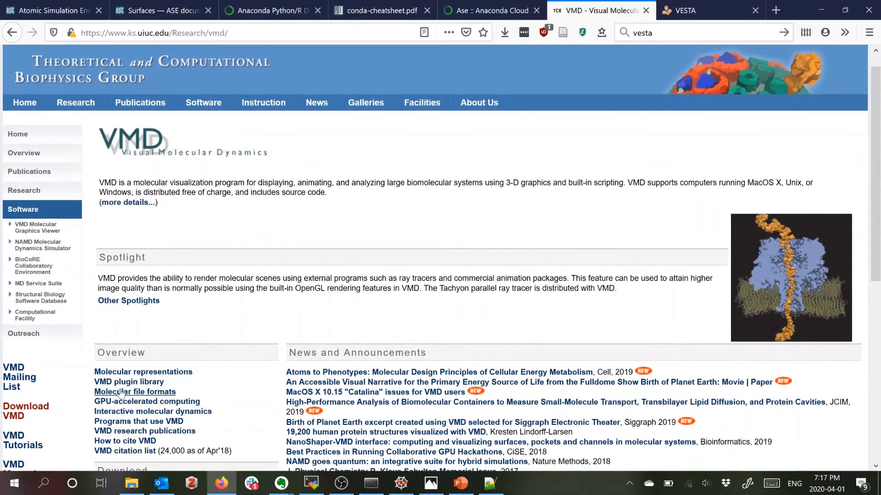
click(26, 411)
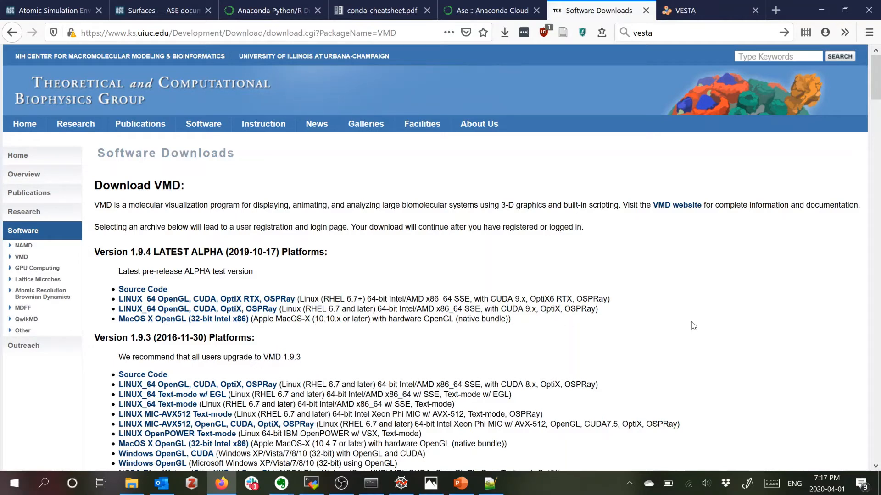
Bring up the VESTA program's website as an alternative structure visualizer
scroll(down, 3)
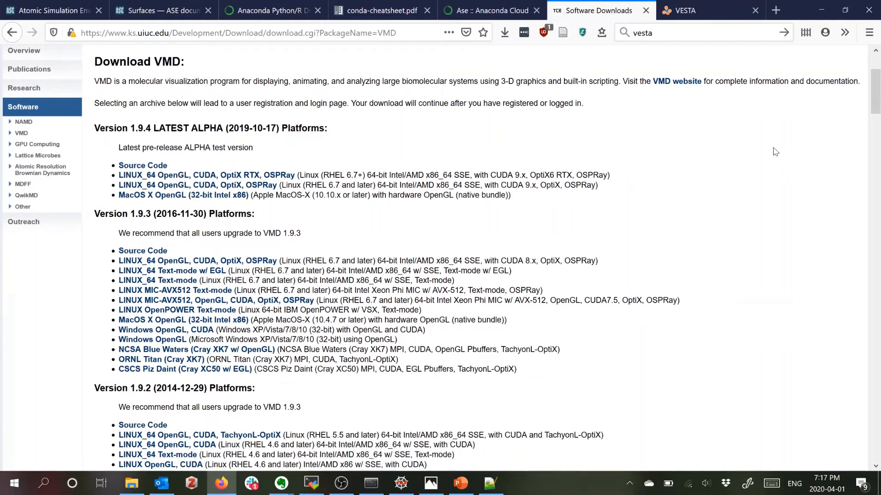
click(681, 10)
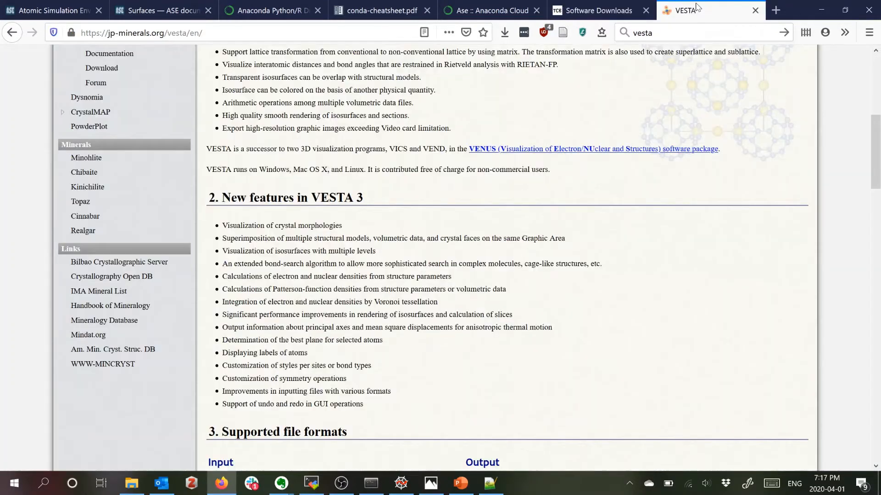
scroll(up, 3)
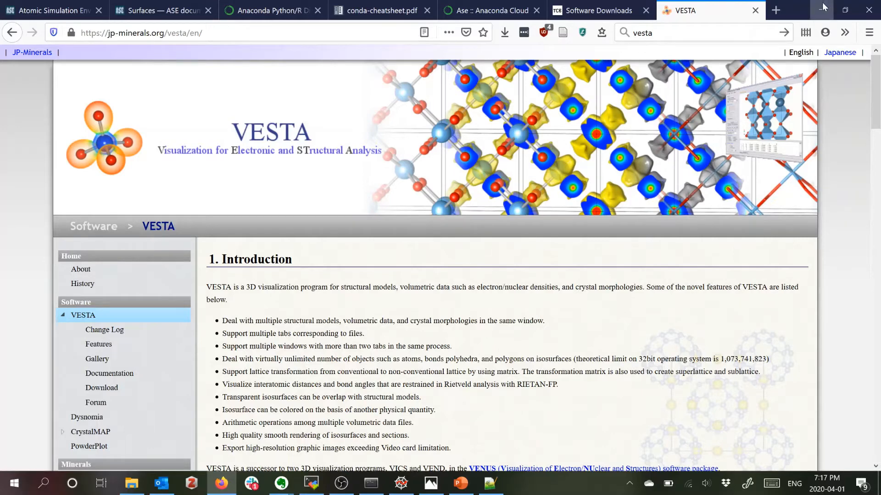
mouse_move(721, 316)
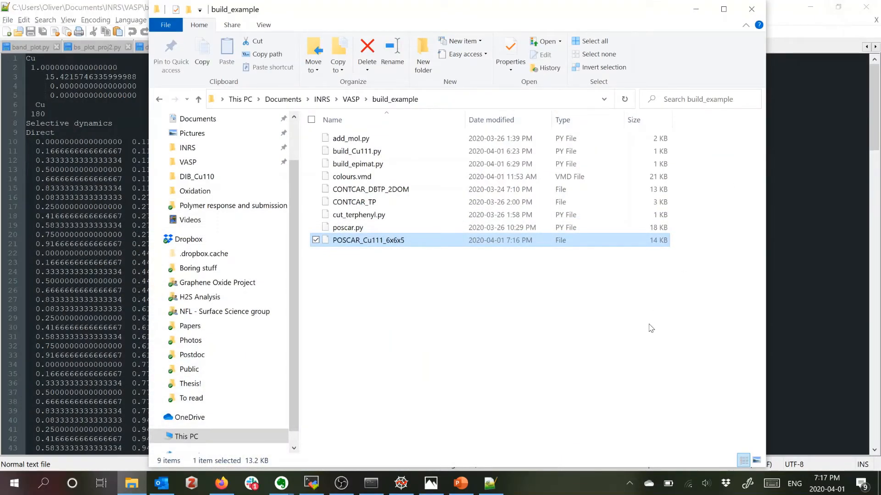
Launch VMD 1.9.3 so VMD Main and the OpenGL Display appear
click(14, 483)
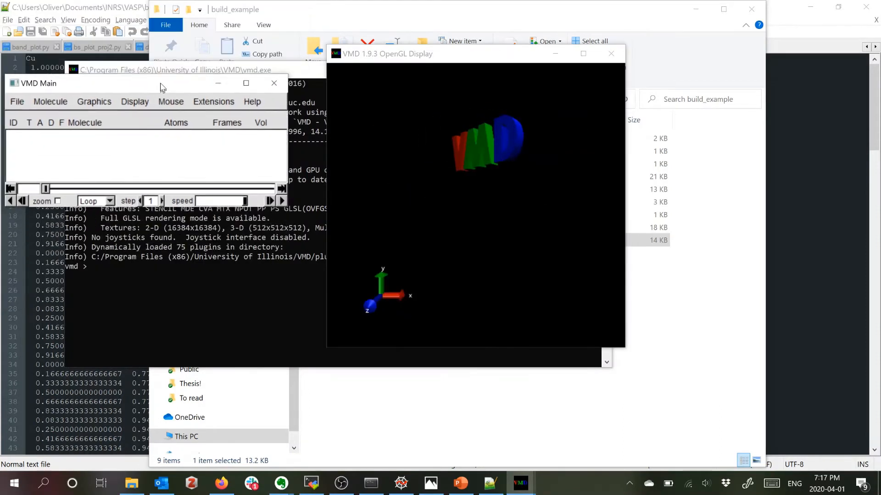
Start a New Molecule and browse to POSCAR_Cu111_6x6x5 in the build_example folder
click(67, 71)
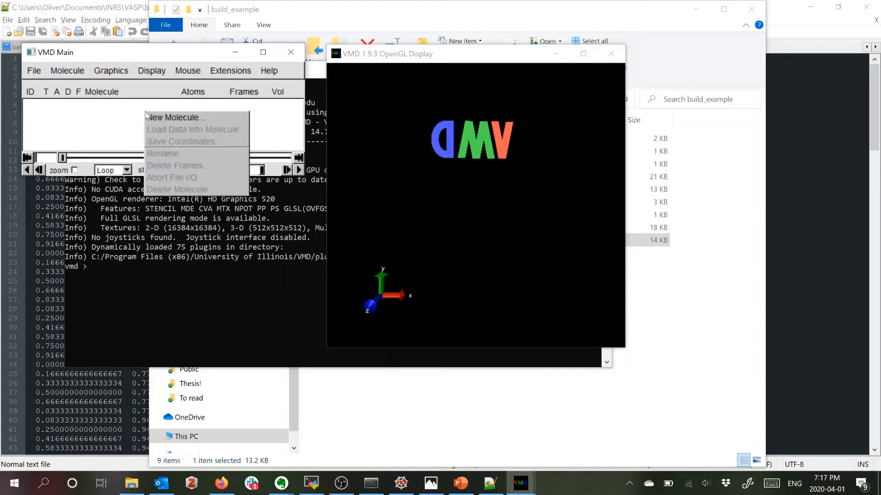
click(176, 116)
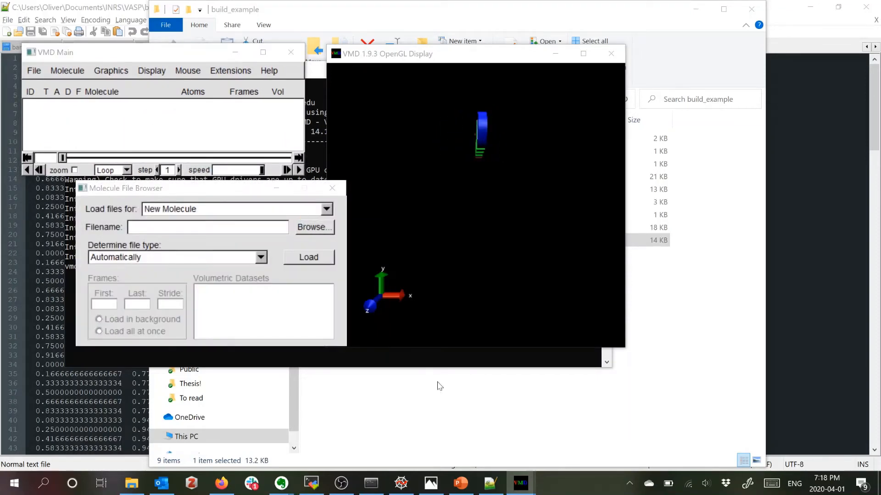
click(314, 227)
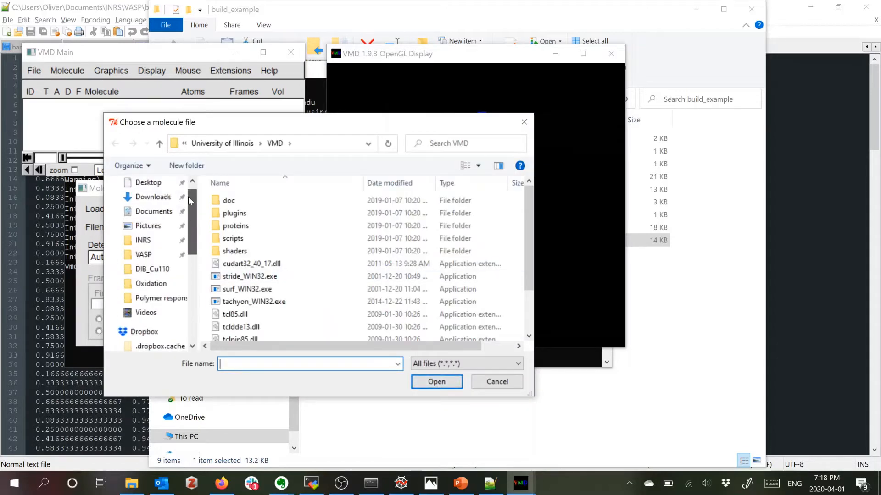
click(143, 254)
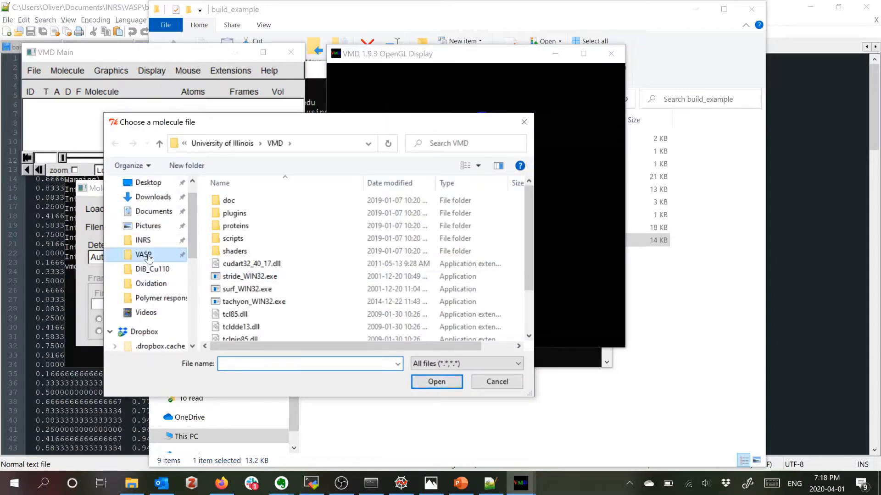
double_click(143, 254)
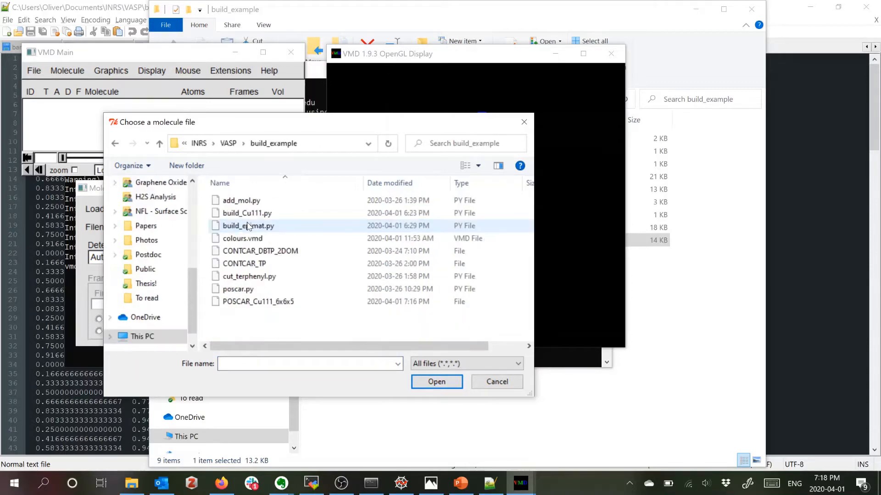
click(257, 302)
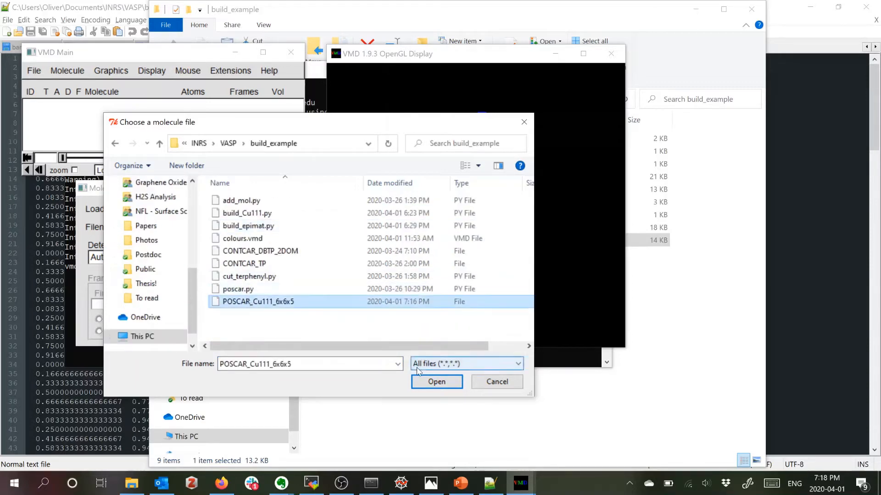
click(437, 381)
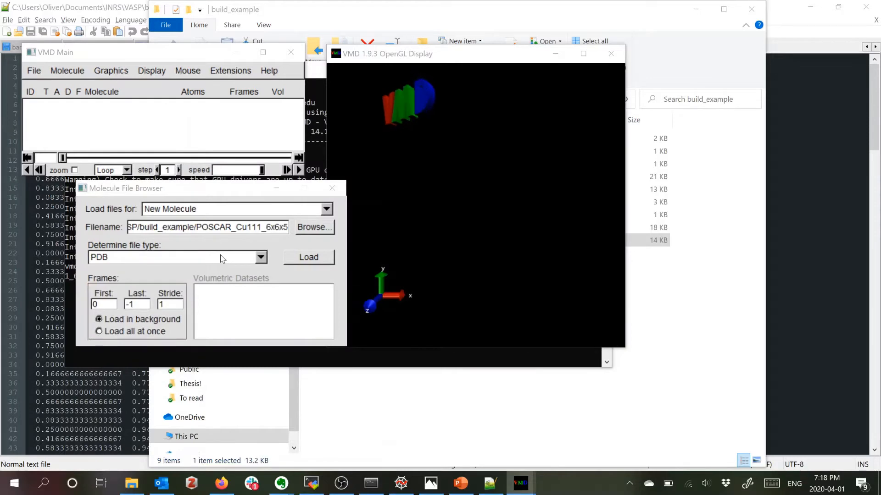
Set the file type to VASP_POSCAR and load the 180-atom slab
click(260, 257)
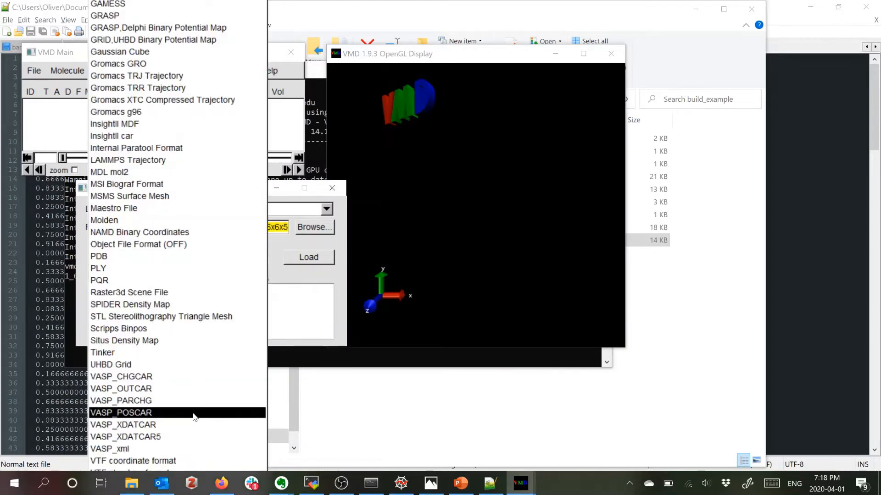
click(120, 412)
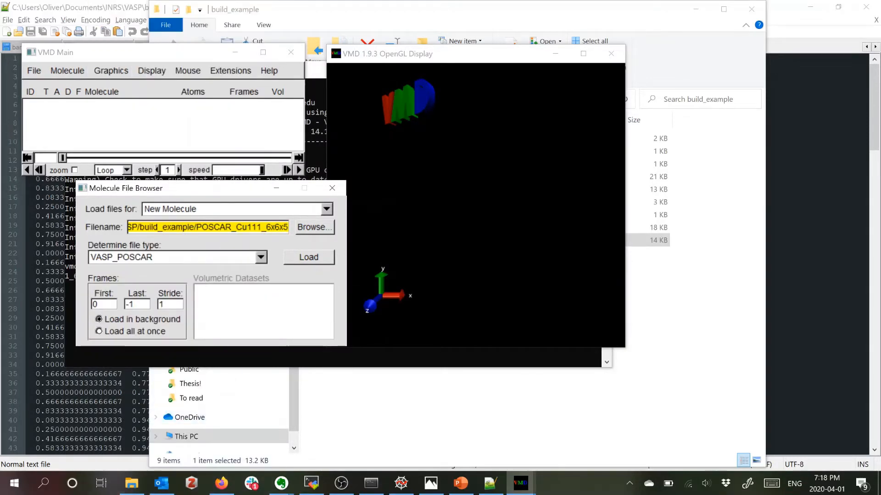
mouse_move(206, 227)
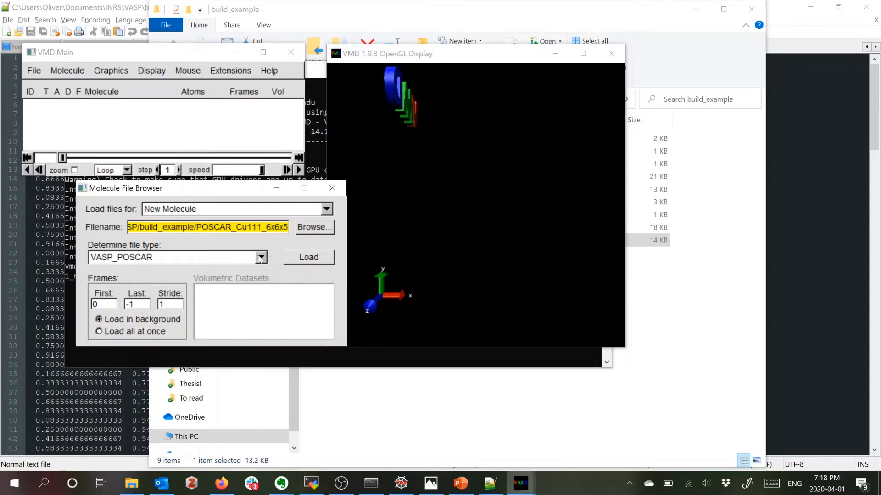
click(260, 256)
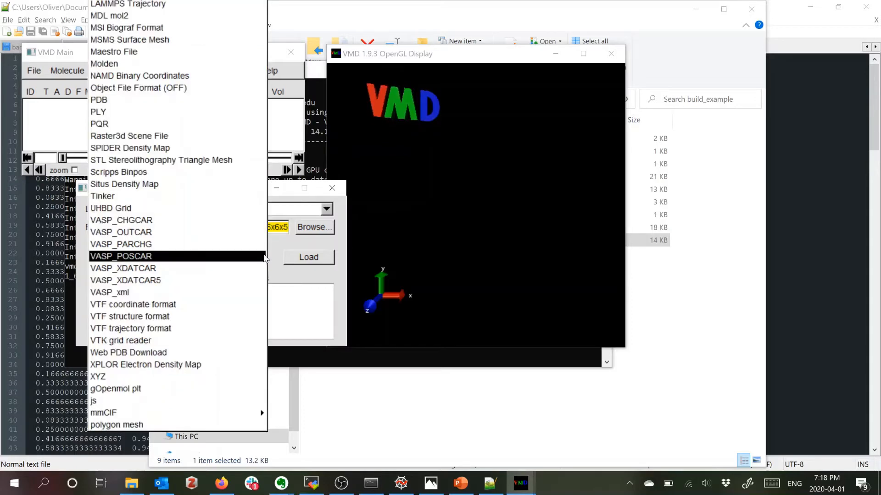
click(121, 256)
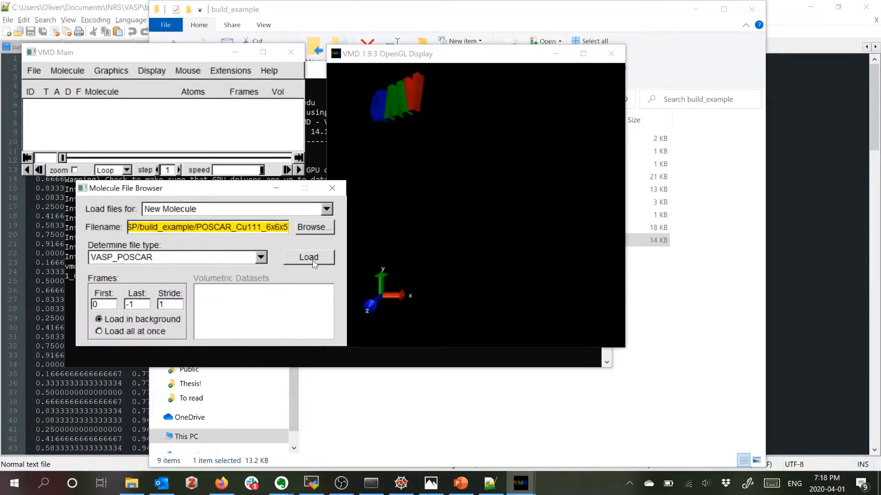
click(308, 256)
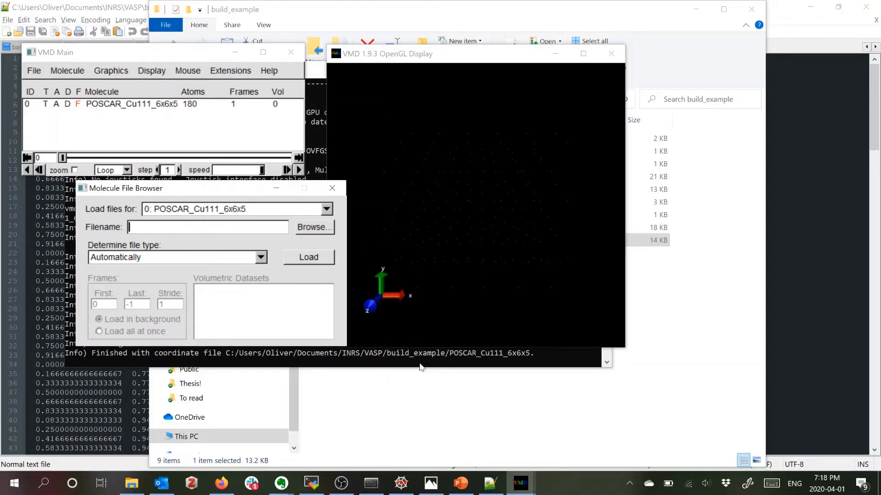
Change the VMD console's working directory to the build_example folder with cd
click(308, 257)
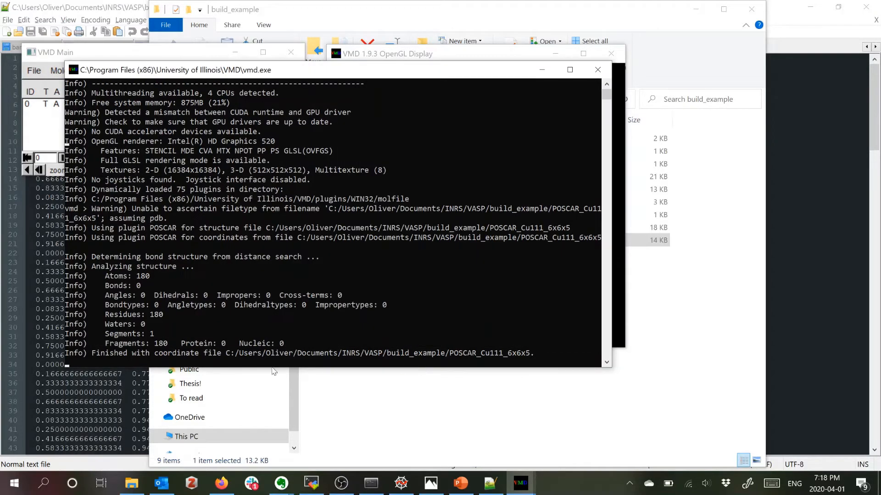
click(227, 353)
text(cd C:/Users/Oliver/Documents/INRS/VASP/build_example/)
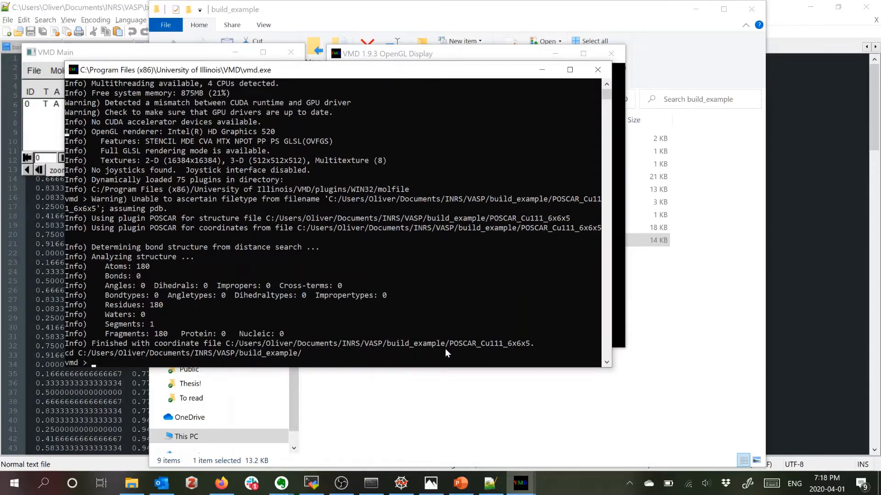
mouse_move(225, 346)
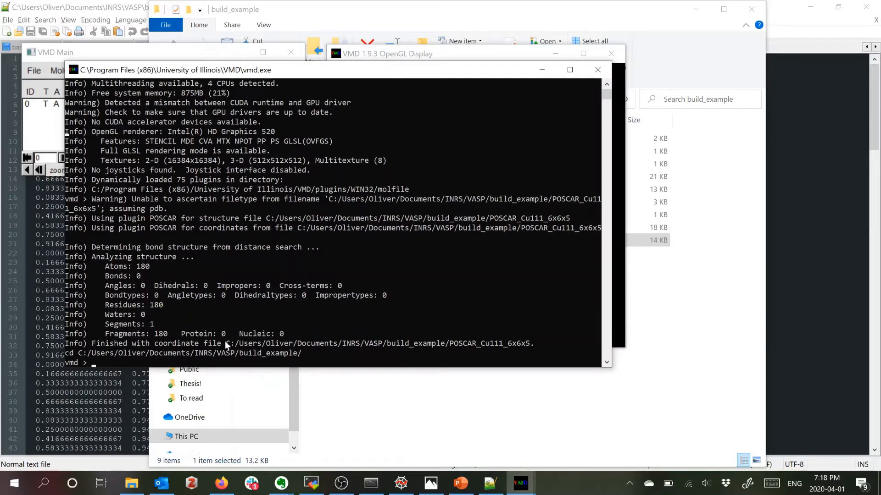
mouse_move(393, 306)
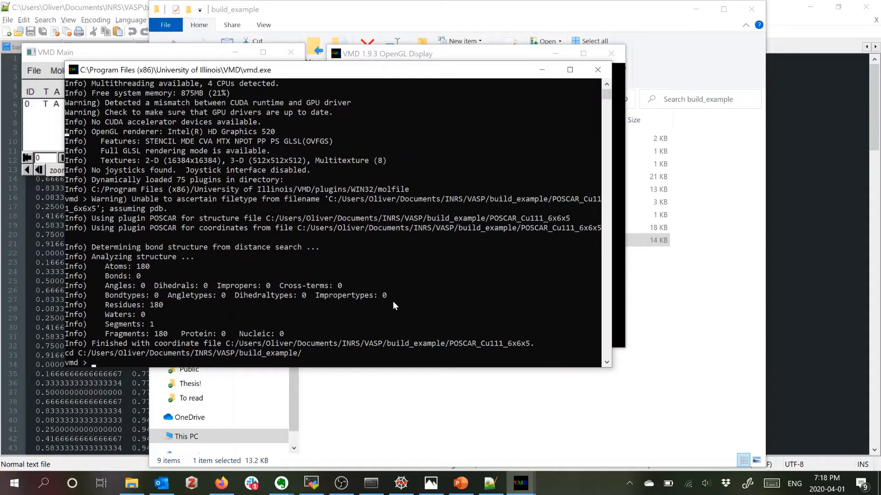
mouse_move(246, 345)
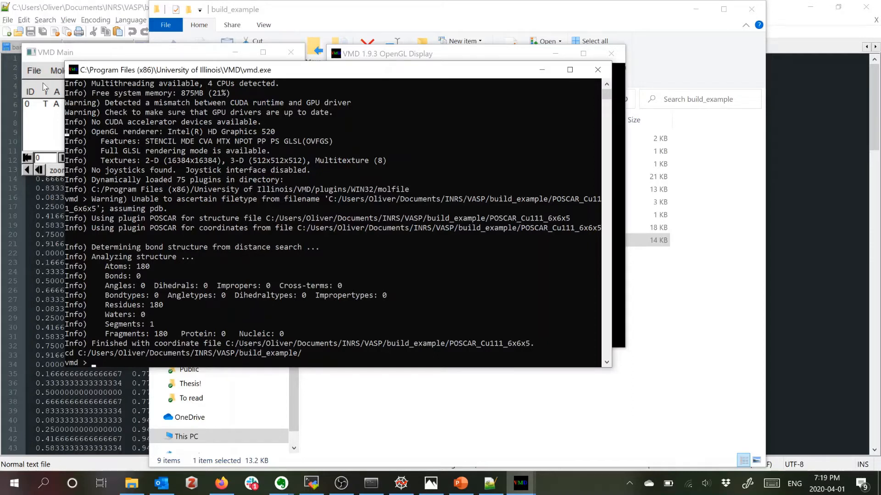
Load the colours.vmd visualization state, turning the display background white
click(33, 70)
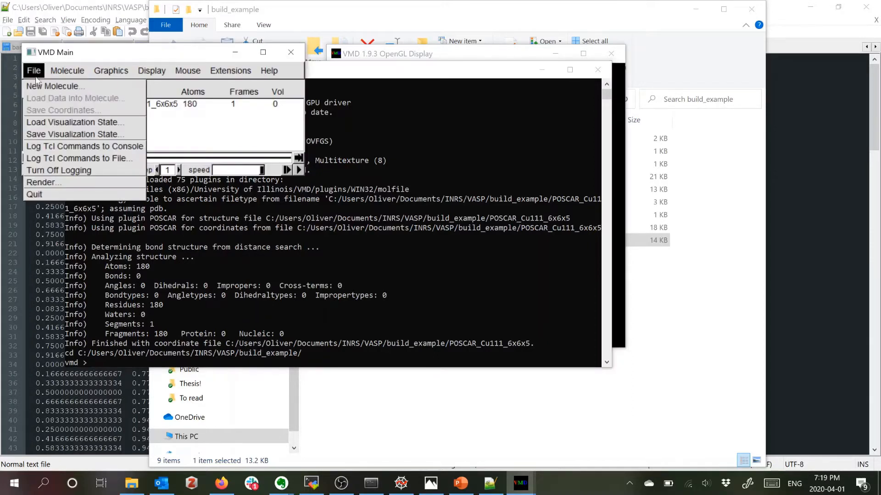
click(74, 122)
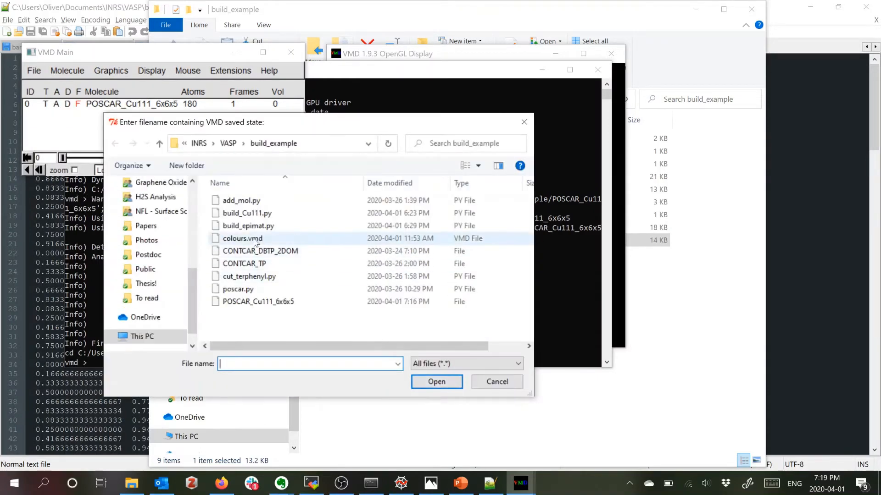
click(242, 239)
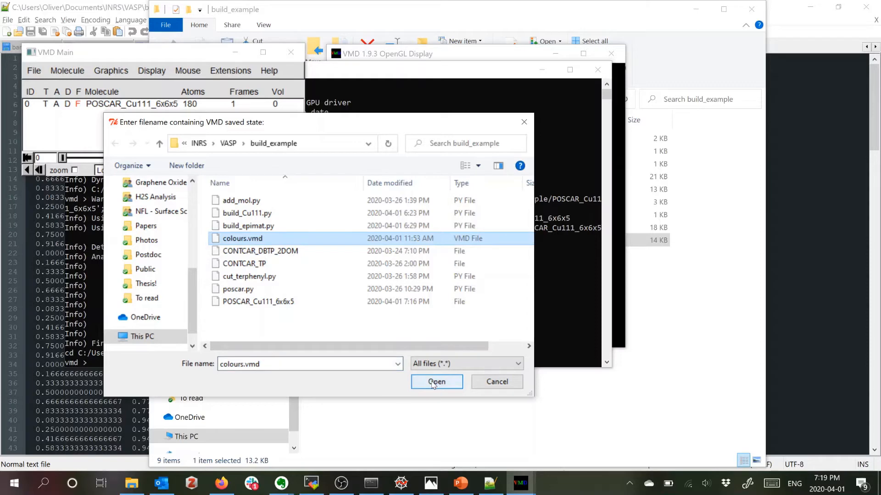
click(437, 382)
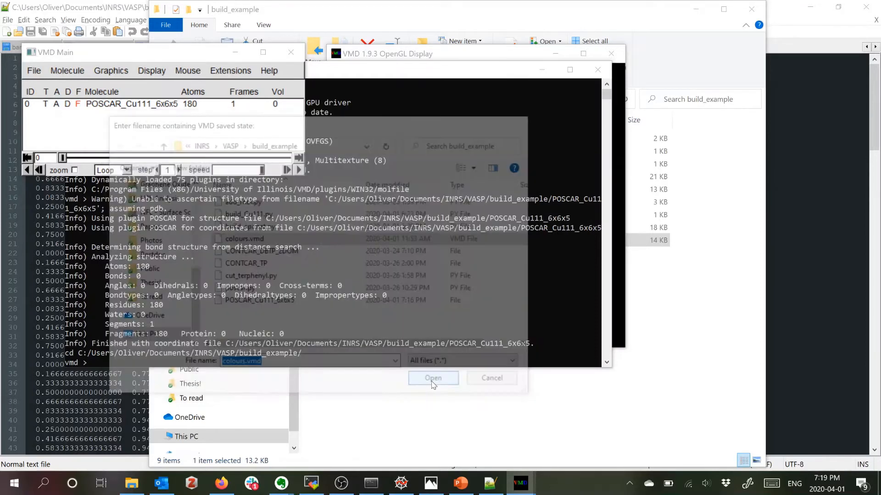
click(432, 378)
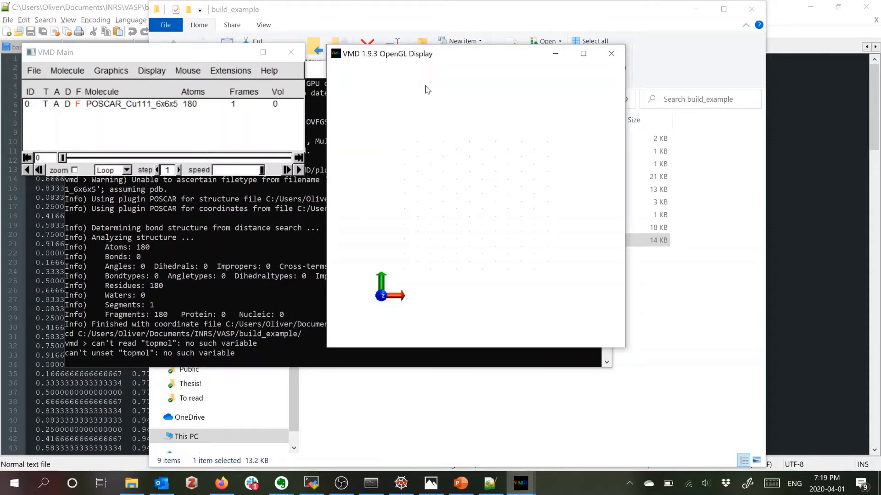
mouse_move(121, 79)
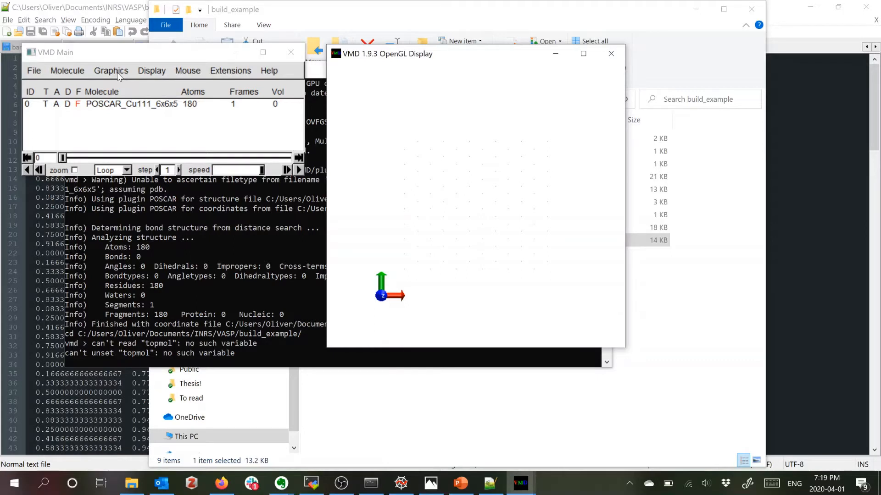
click(151, 71)
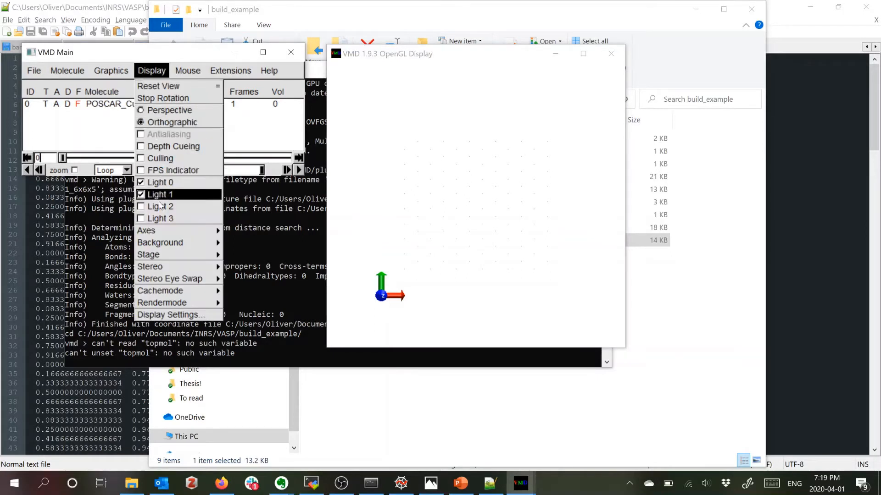
click(151, 70)
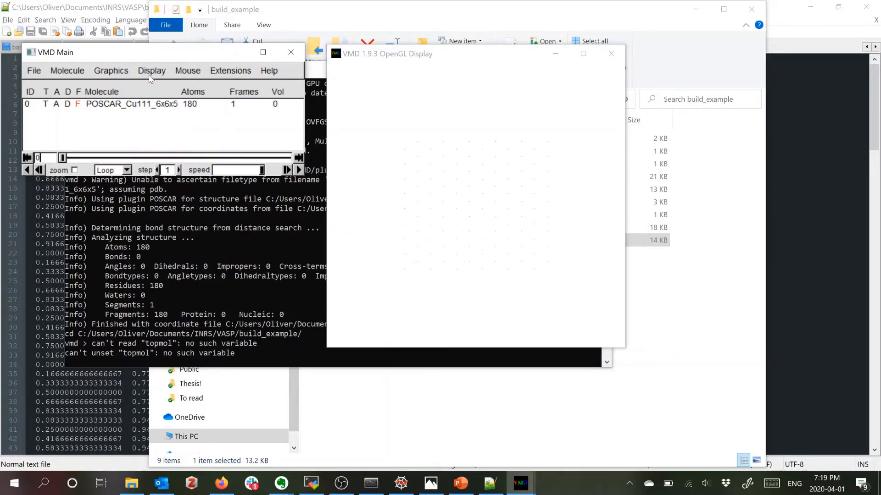
In Graphics Representations, colour the slab by Element and try the CPK drawing style
click(111, 71)
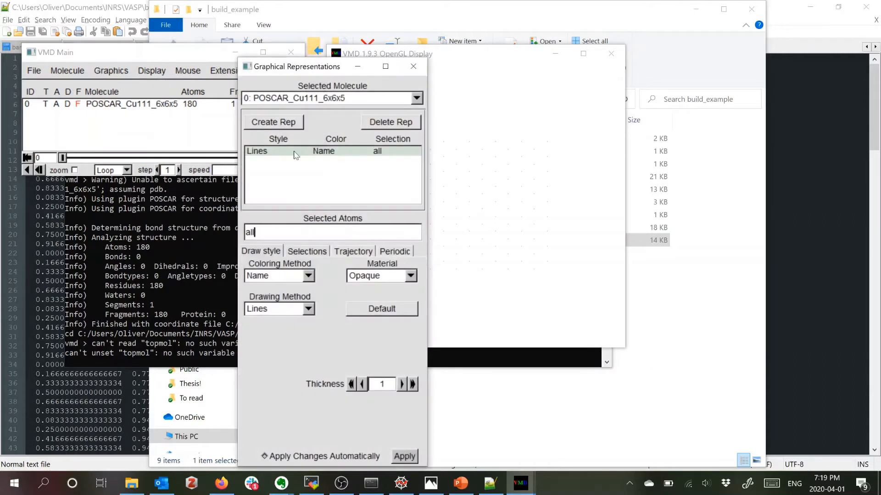
click(111, 71)
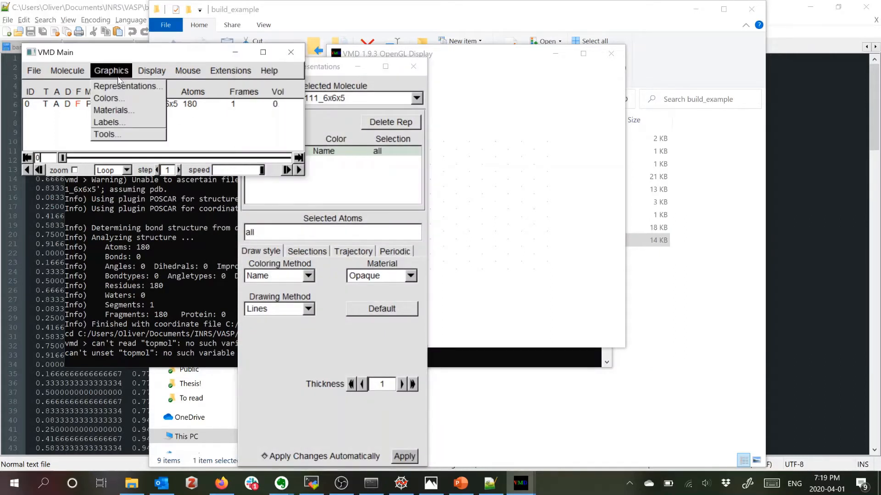
click(382, 186)
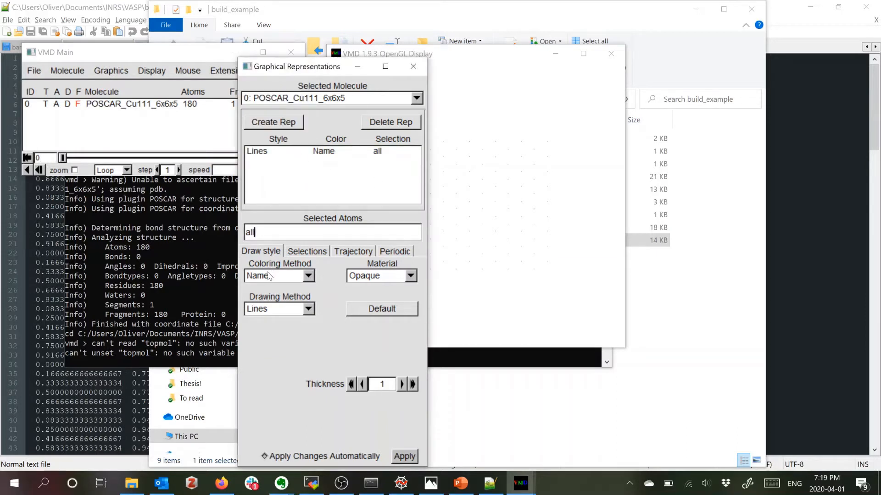
click(279, 276)
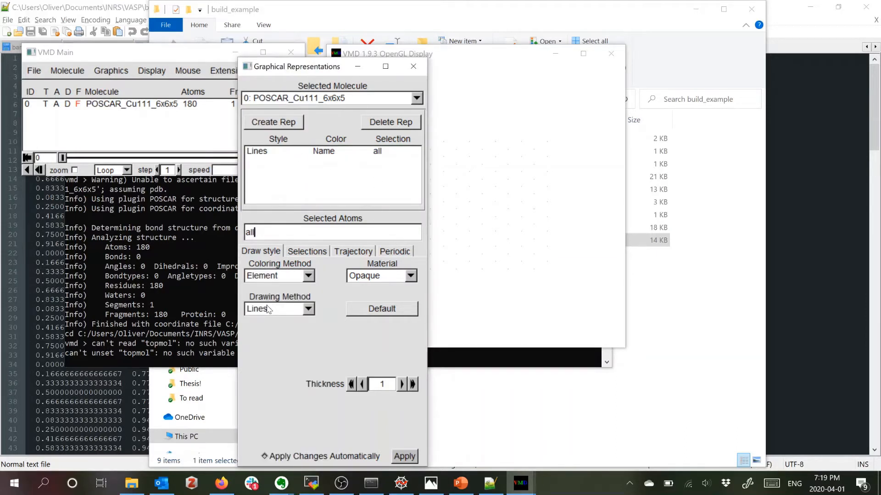
click(279, 309)
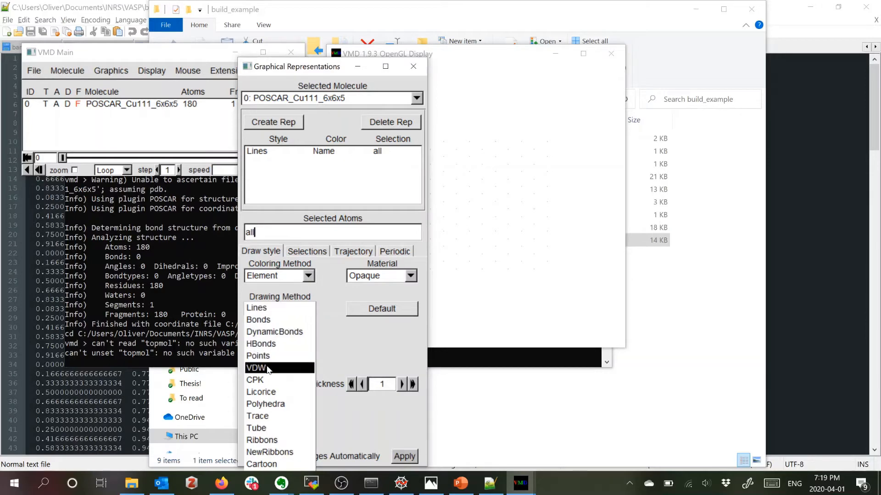
mouse_move(267, 380)
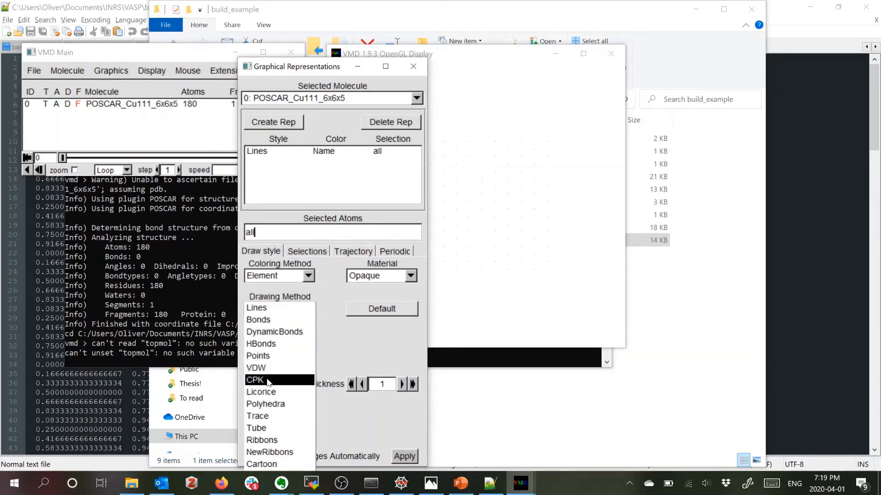
click(255, 380)
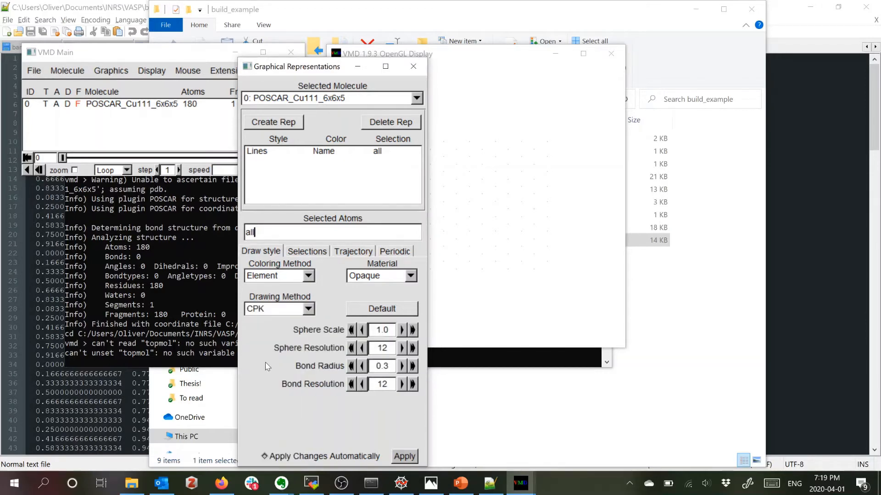
mouse_move(544, 230)
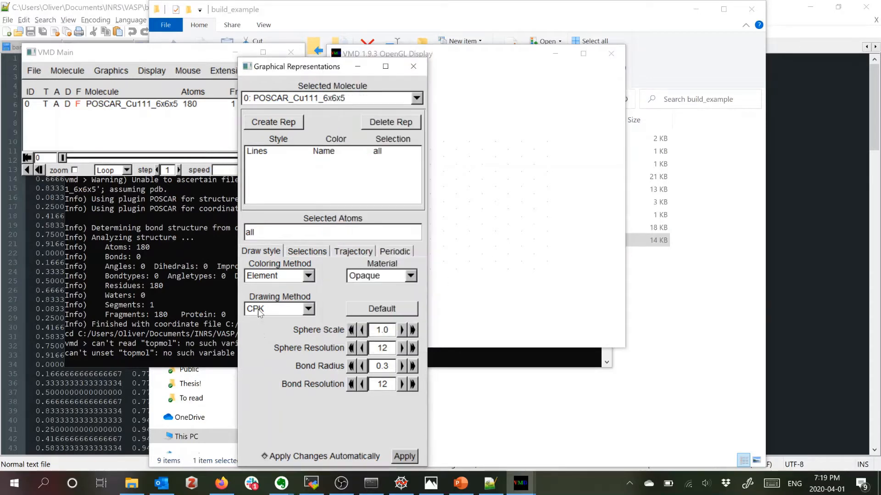
click(332, 232)
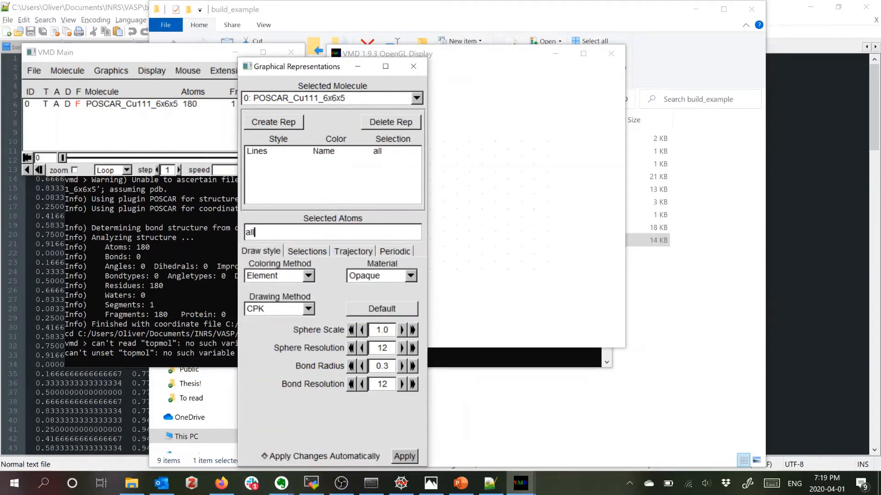
Set the Lines representation to element-coloured CPK, then full-size VDW spheres
click(278, 308)
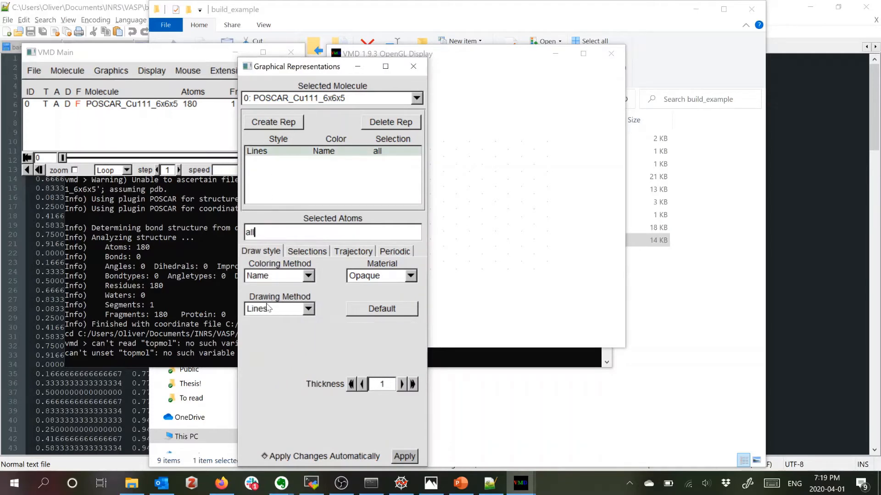
click(279, 308)
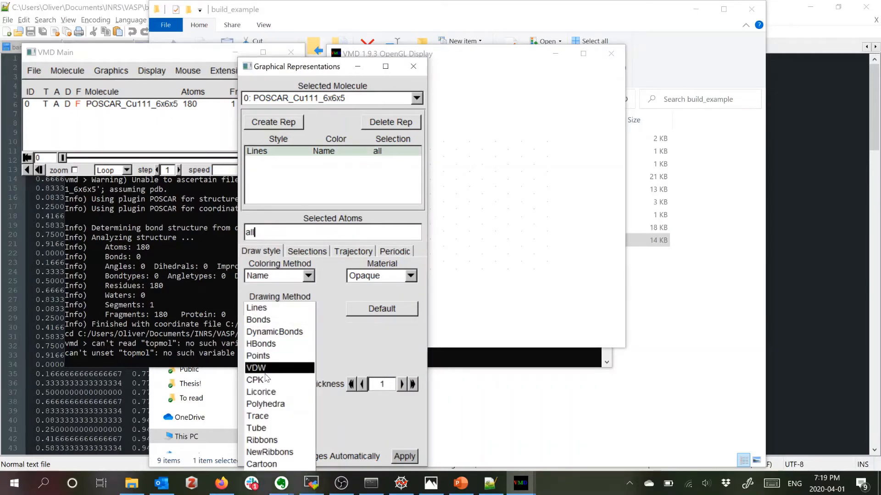
click(260, 380)
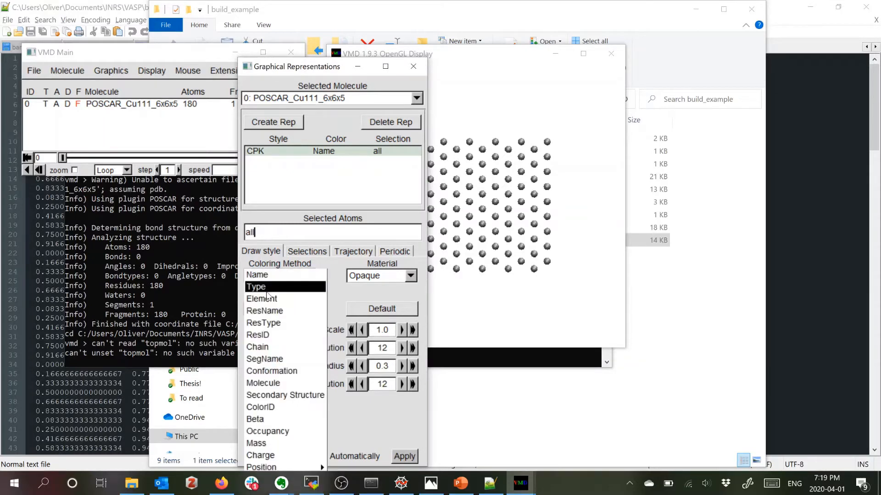
click(262, 298)
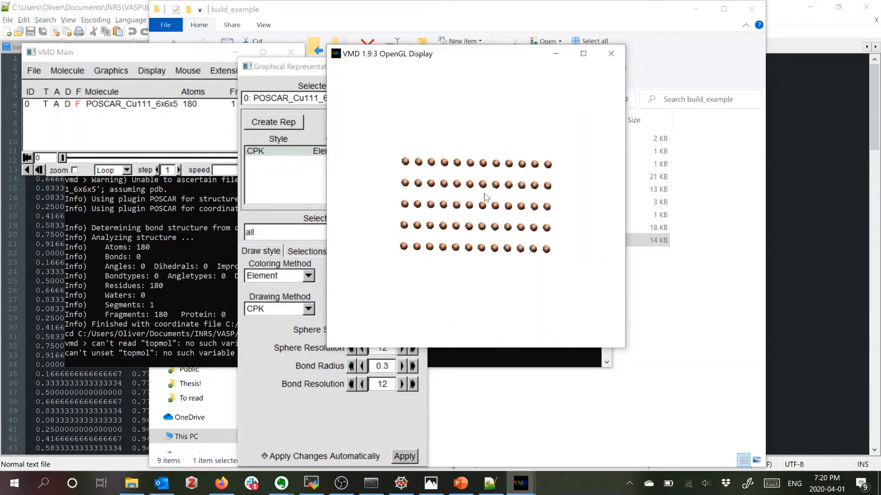
mouse_move(510, 293)
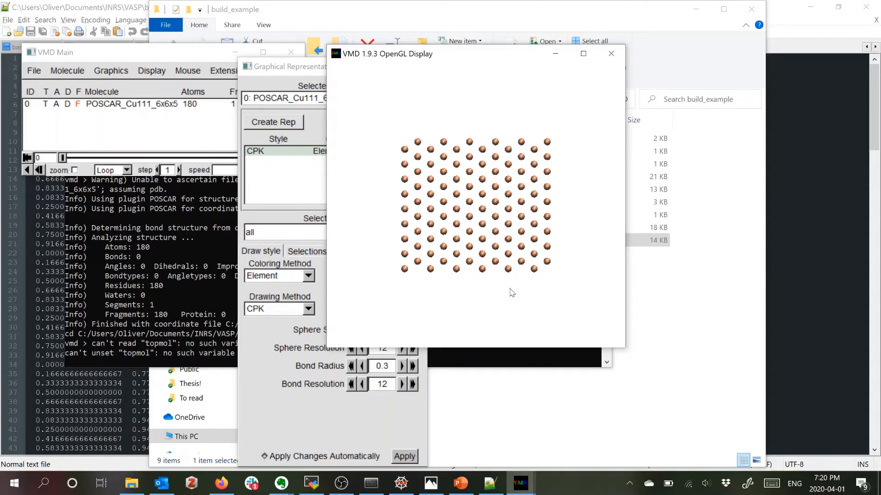
click(278, 308)
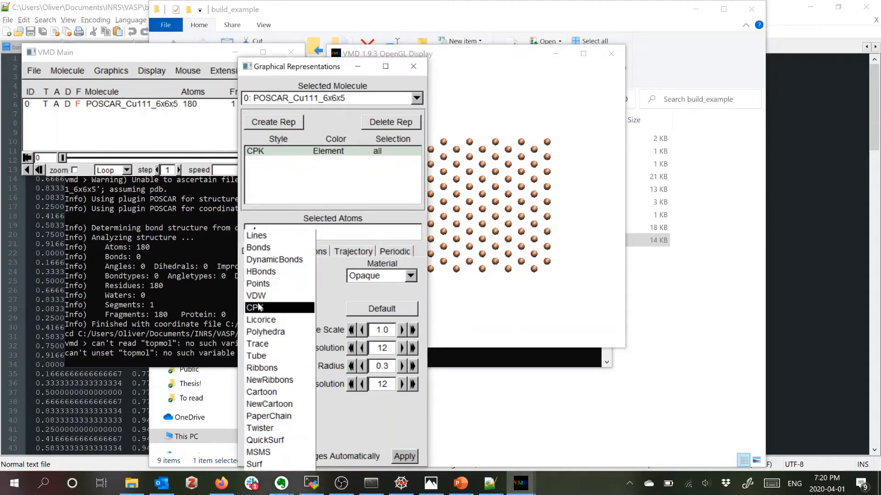
click(256, 295)
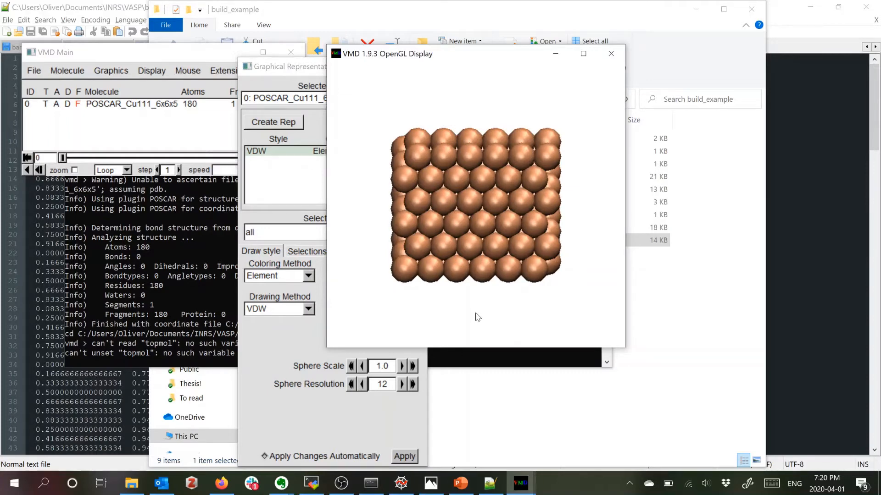
mouse_move(153, 364)
text(pbc box)
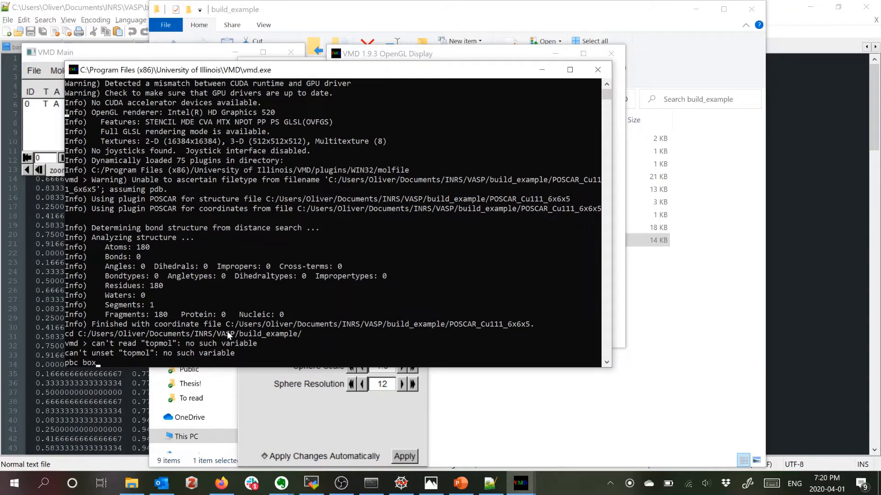
Run 'pbc box -on' in the console to draw the periodic cell outline around the slab
text(-on)
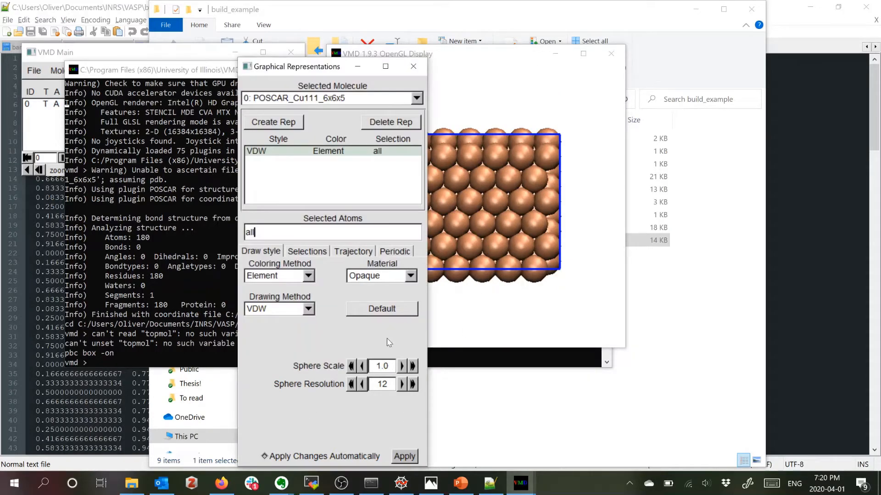
Draw the slab as CPK spheres with periodic images along ±X and ±Y
click(395, 251)
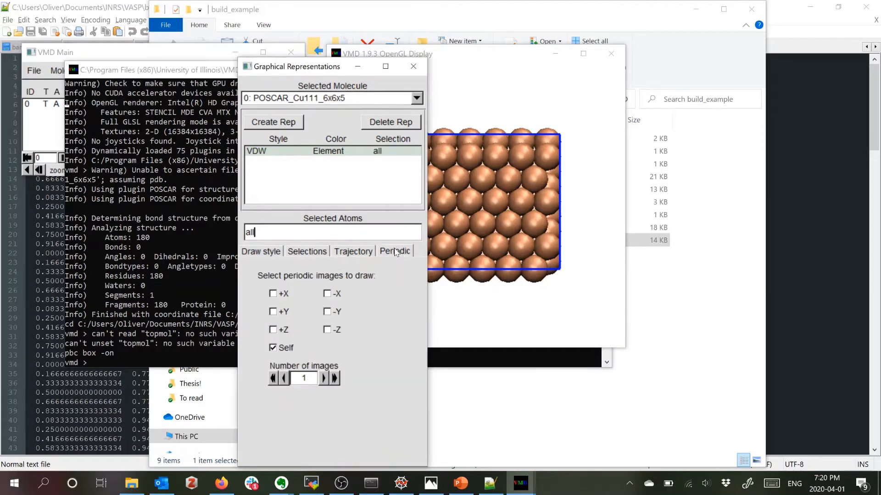
mouse_move(283, 297)
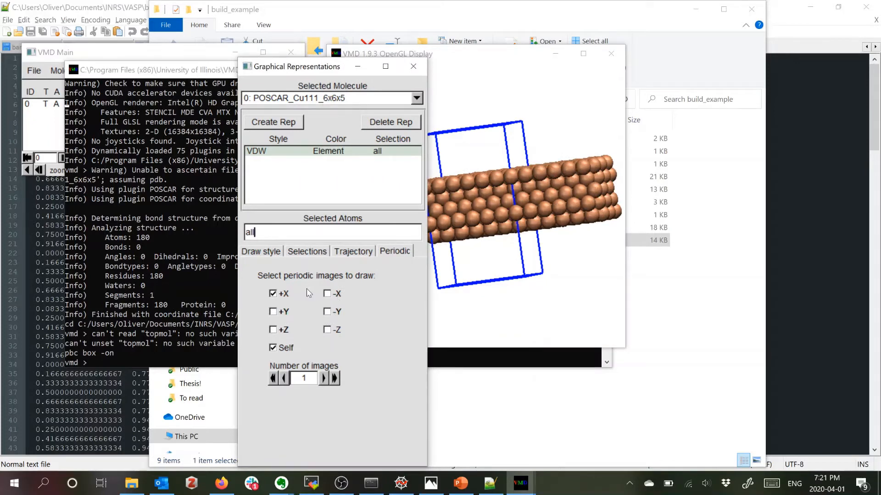
click(274, 293)
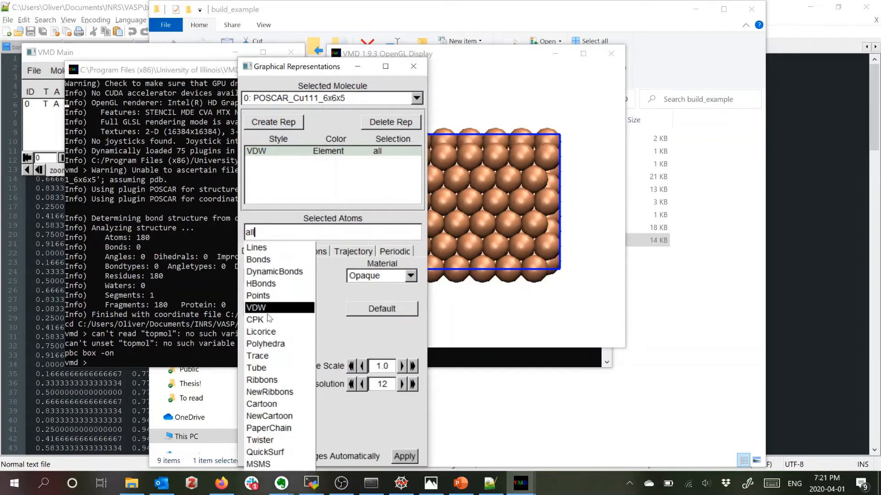
click(255, 319)
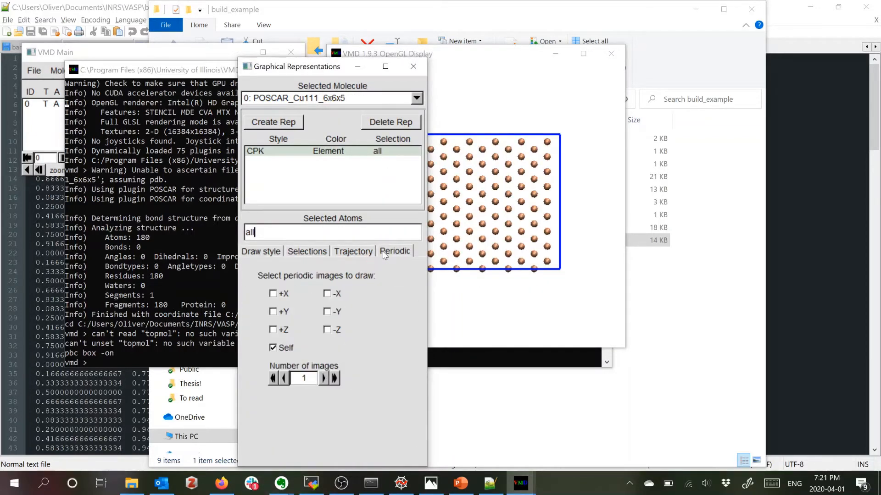
click(274, 293)
text(z > 1)
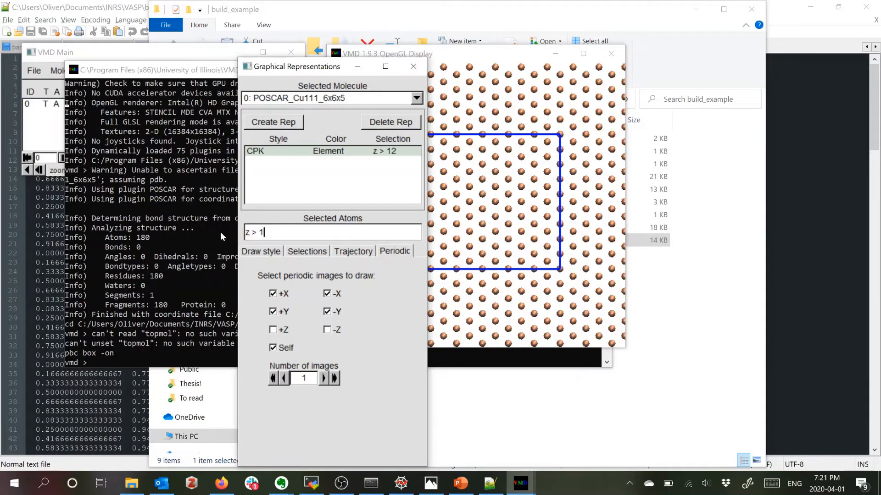
Restrict the atom selection to the top copper layer, z > 17
text(7)
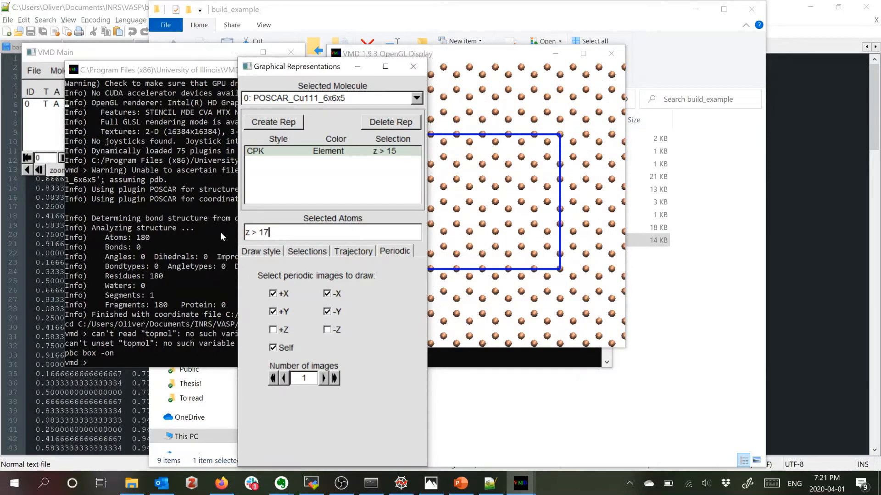
key(Return)
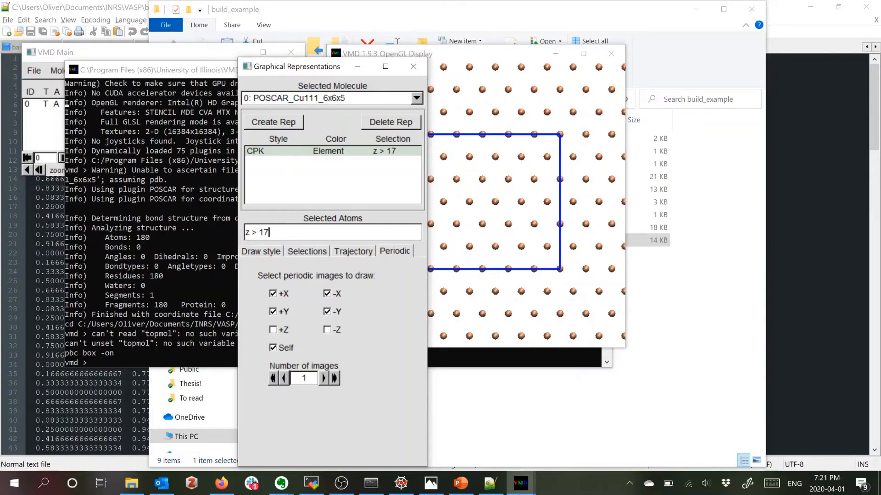
mouse_move(377, 257)
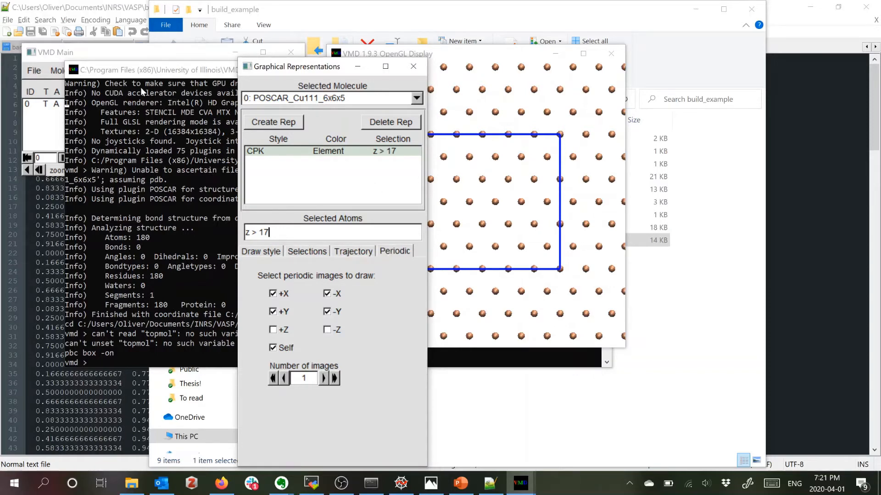
Switch to orthographic projection and label two top-layer copper atoms near the cell centre
click(151, 70)
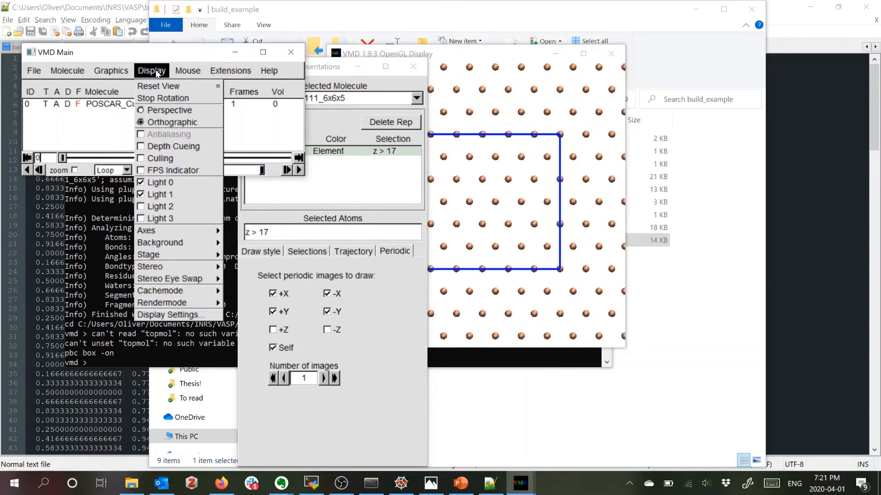
click(187, 70)
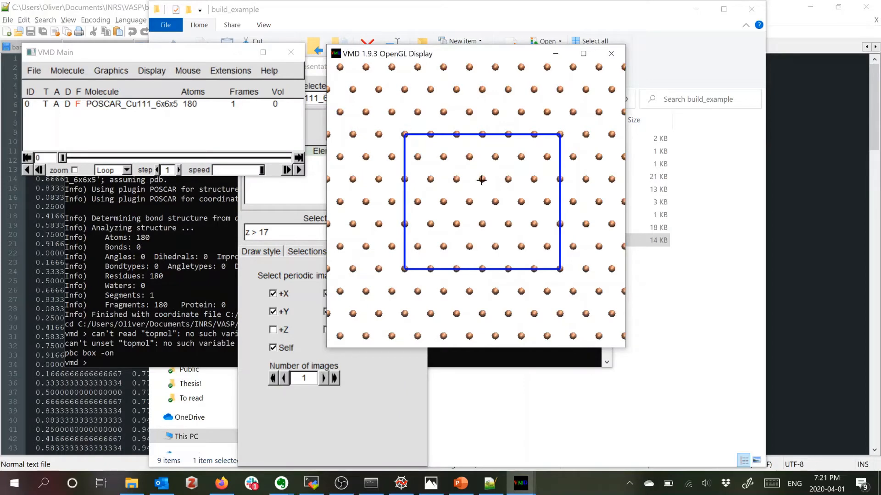
click(481, 180)
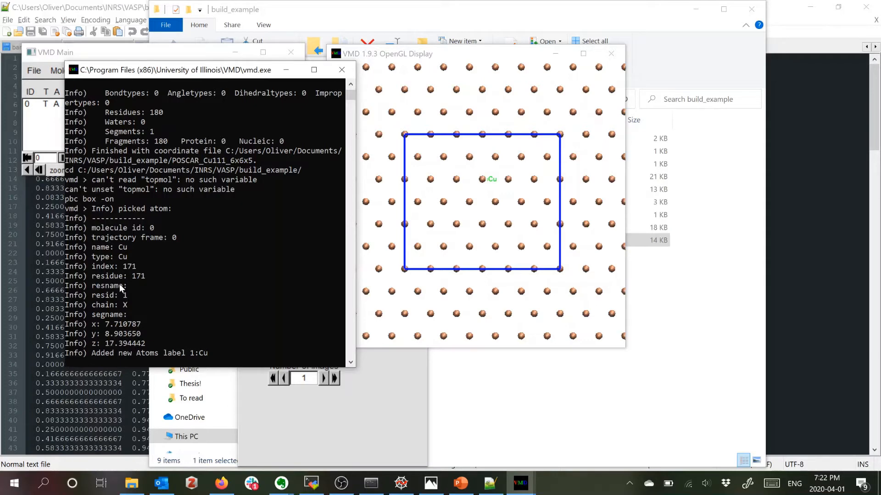
mouse_move(522, 187)
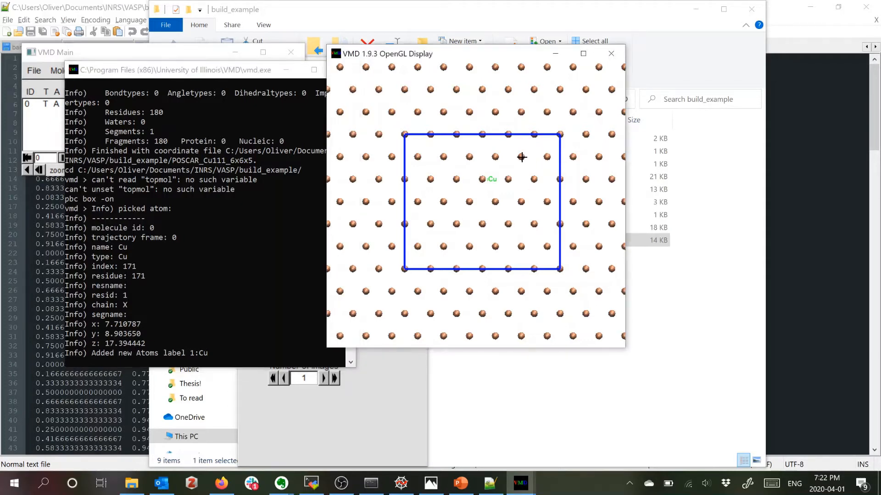
click(521, 156)
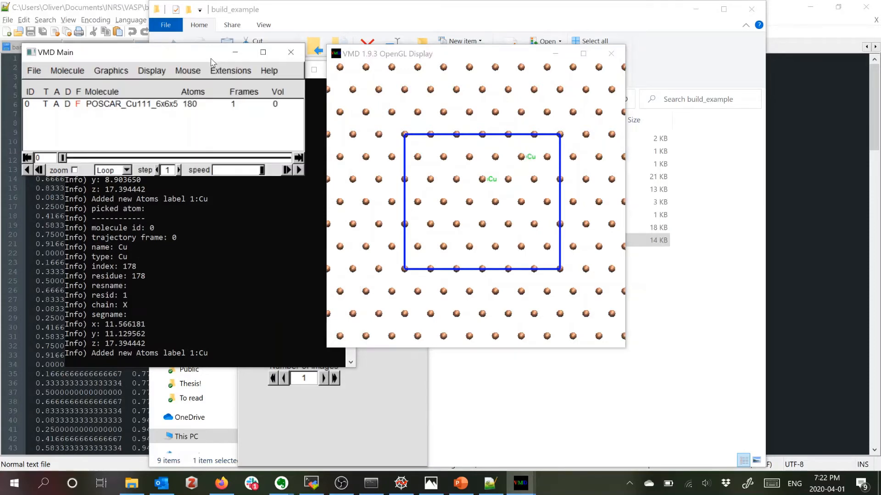
Measure the nearest-neighbour Cu–Cu spacing of about 2.57 Å with bond labels
click(187, 70)
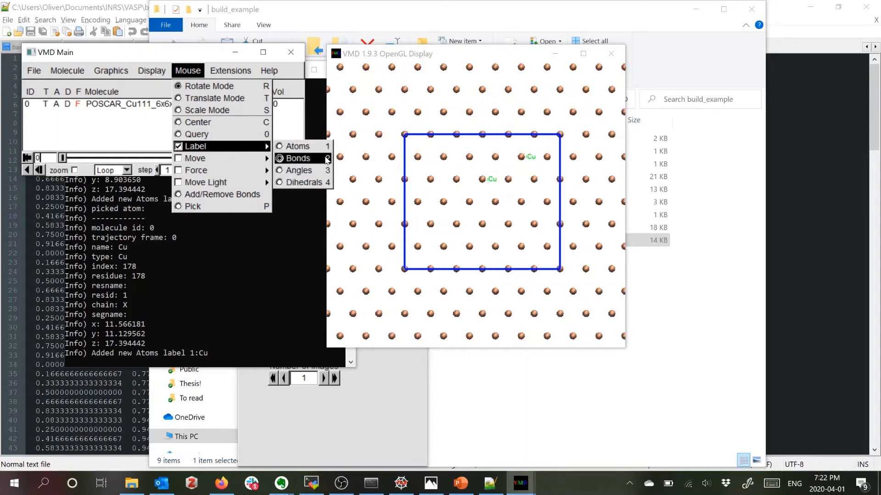
click(297, 157)
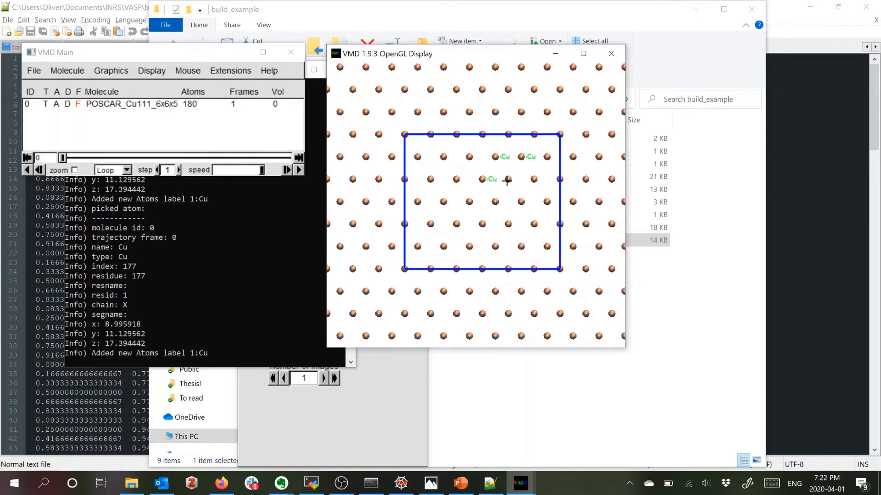
click(506, 179)
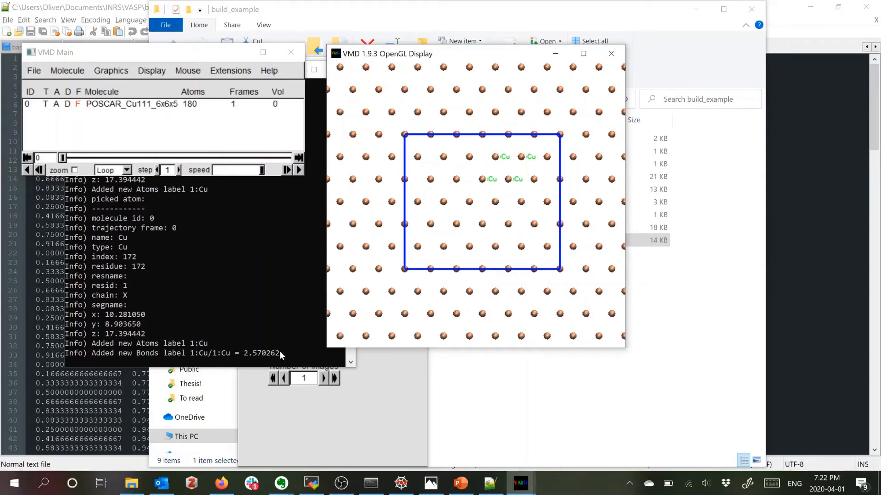
mouse_move(259, 362)
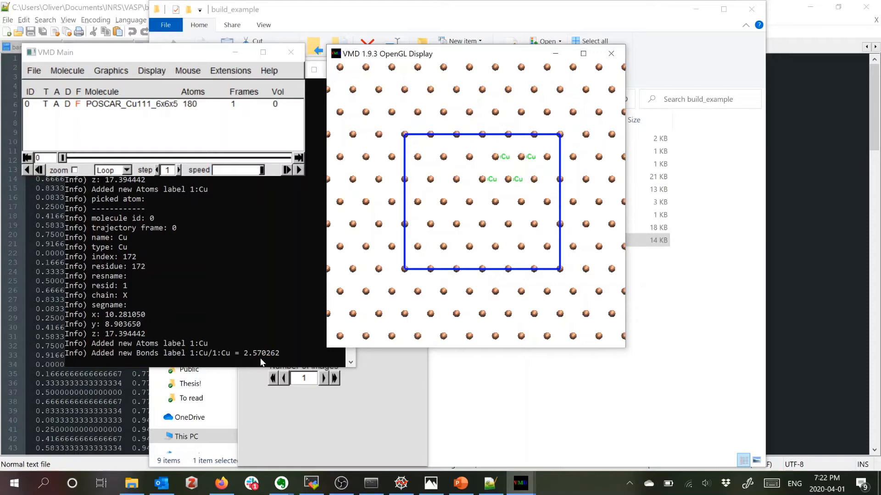
mouse_move(444, 201)
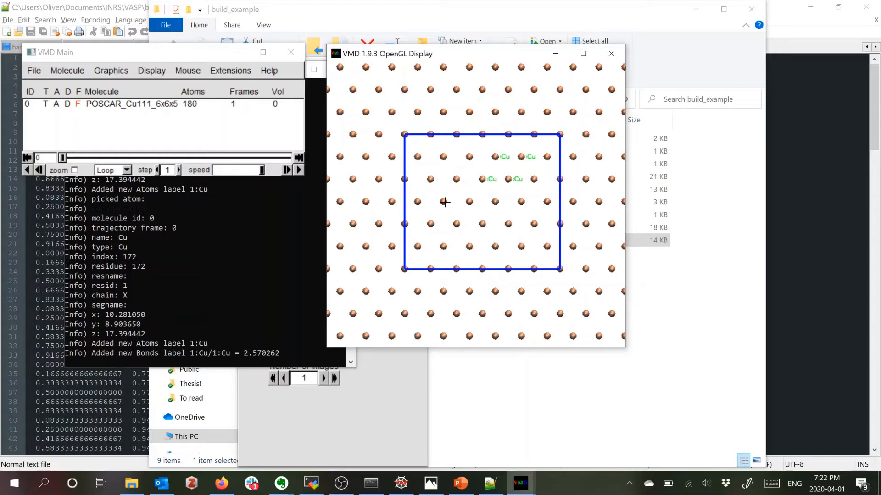
click(450, 186)
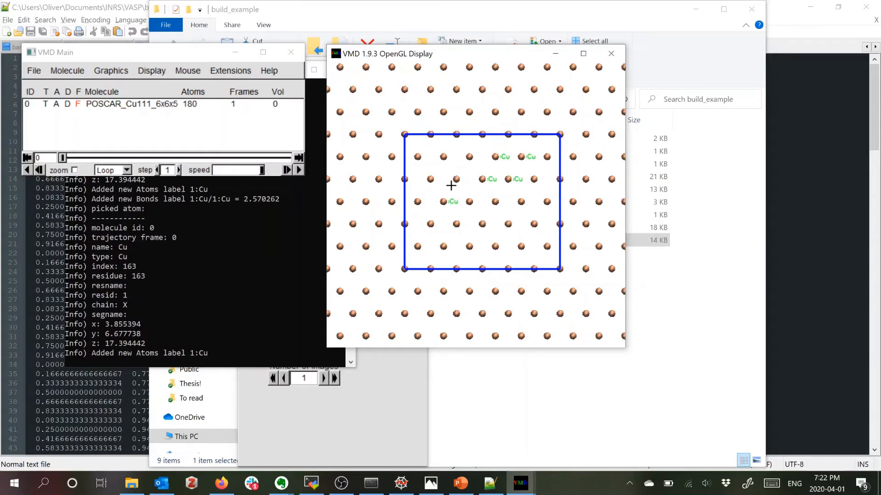
click(458, 178)
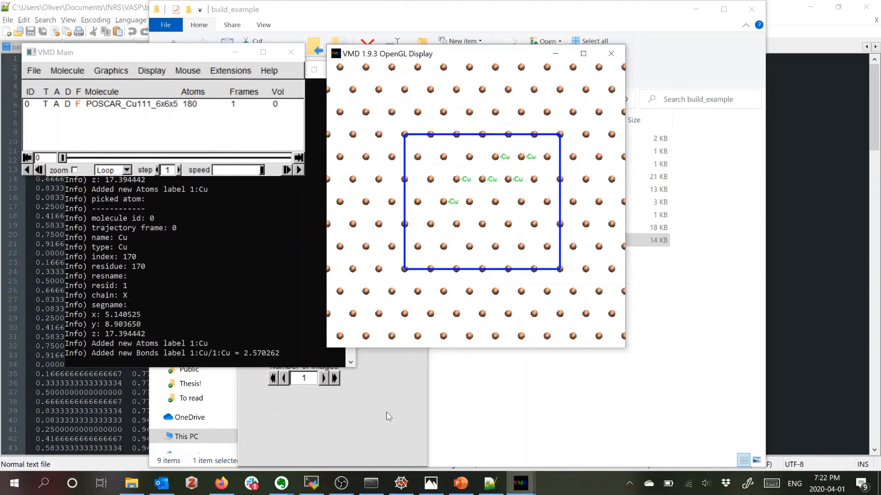
mouse_move(459, 314)
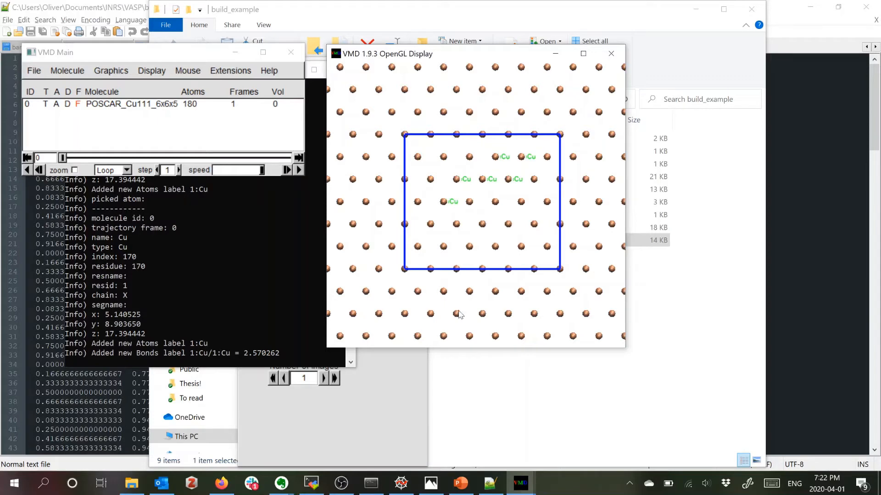
mouse_move(468, 276)
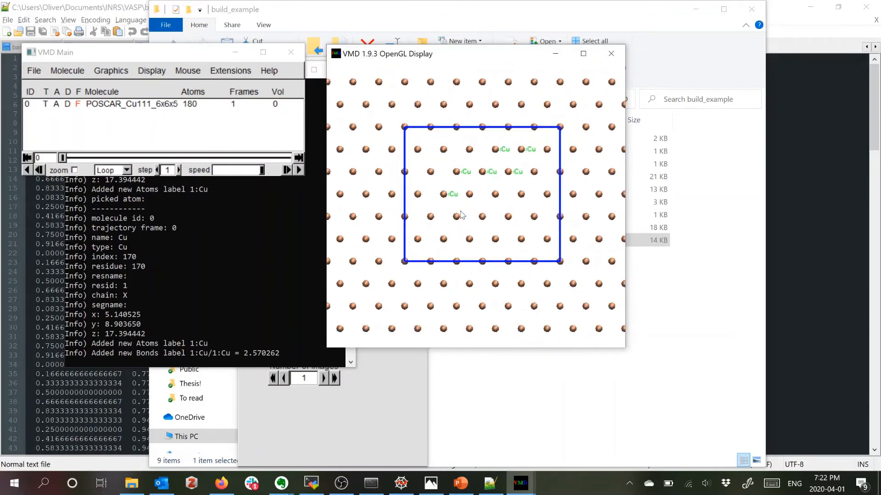
mouse_move(414, 181)
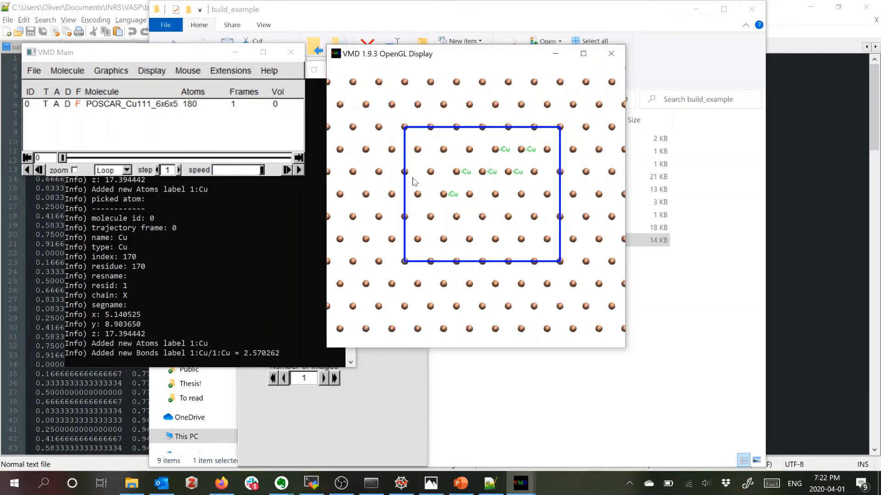
mouse_move(484, 299)
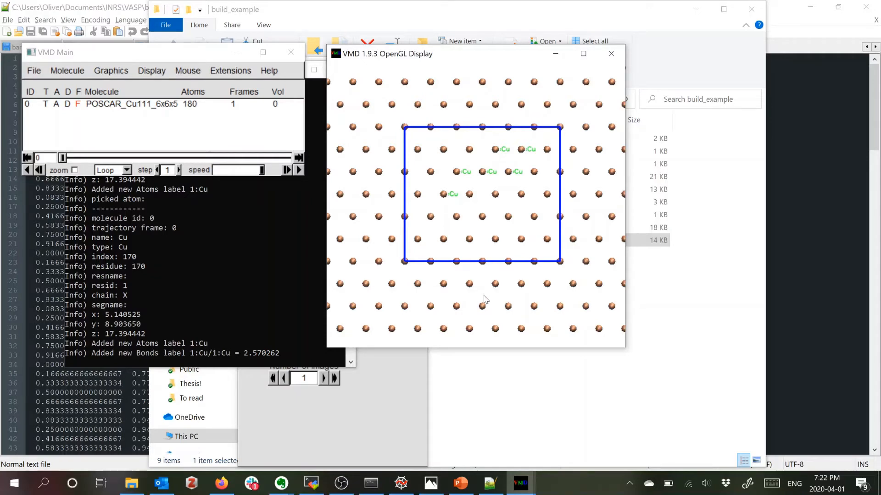
Switch to PowerPoint and view the rotated supercell slide, then the plain lattice slide
key(alt+tab)
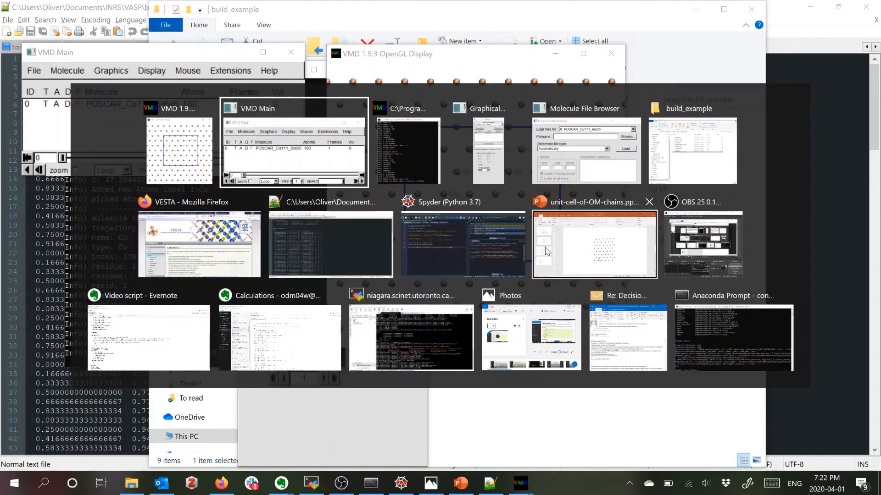
click(594, 244)
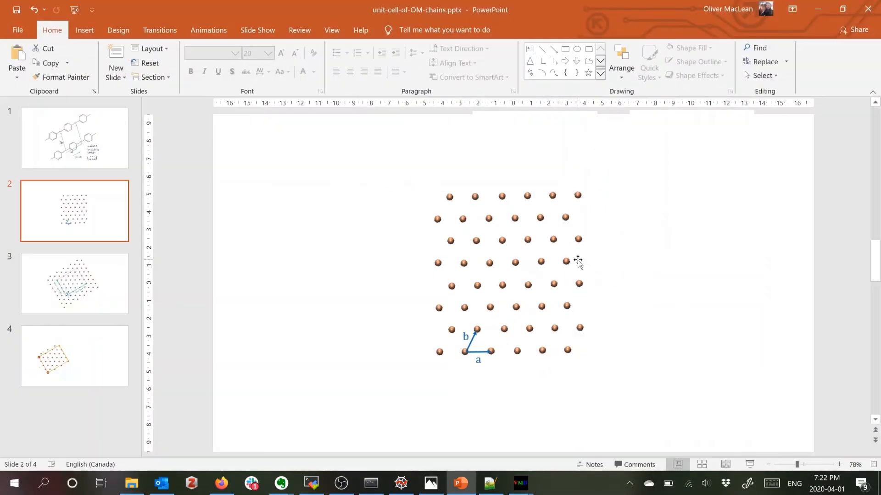
click(73, 284)
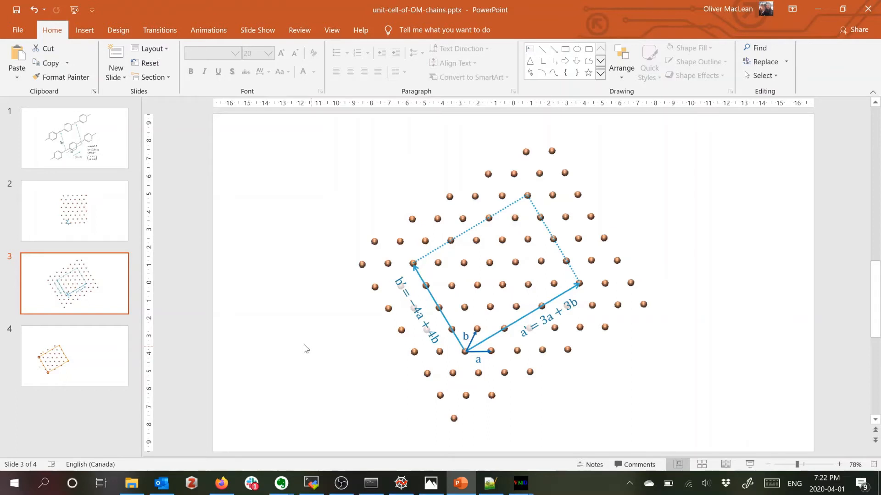
click(74, 211)
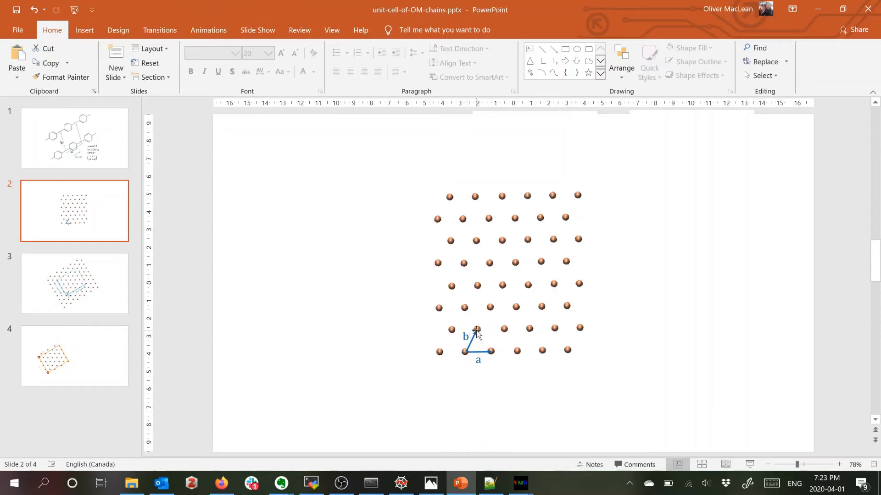
mouse_move(484, 323)
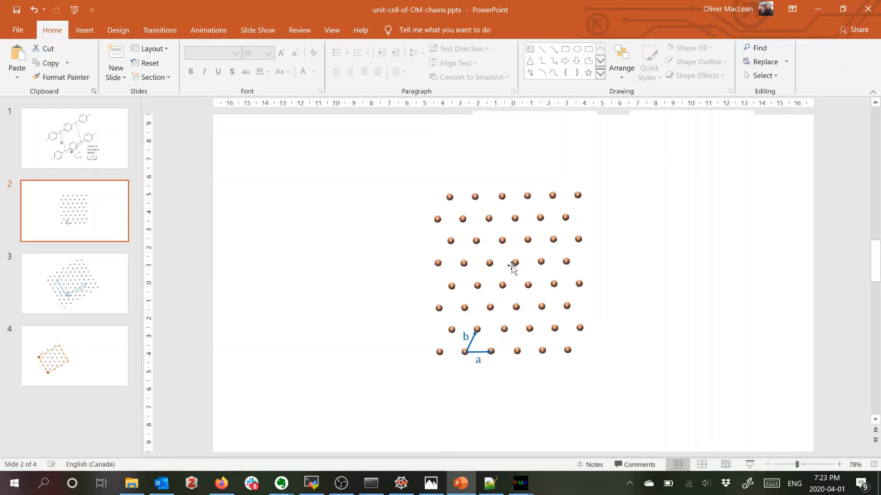
mouse_move(312, 326)
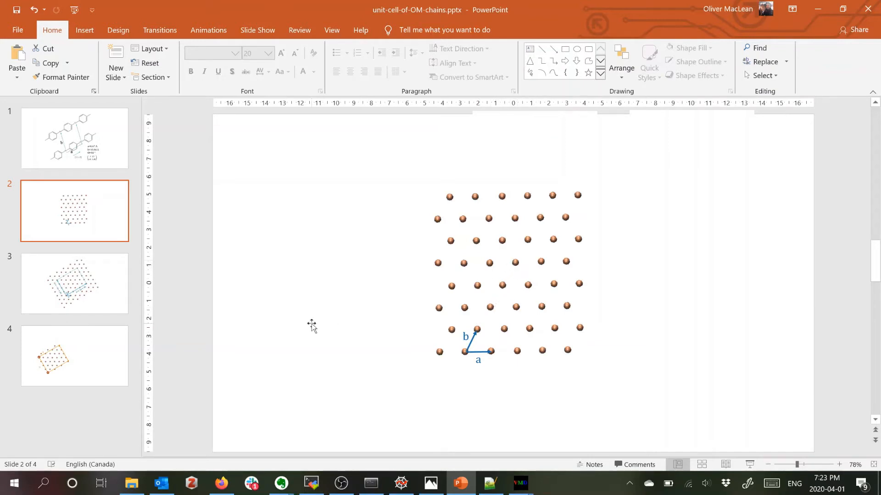
mouse_move(383, 314)
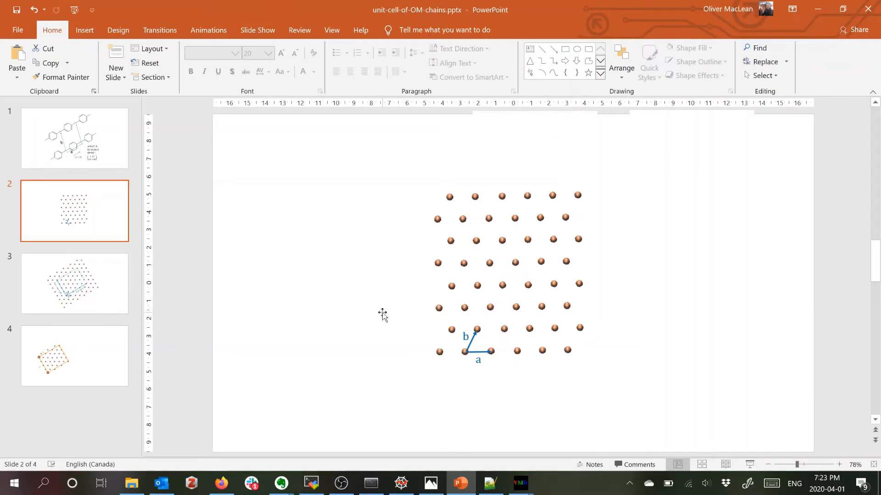
mouse_move(260, 312)
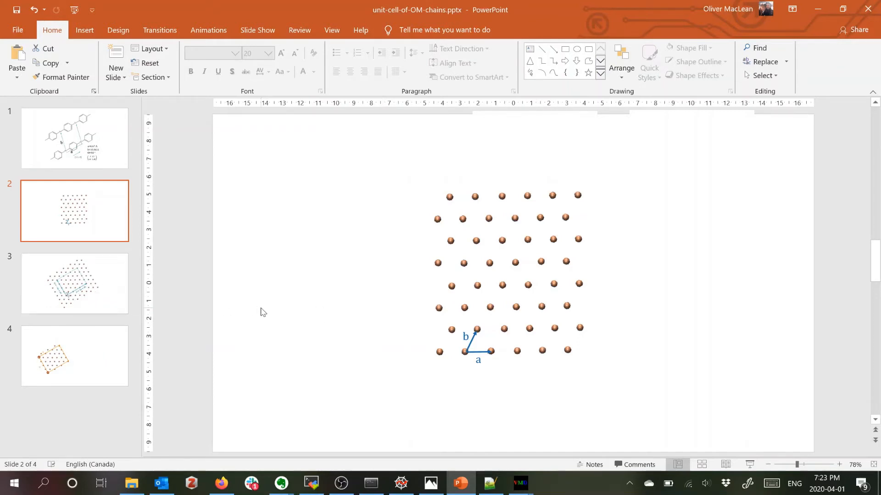
mouse_move(145, 282)
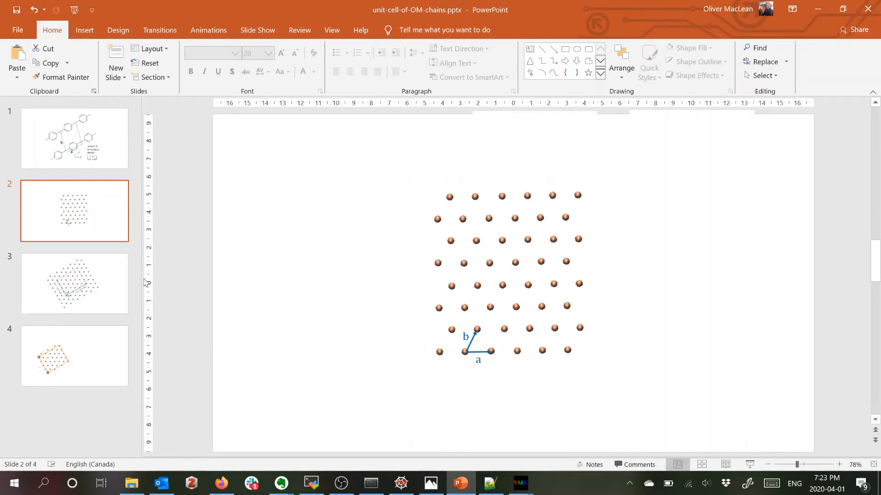
mouse_move(85, 291)
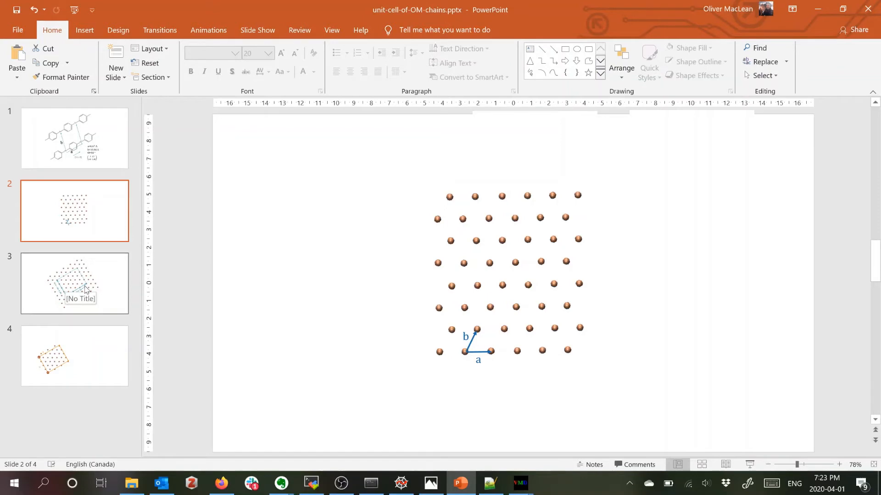
mouse_move(106, 301)
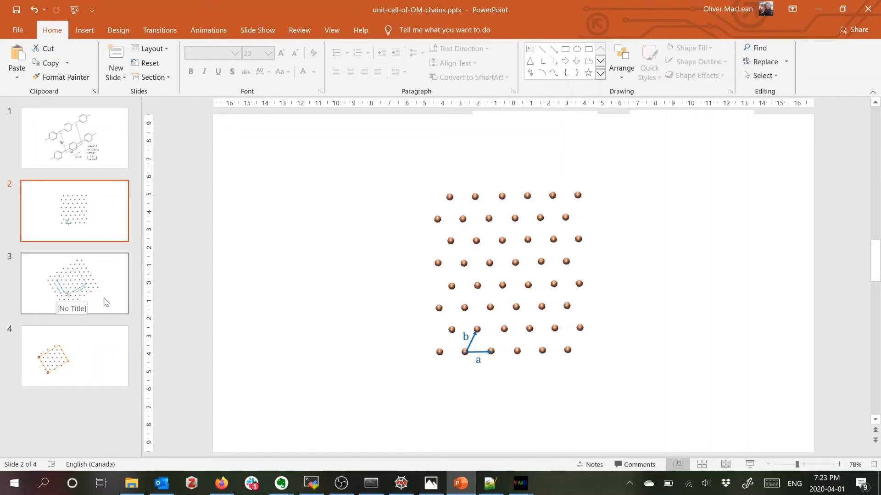
Review the Cu organometallic chain slide and return to the a'=3a+3b, b'=-4a+4b supercell slide
click(74, 284)
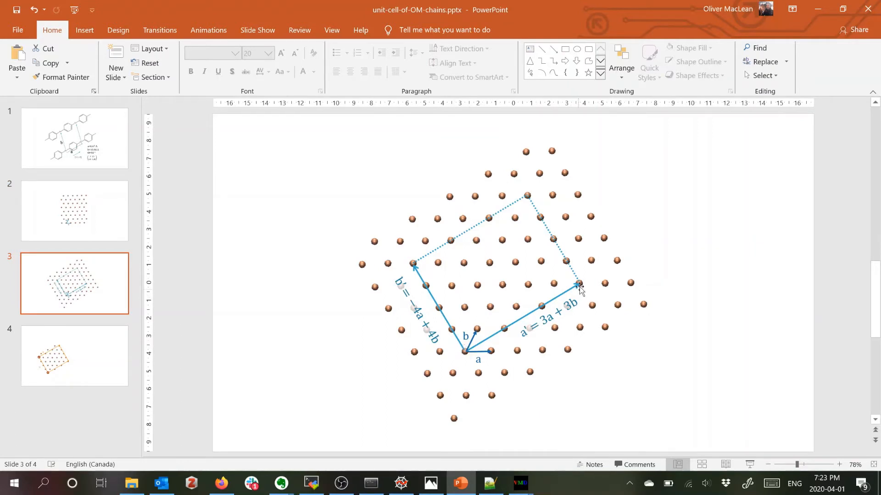
mouse_move(431, 301)
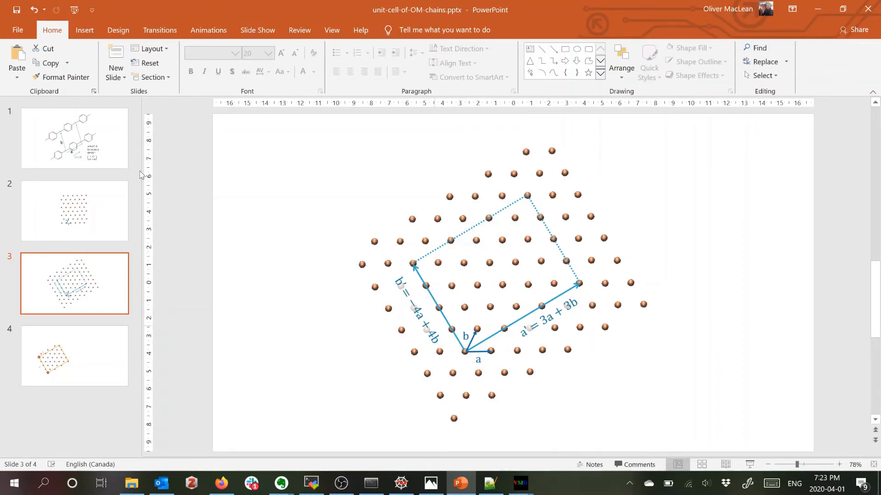
mouse_move(77, 144)
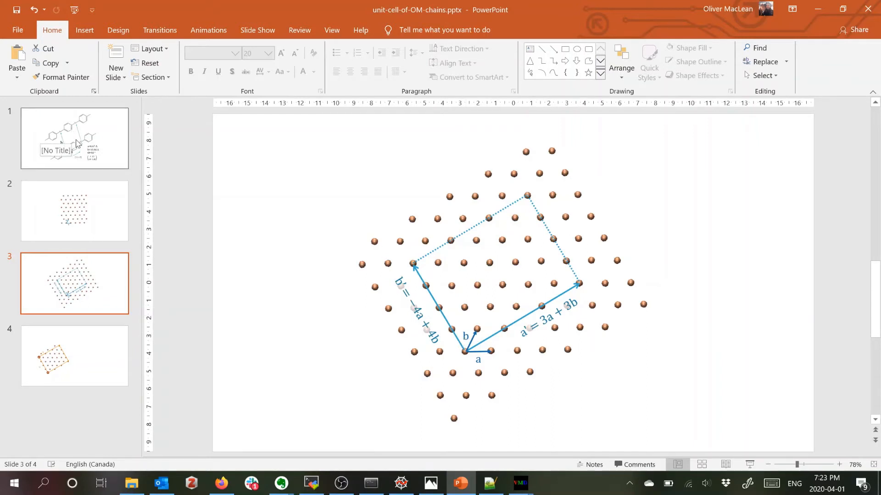
click(75, 138)
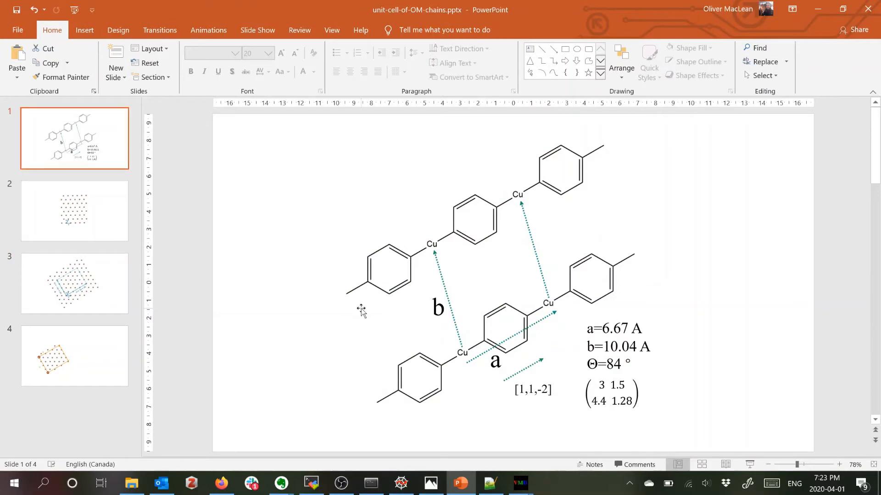
mouse_move(389, 271)
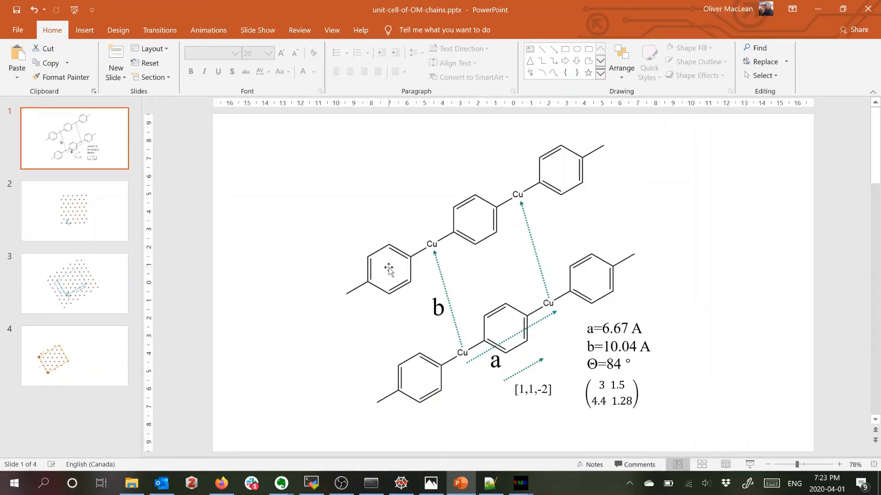
mouse_move(525, 188)
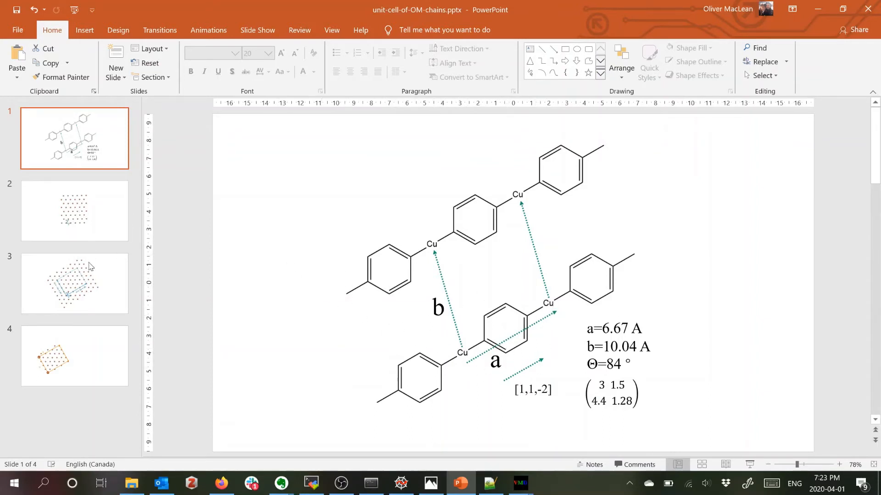
click(74, 283)
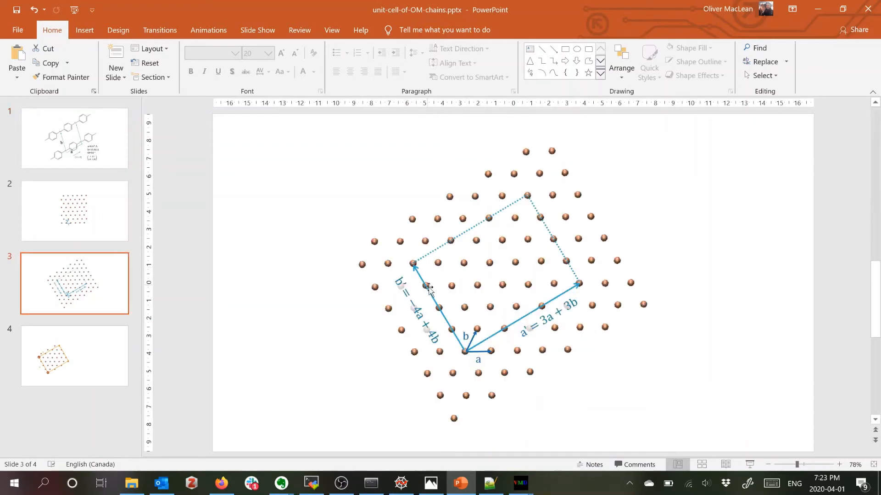
mouse_move(517, 254)
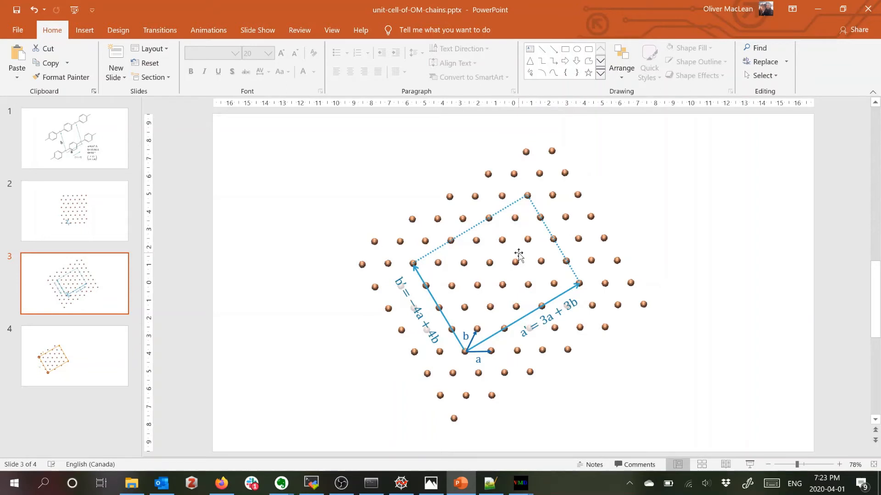
key(alt+tab)
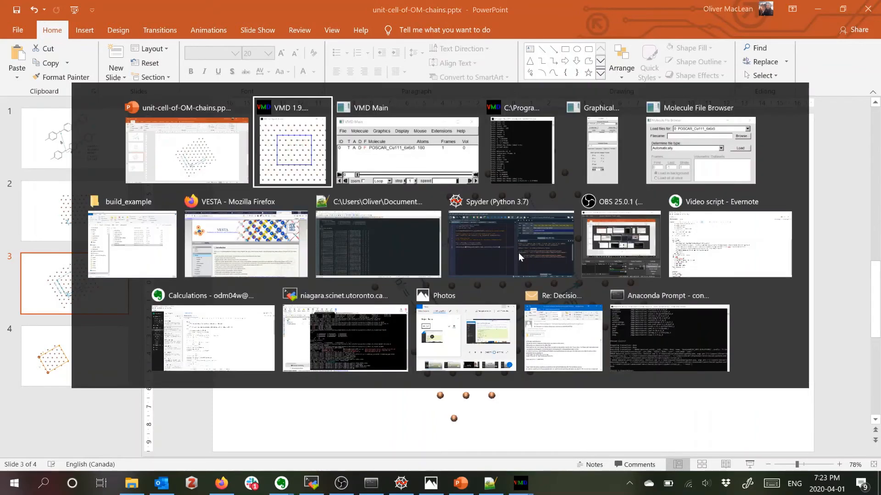
mouse_move(377, 259)
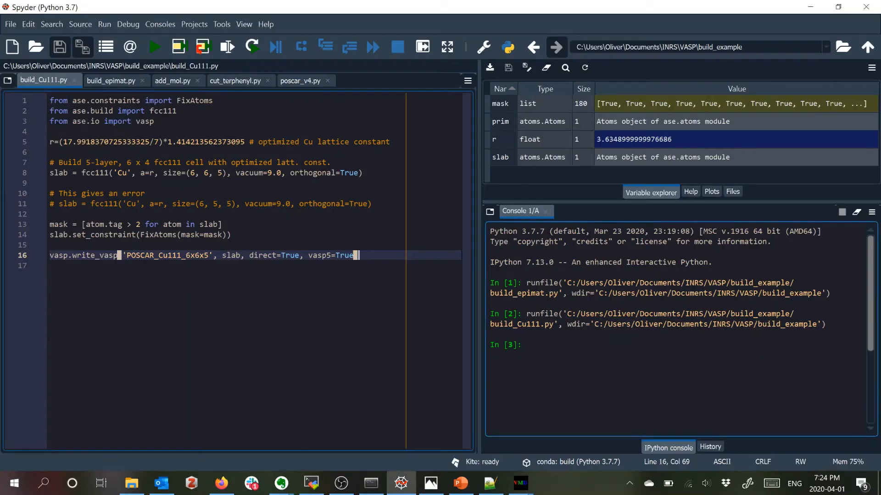
Review build_epimat.py's lattice constant, (3 3|-4 4) cut and fixed bottom layers, then run it
click(110, 80)
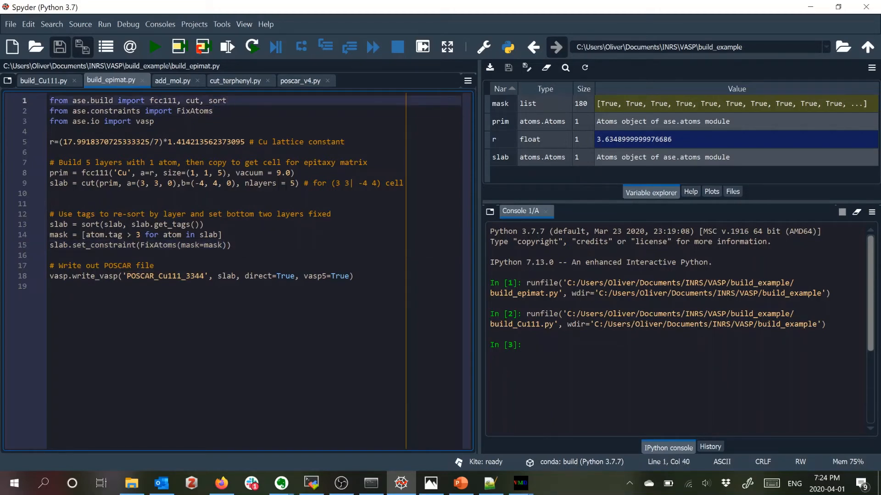
double_click(326, 142)
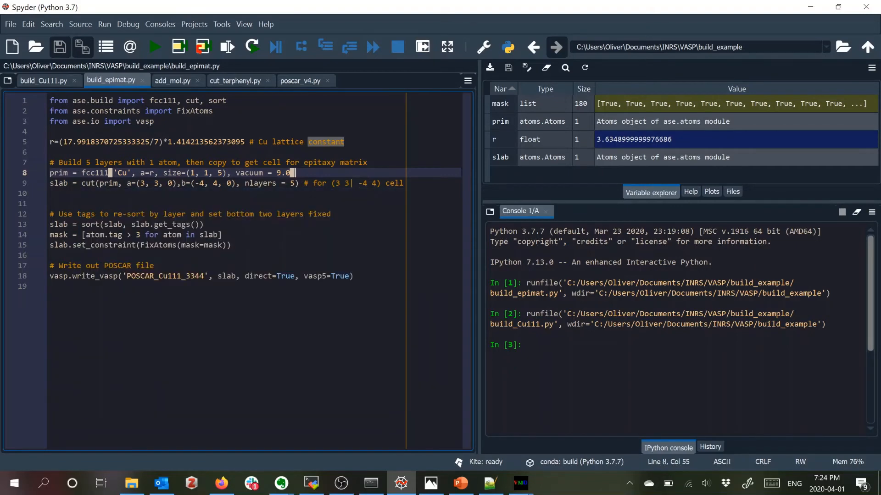
click(119, 183)
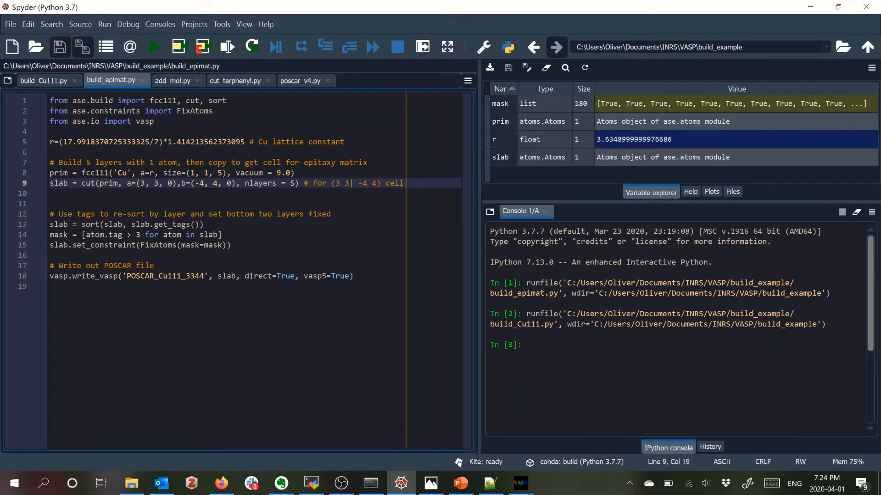
click(294, 184)
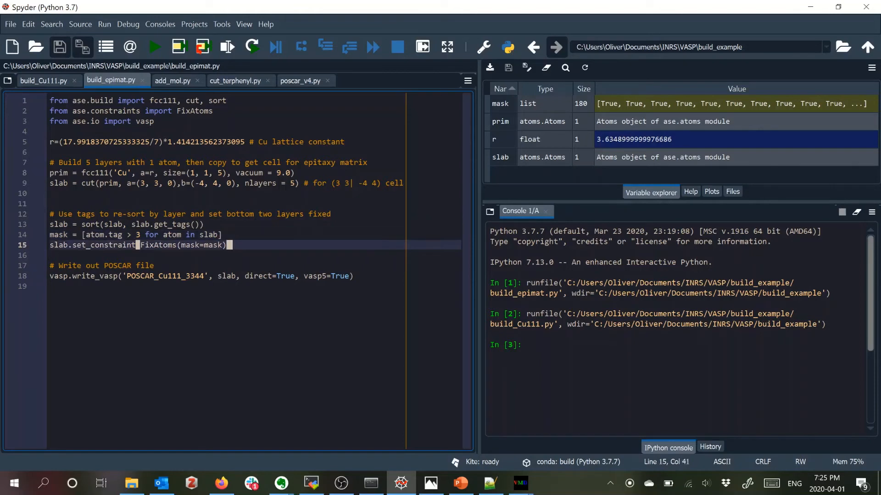
click(216, 235)
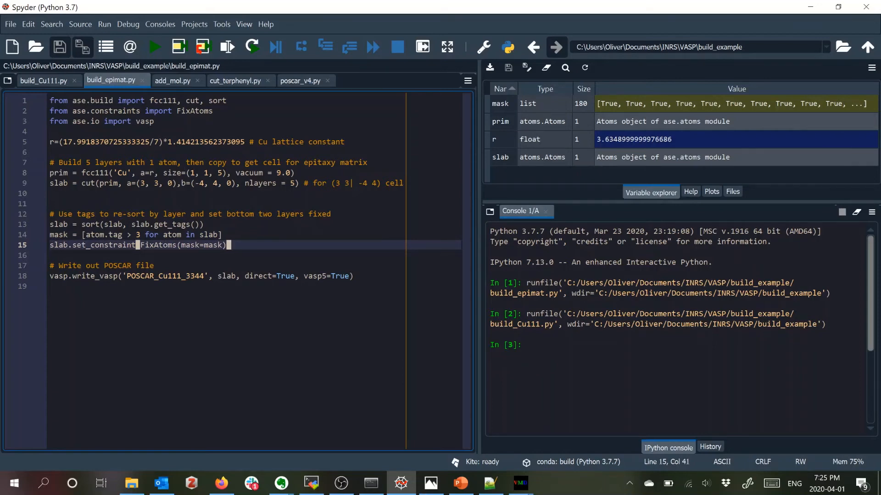
click(155, 47)
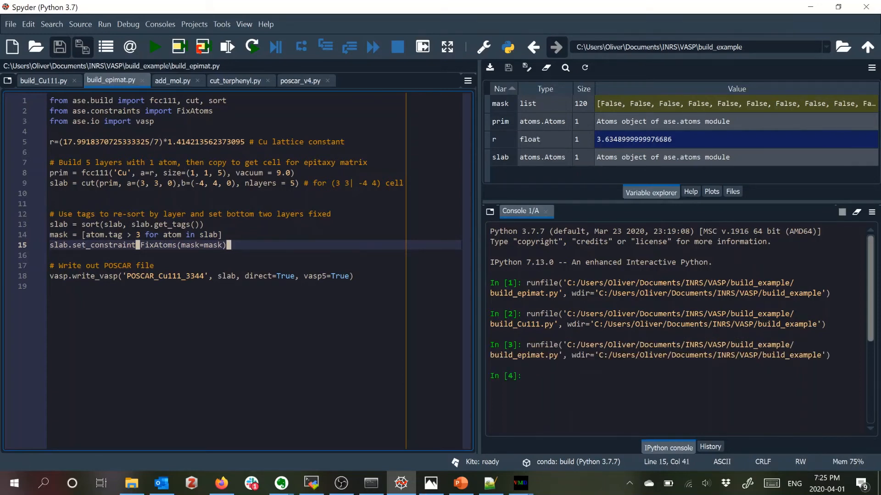
Open the generated POSCAR_Cu111_3344 from the build_example folder in Notepad++
key(alt+tab)
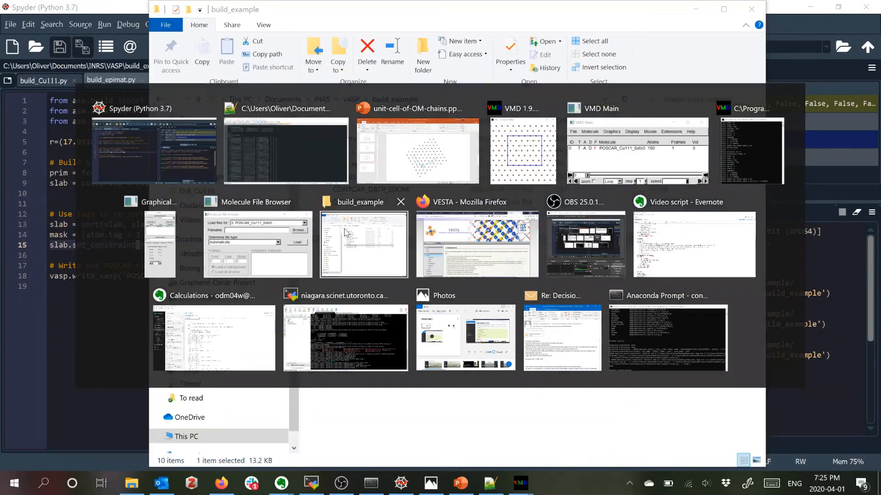
click(363, 244)
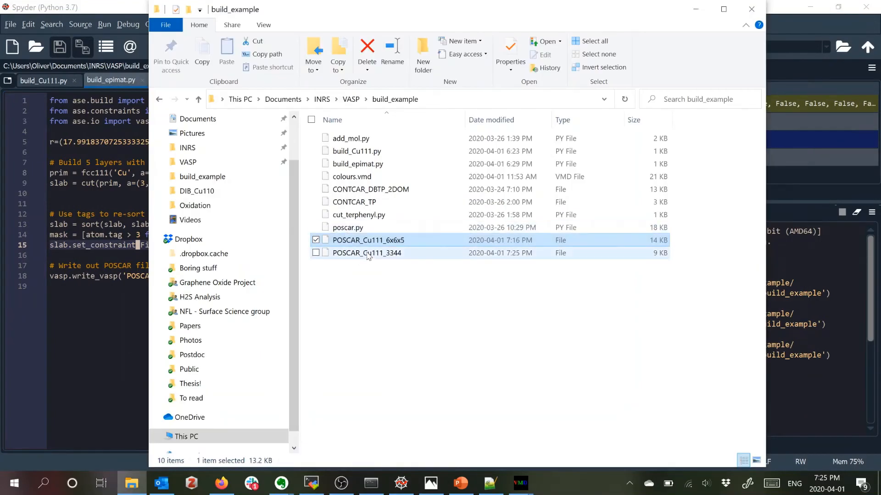
right_click(366, 253)
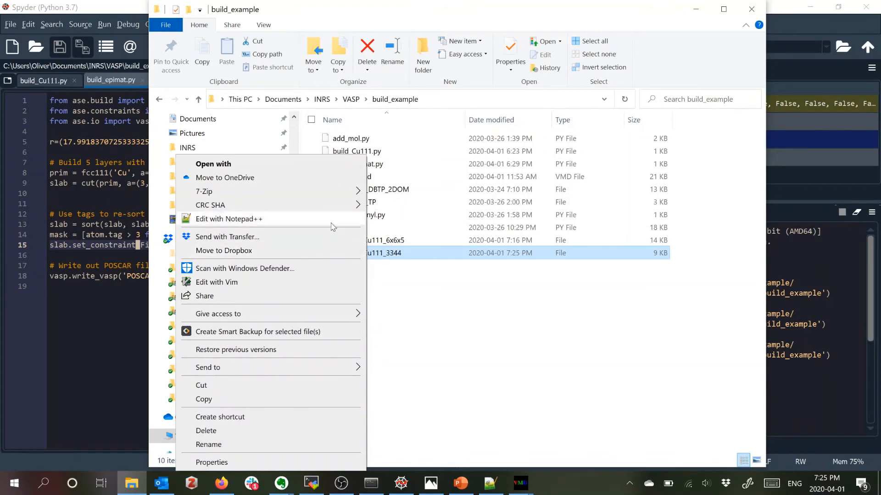
click(229, 220)
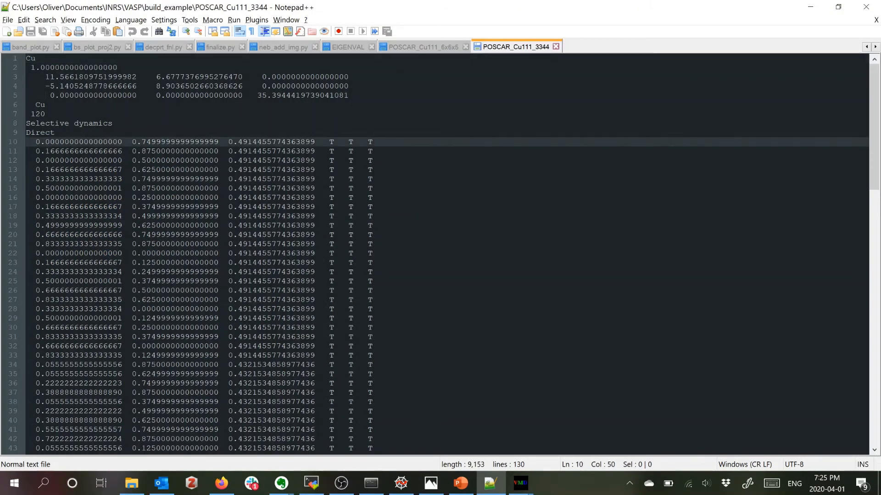
scroll(down, 3)
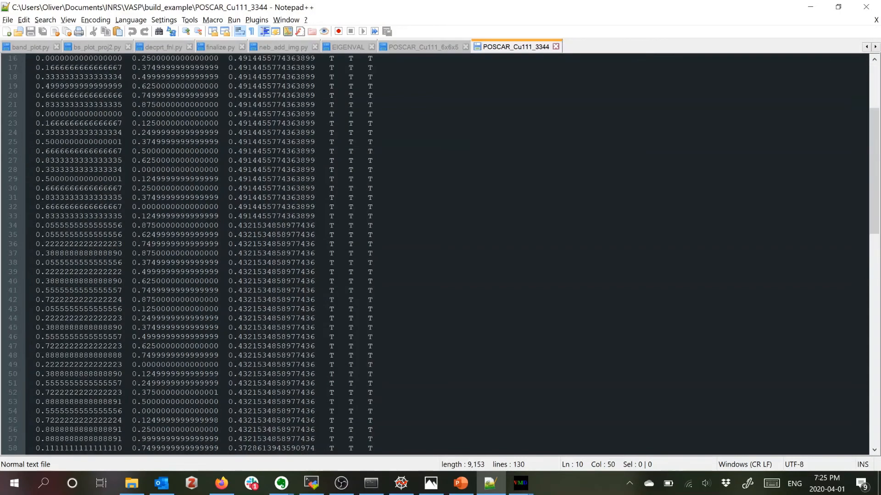
scroll(up, 3)
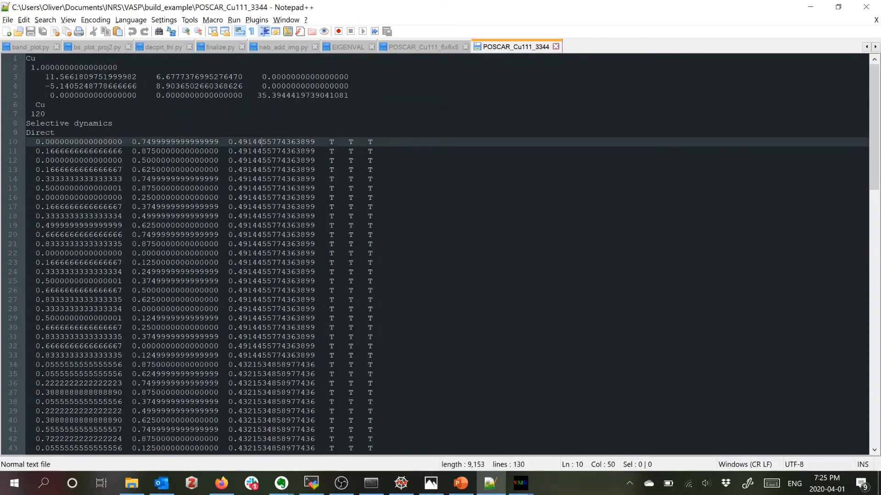
click(269, 374)
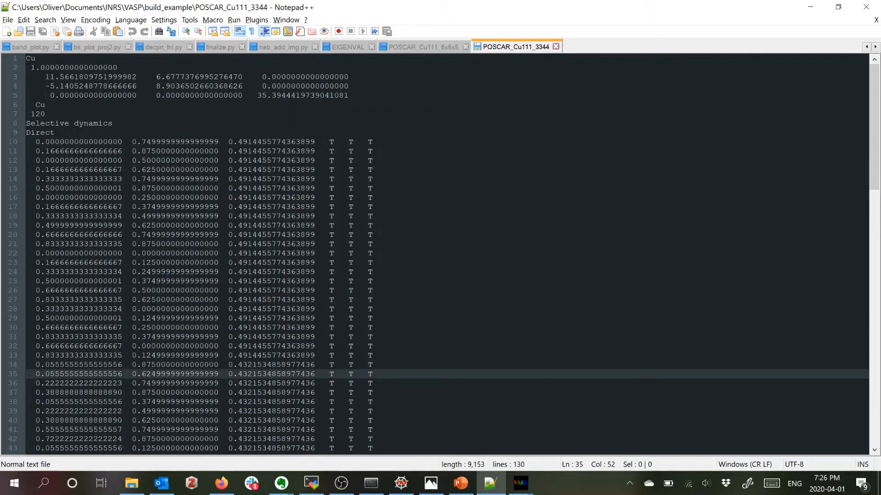
scroll(down, 3)
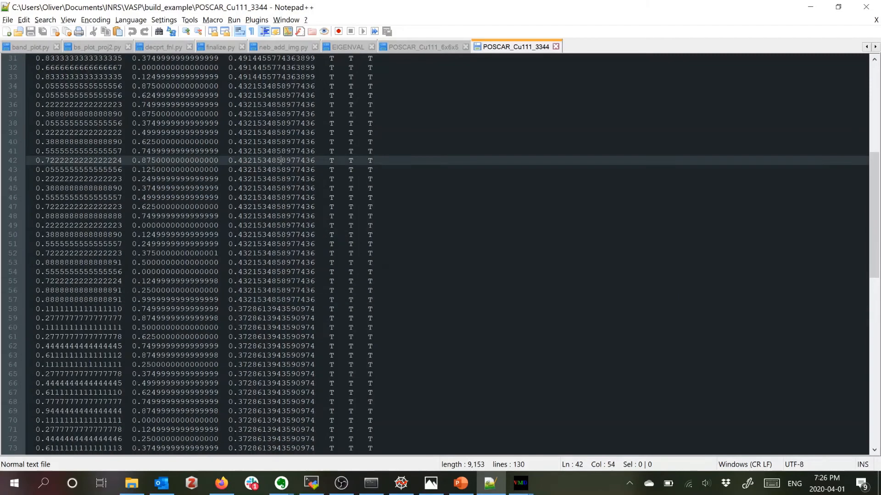
scroll(down, 3)
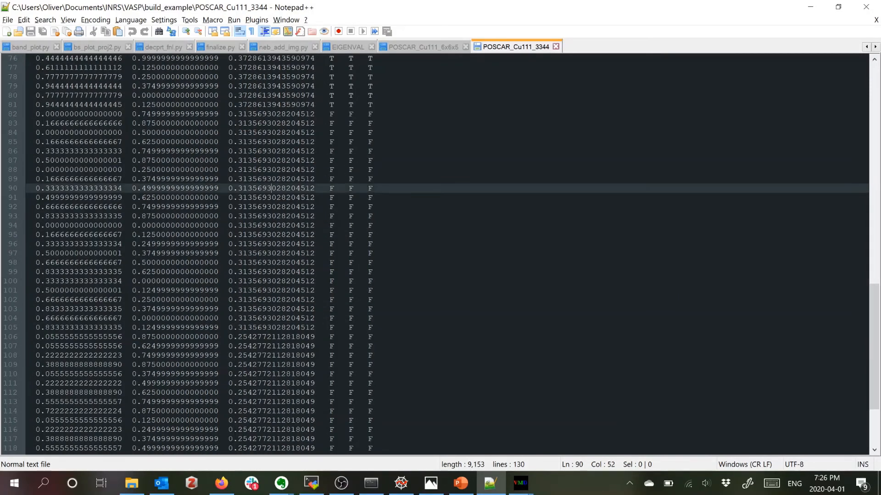
scroll(down, 3)
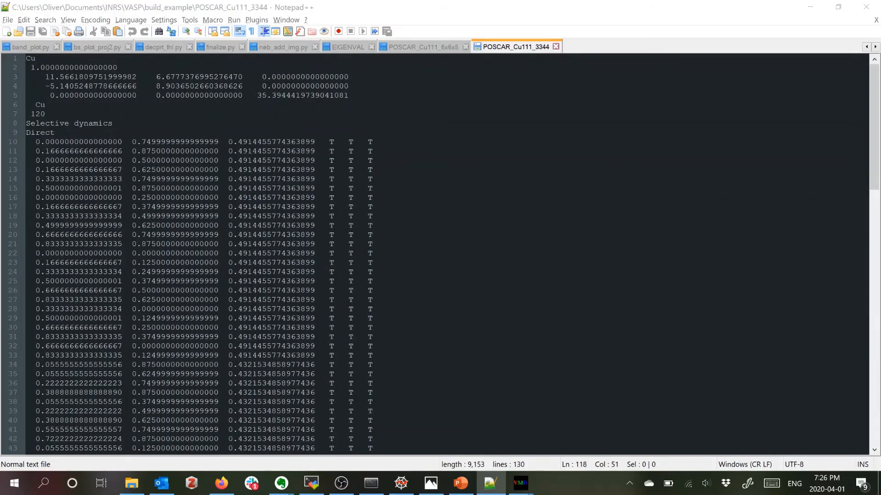
key(alt+tab)
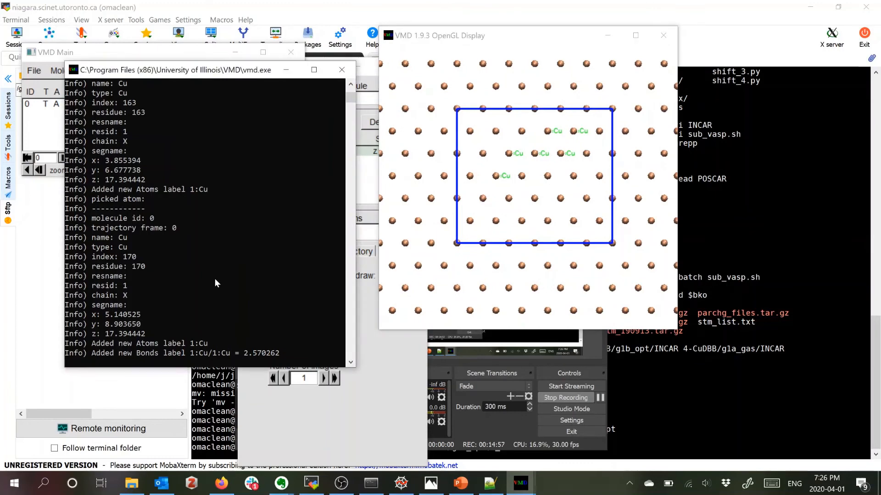
Load POSCAR_Cu111_3344 as a new molecule with 'mol new ... type POSCAR', checking the file name in Spyder
text(mol new)
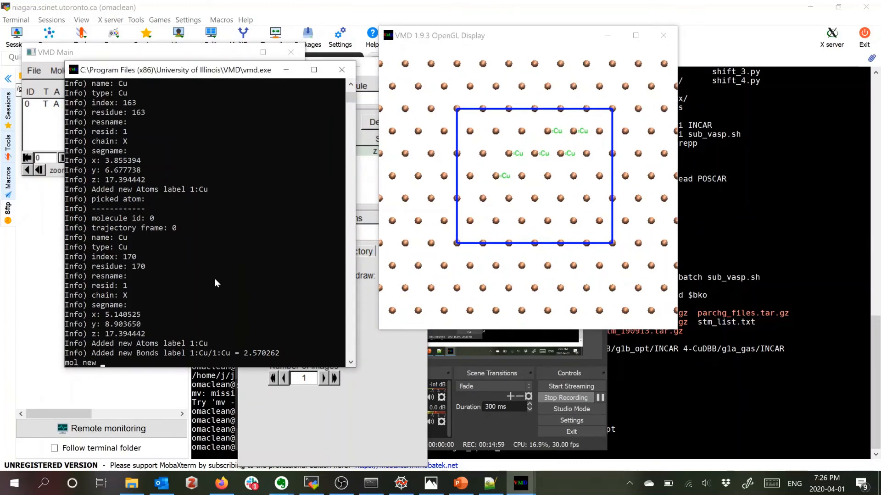
text(POSCAR)
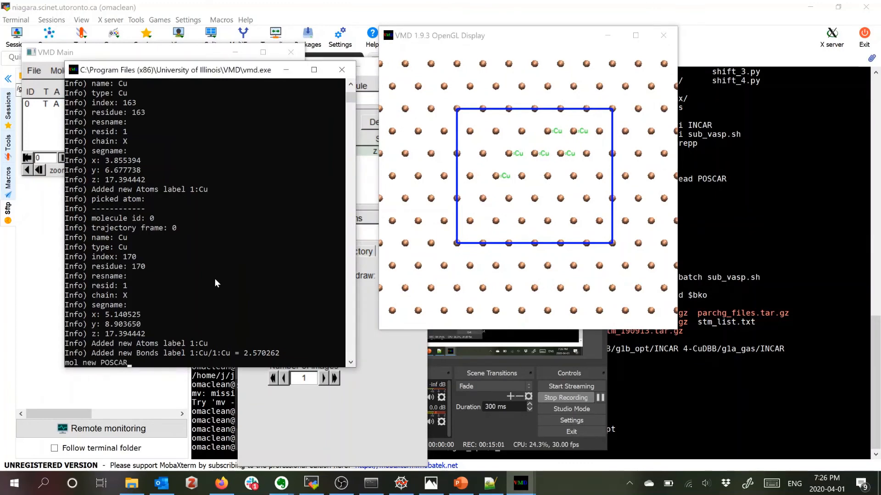
text(_Cu111)
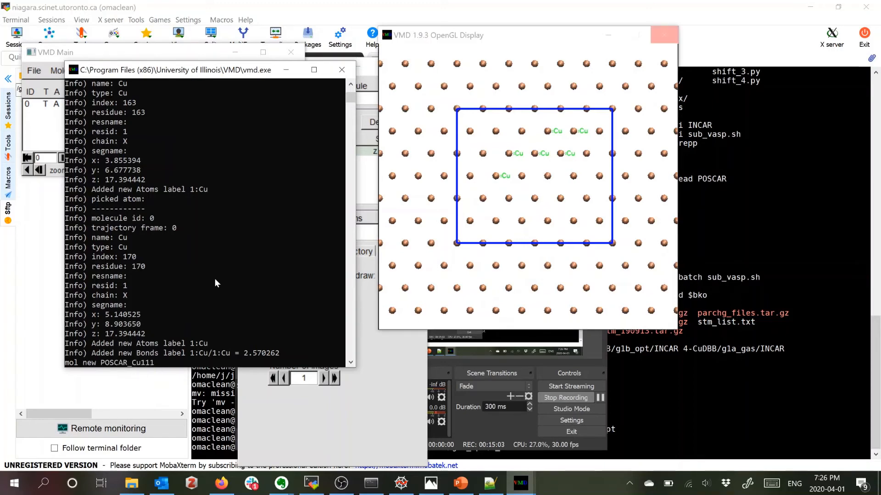
key(alt+tab)
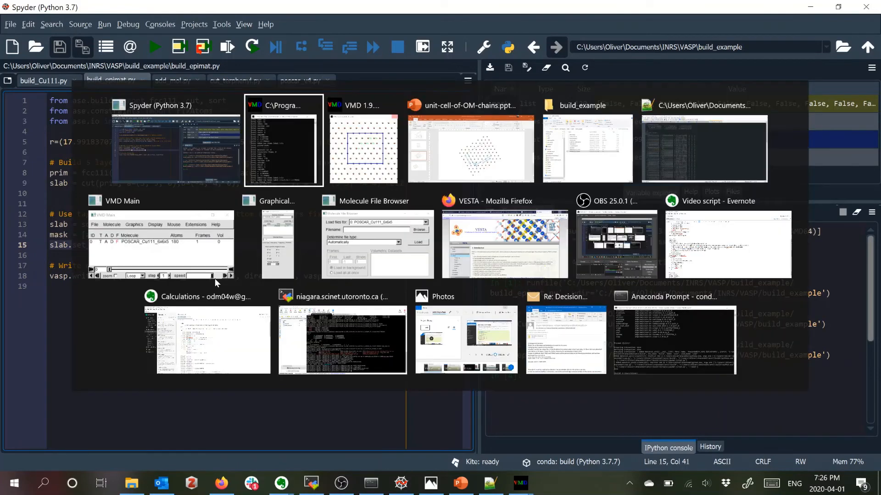
click(283, 138)
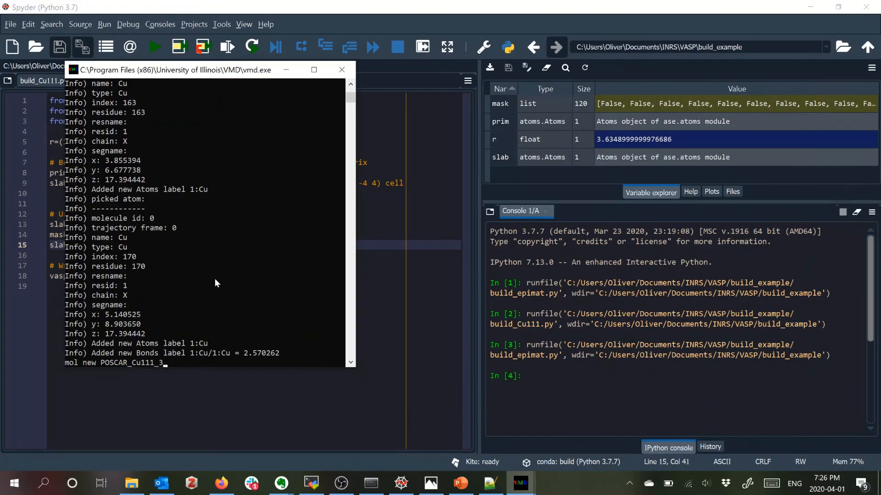
text(344 type P)
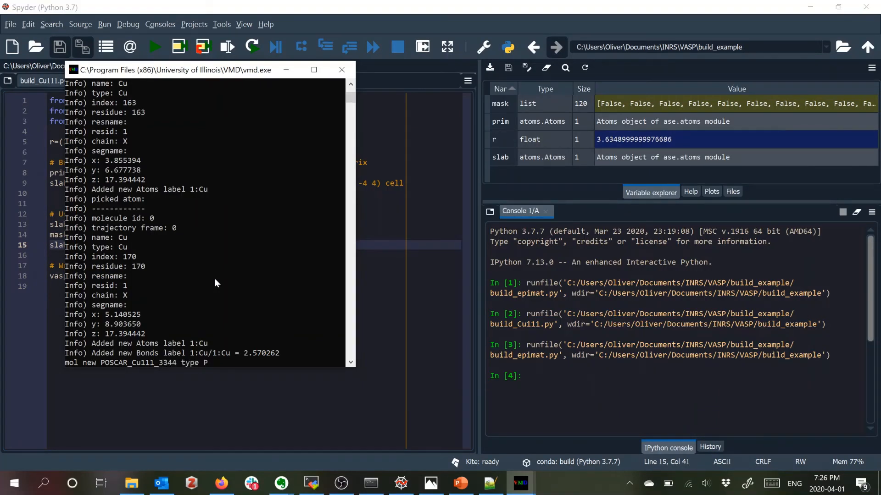
scroll(down, 3)
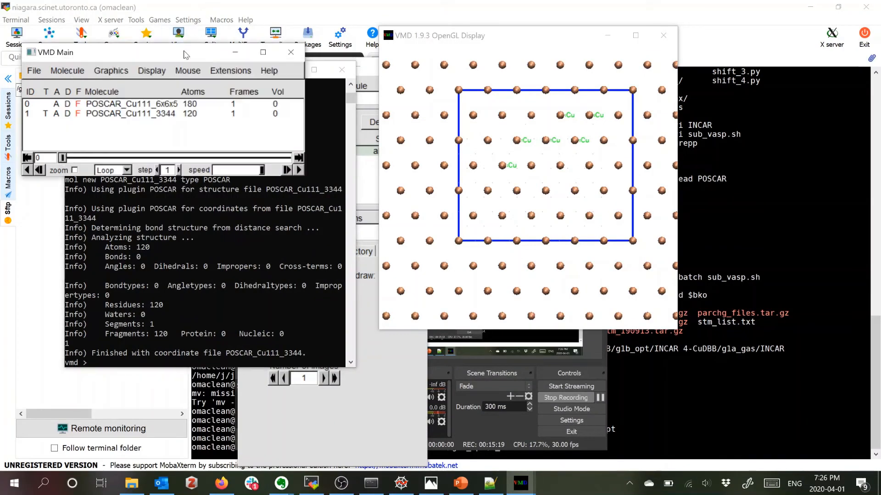
In Clone Representations, choose molecule 0 (the 6x6x5 slab) as the source to copy from
click(229, 71)
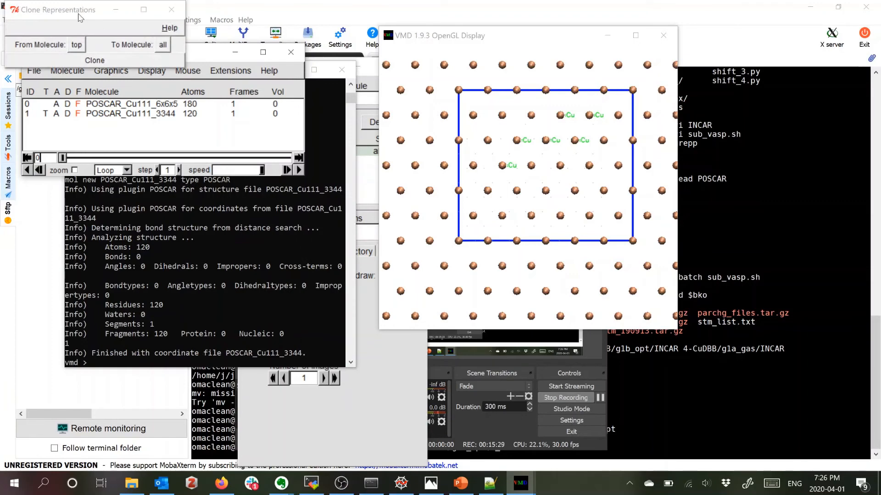
click(126, 354)
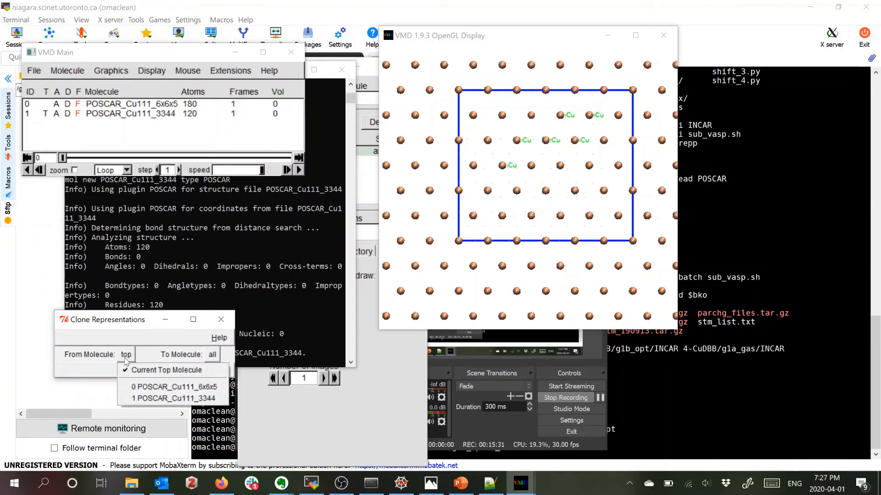
click(174, 388)
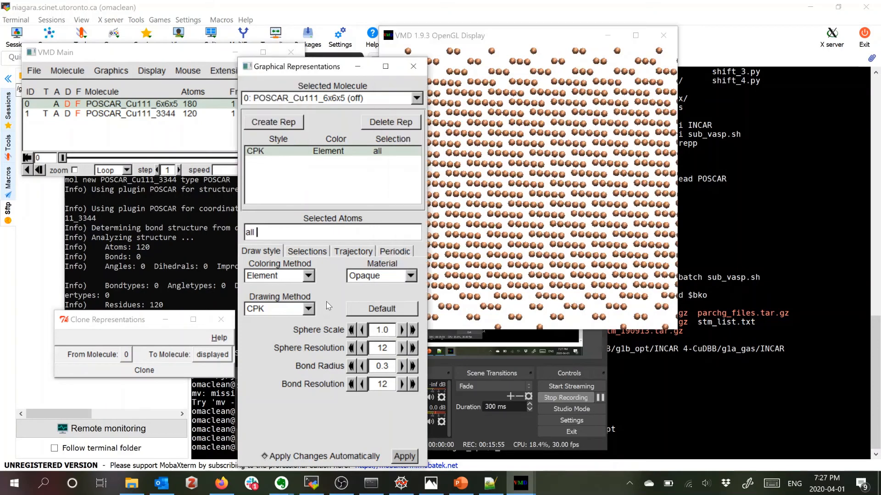
Turn off the +X/+Y periodic images for POSCAR_Cu111_3344 and draw its cell with 'pbc box -on'
click(395, 251)
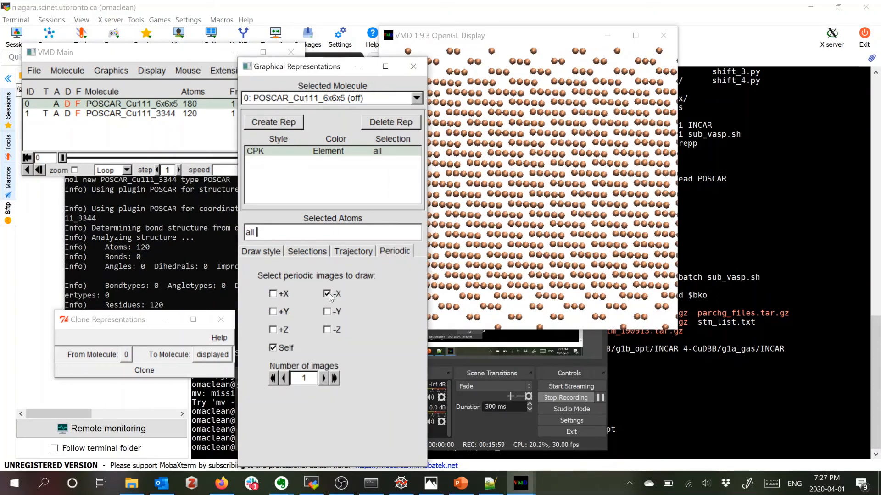
click(414, 98)
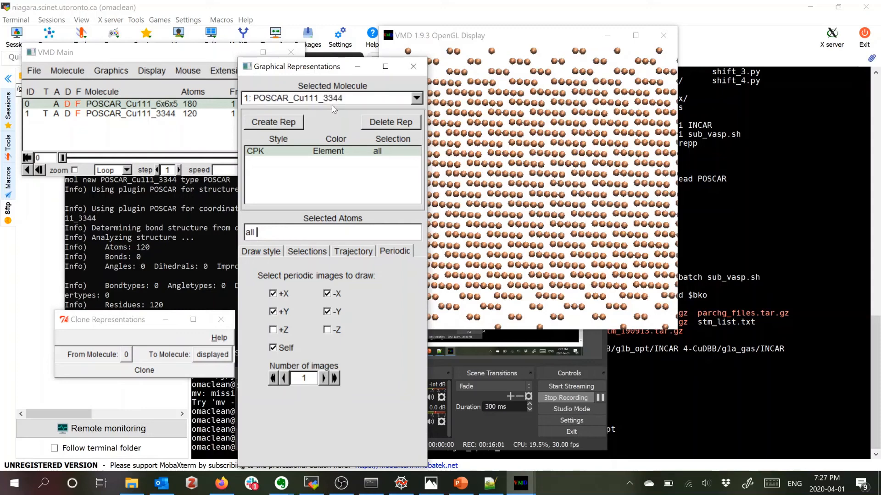
click(273, 294)
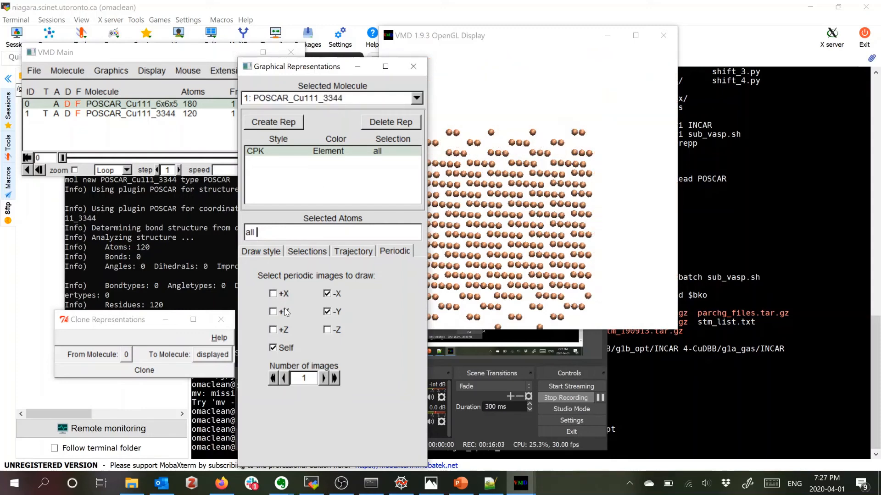
click(327, 293)
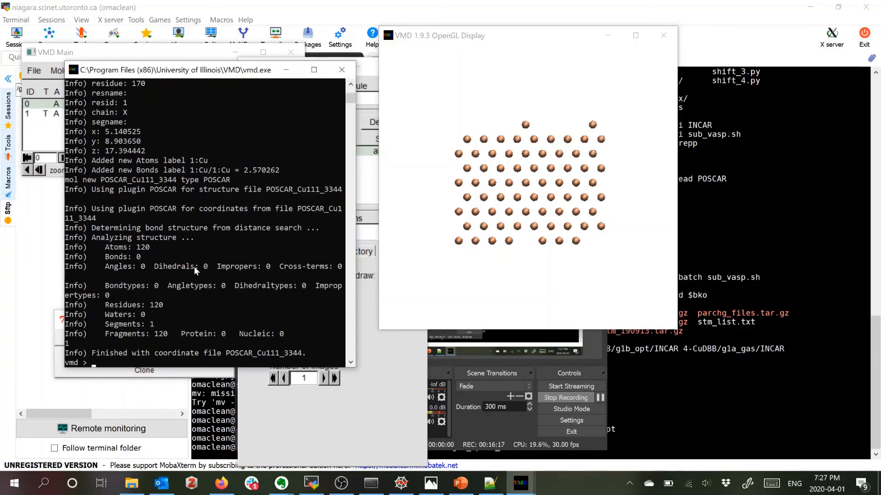
text(pbc box -on)
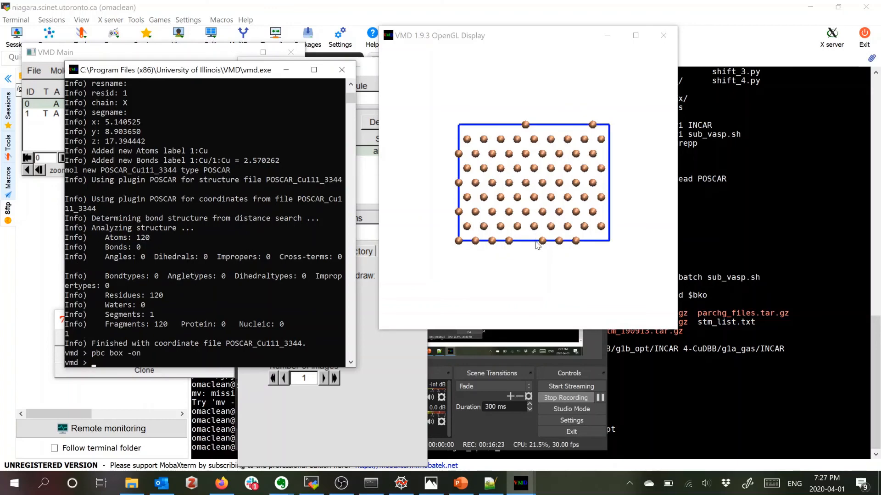
mouse_move(537, 267)
text(z > 17)
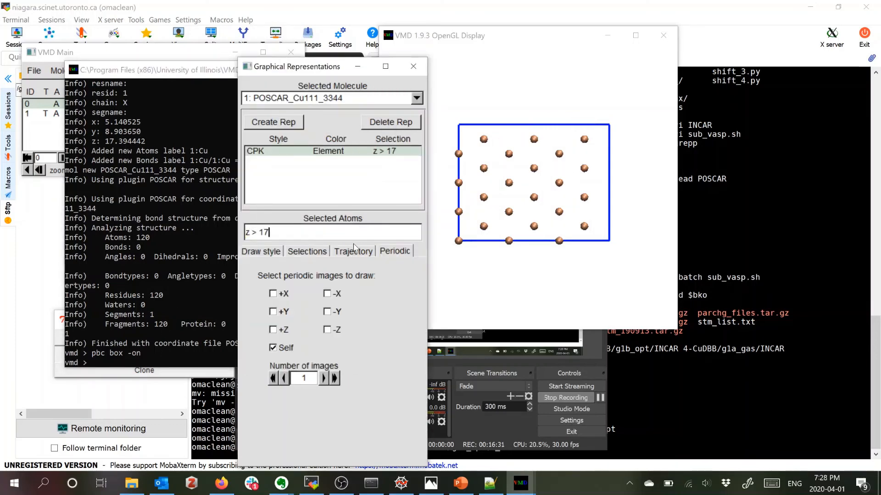
Tile the z > 17 top layer across the -X and -Y periodic images
click(328, 311)
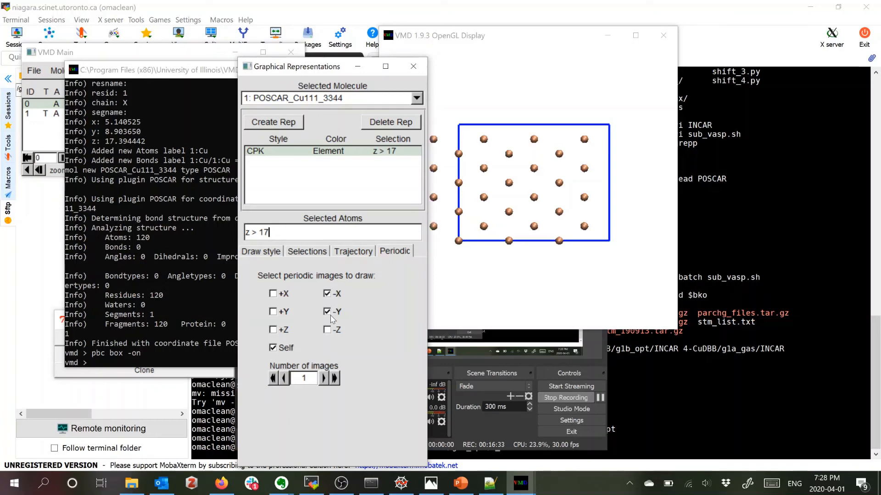
click(274, 294)
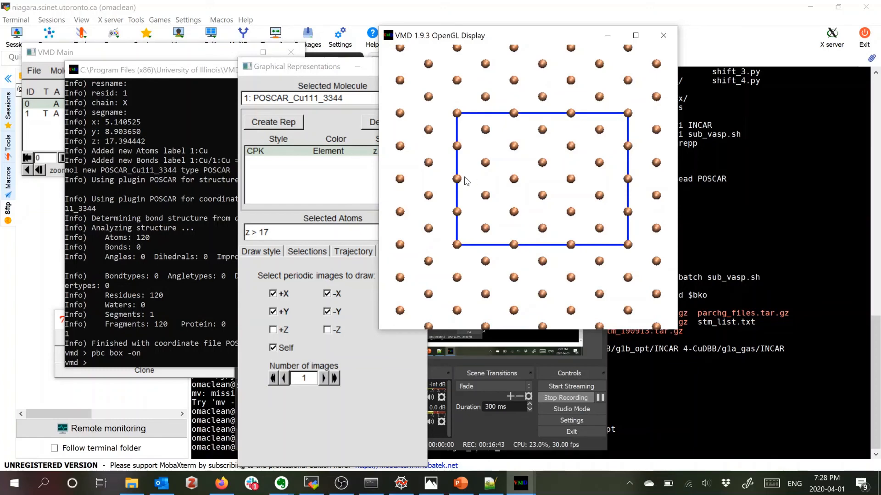
mouse_move(486, 183)
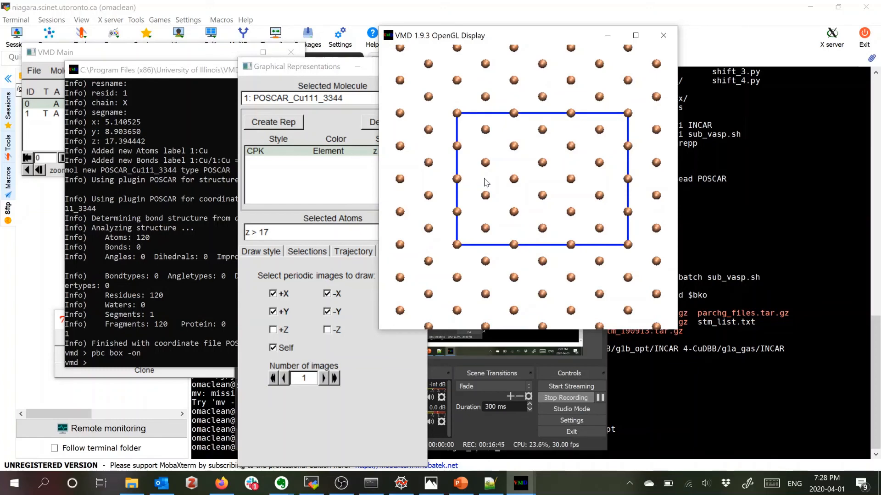
mouse_move(458, 185)
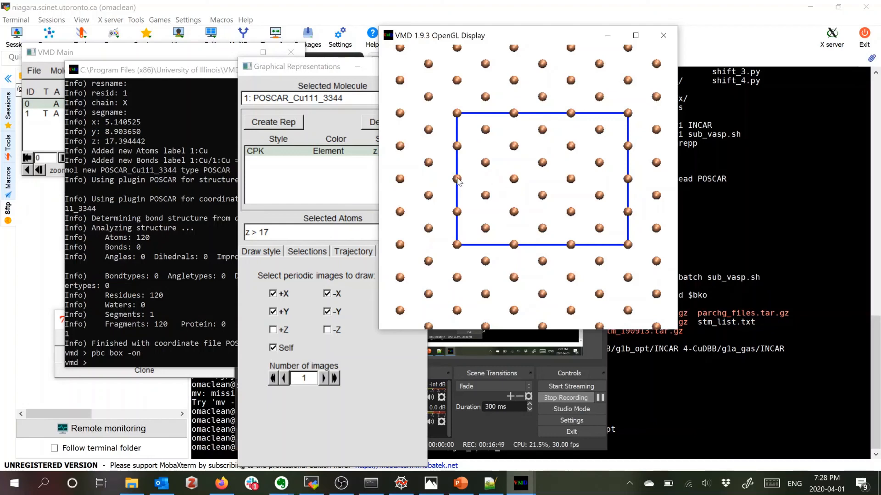
mouse_move(470, 181)
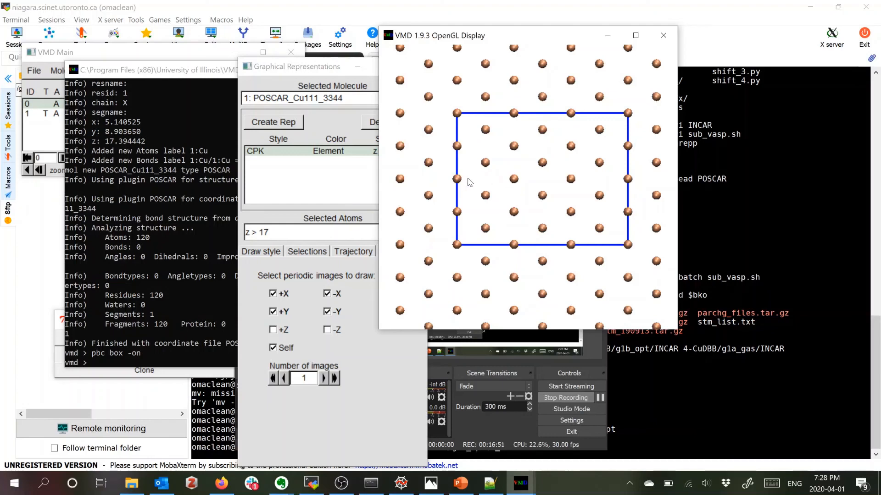
mouse_move(583, 180)
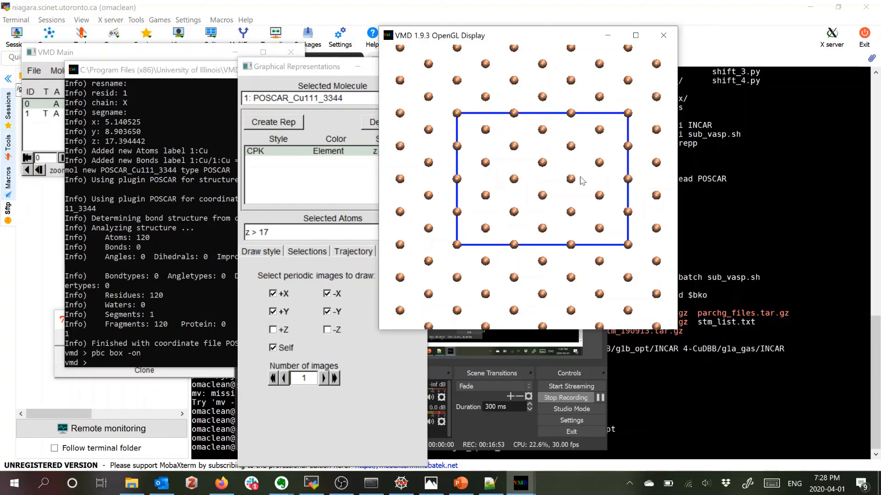
mouse_move(444, 201)
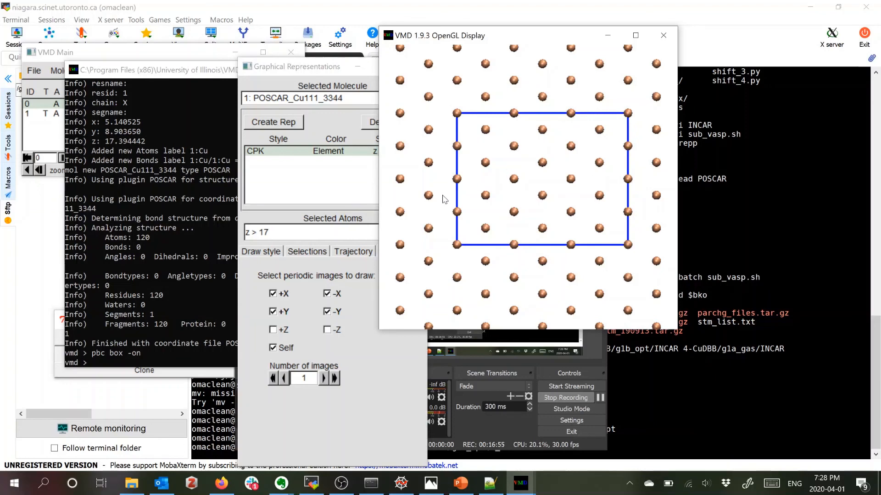
mouse_move(465, 185)
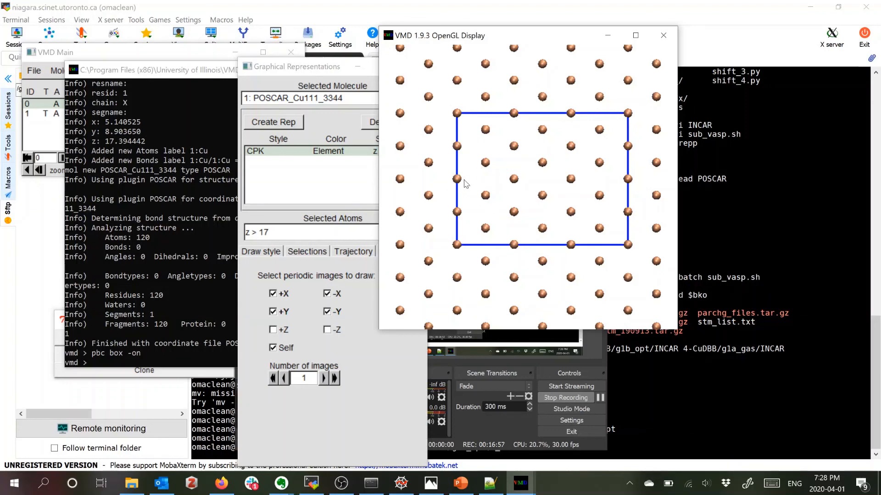
mouse_move(497, 208)
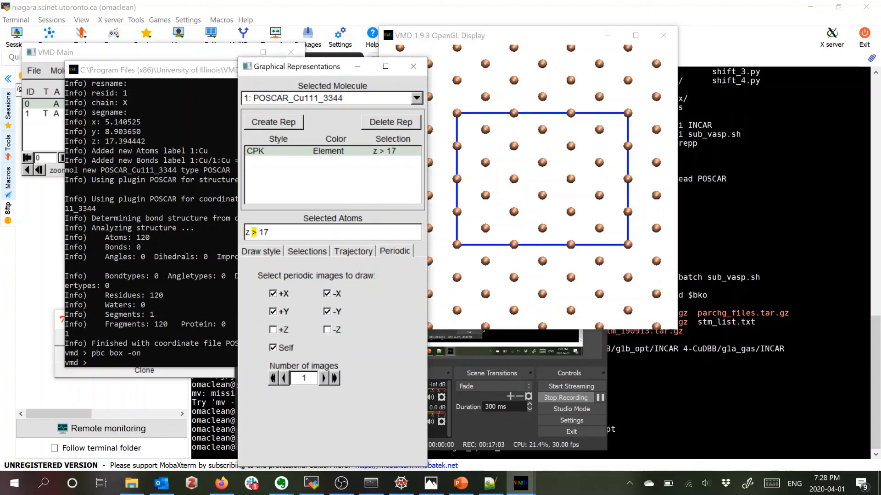
Step the selection through lower layers: z 14–17, z 12–14, then z 10–12
click(262, 232)
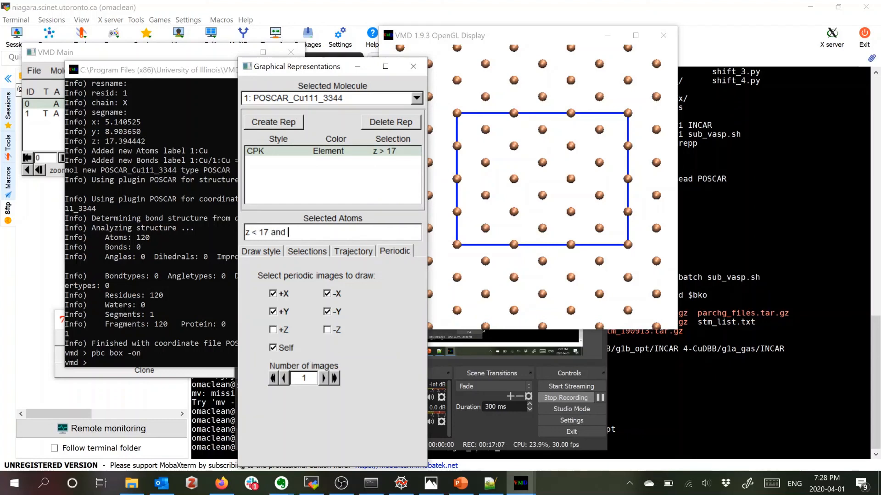
text(z > 14)
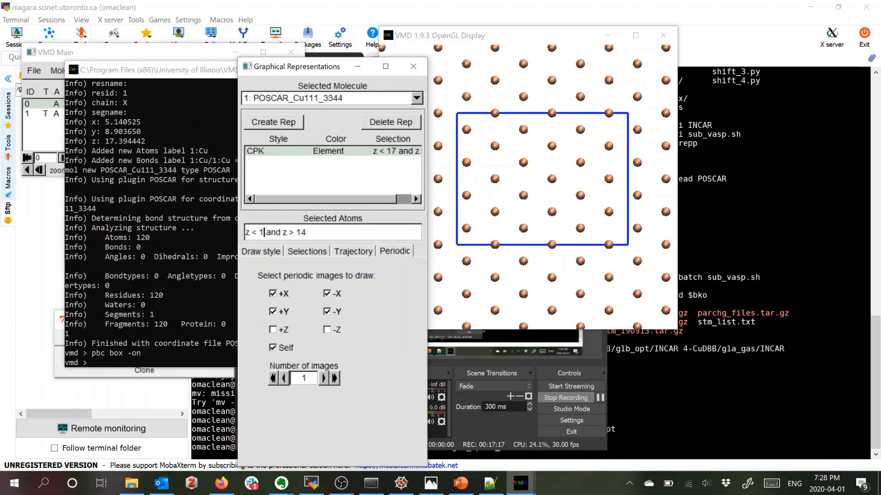
text(z < 14 and z > 12)
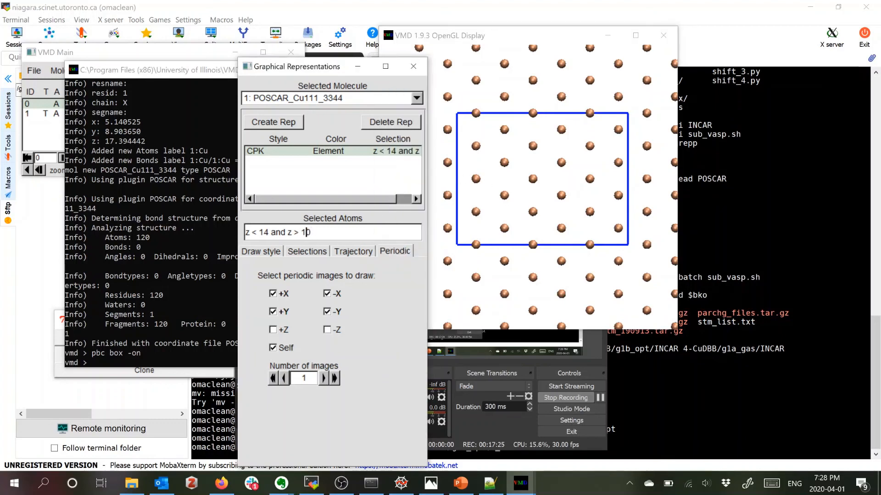
text(z < 12 and z > 10)
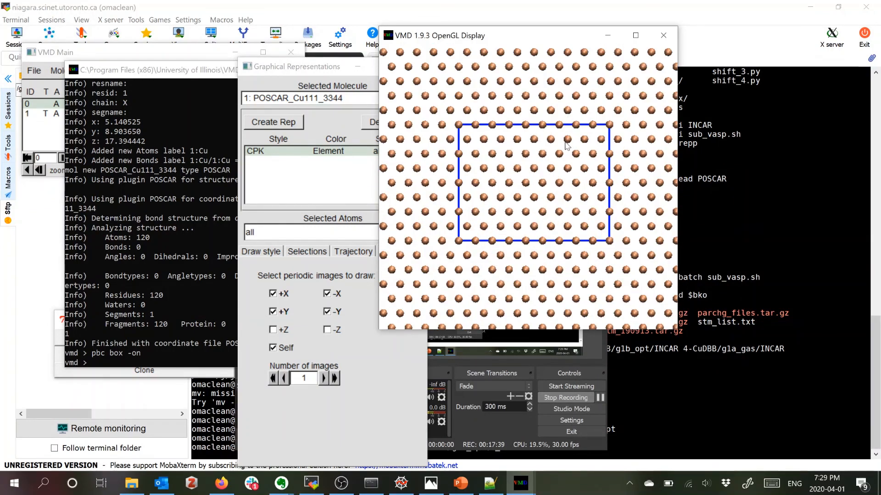
mouse_move(487, 187)
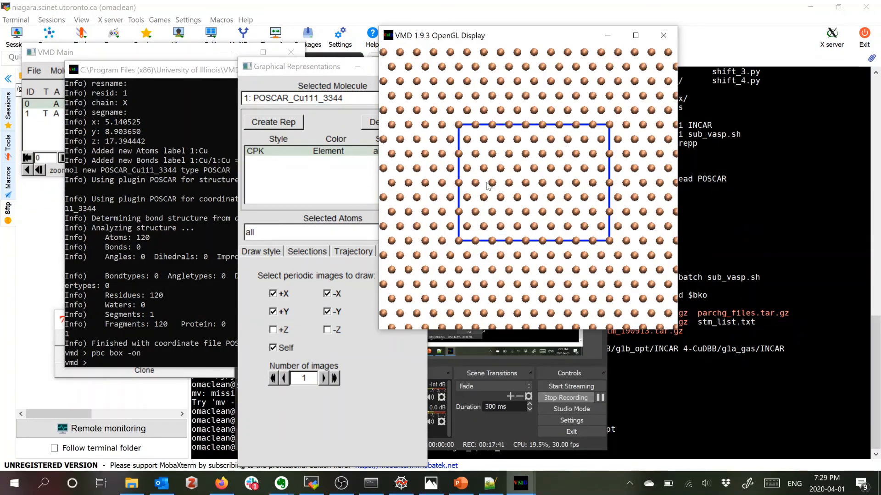